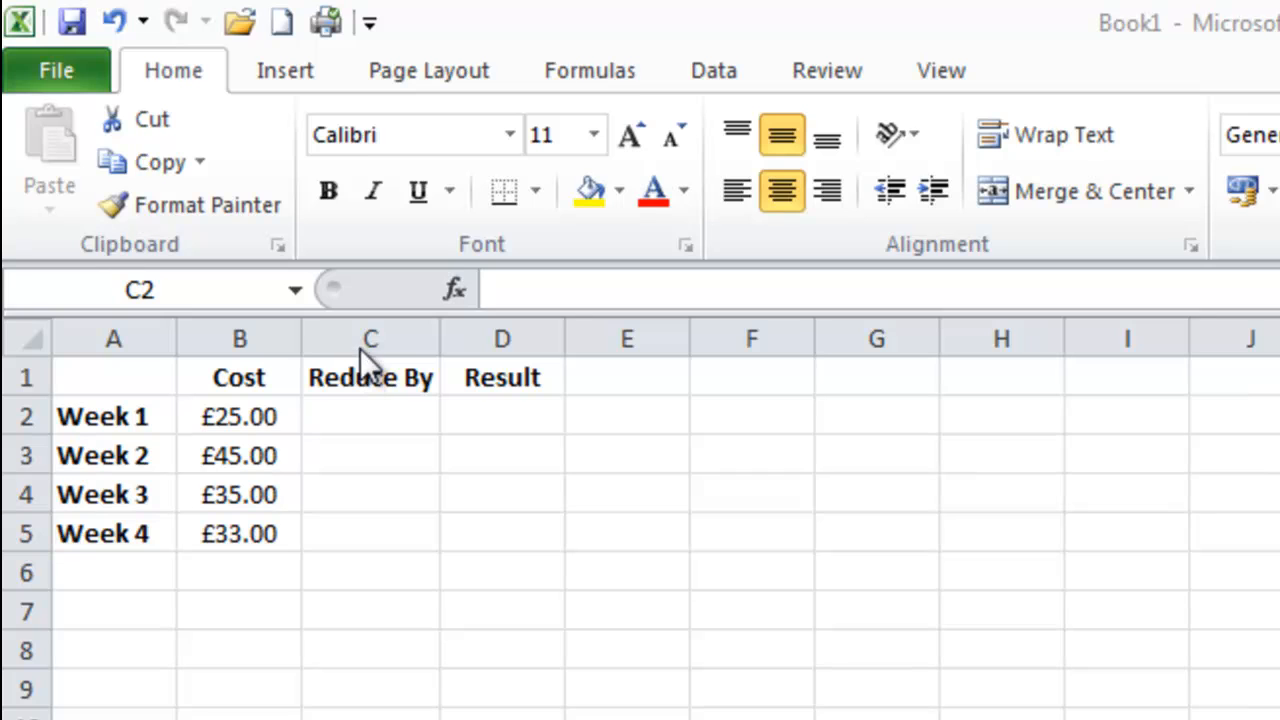
pyautogui.moveTo(376, 350)
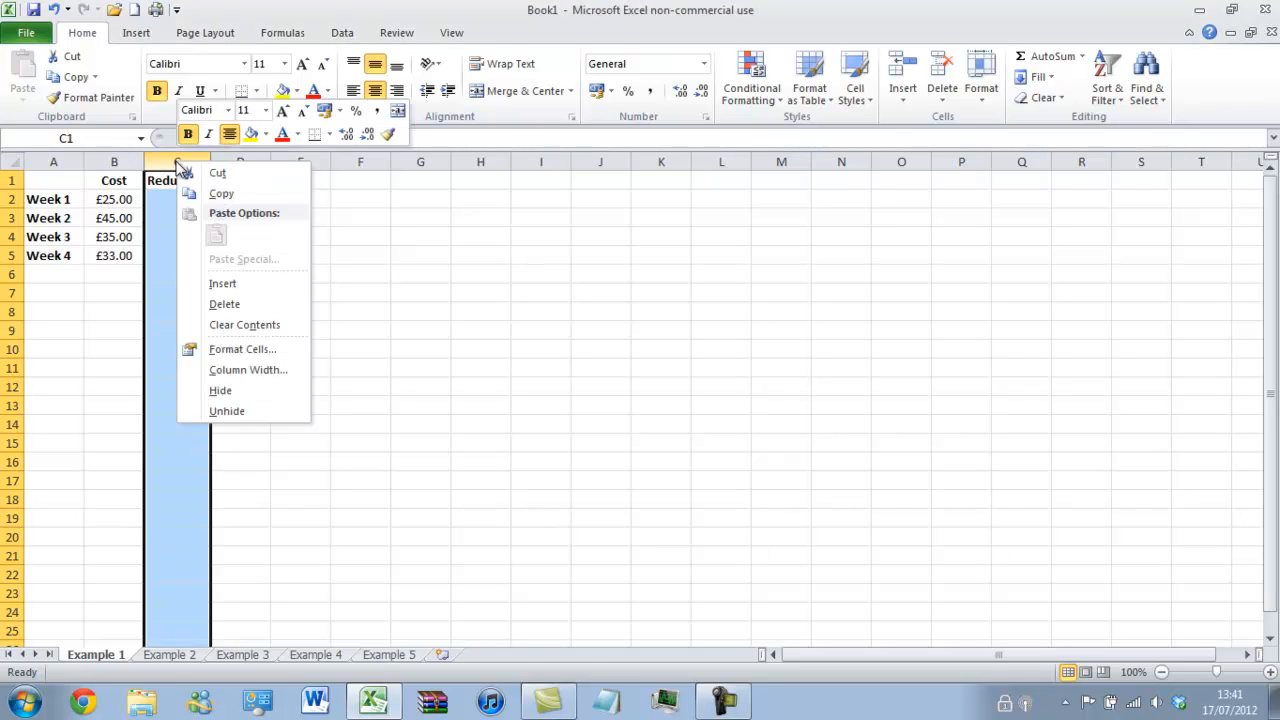
# Step: Give column C a Percentage number format with 0 decimal places via Format Cells
pyautogui.click(242, 348)
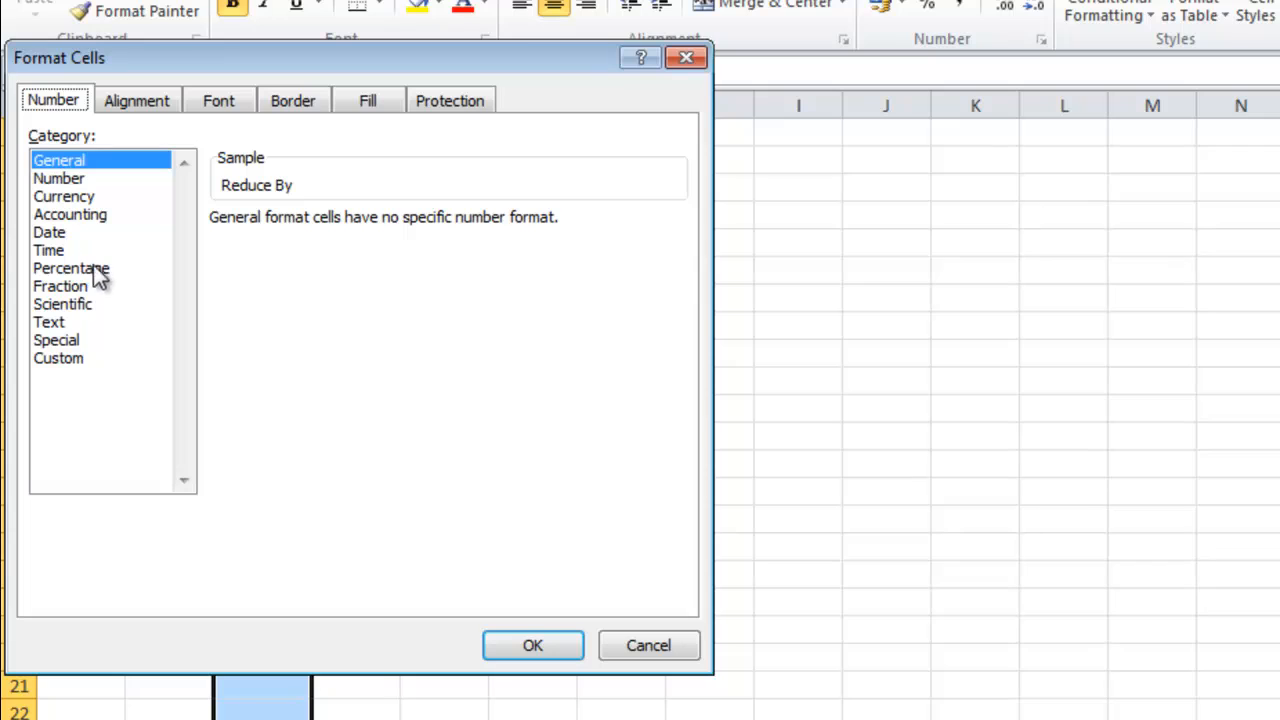
pyautogui.click(72, 268)
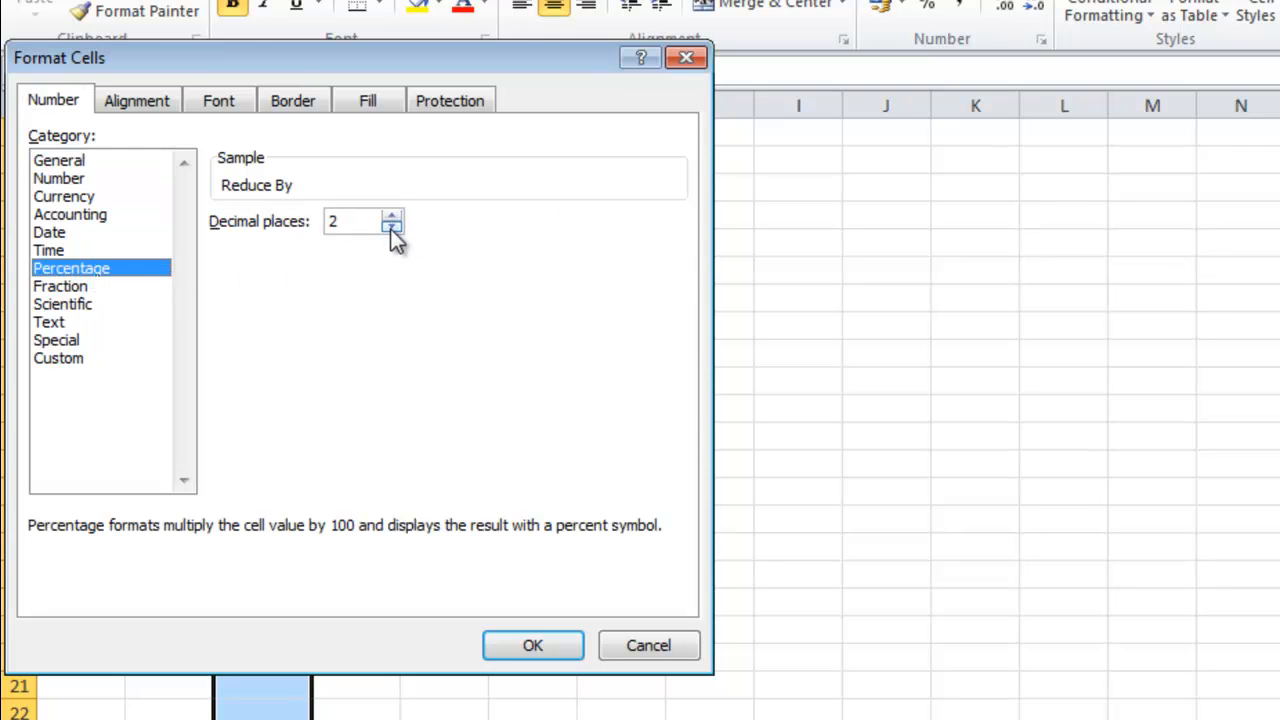
pyautogui.click(392, 228)
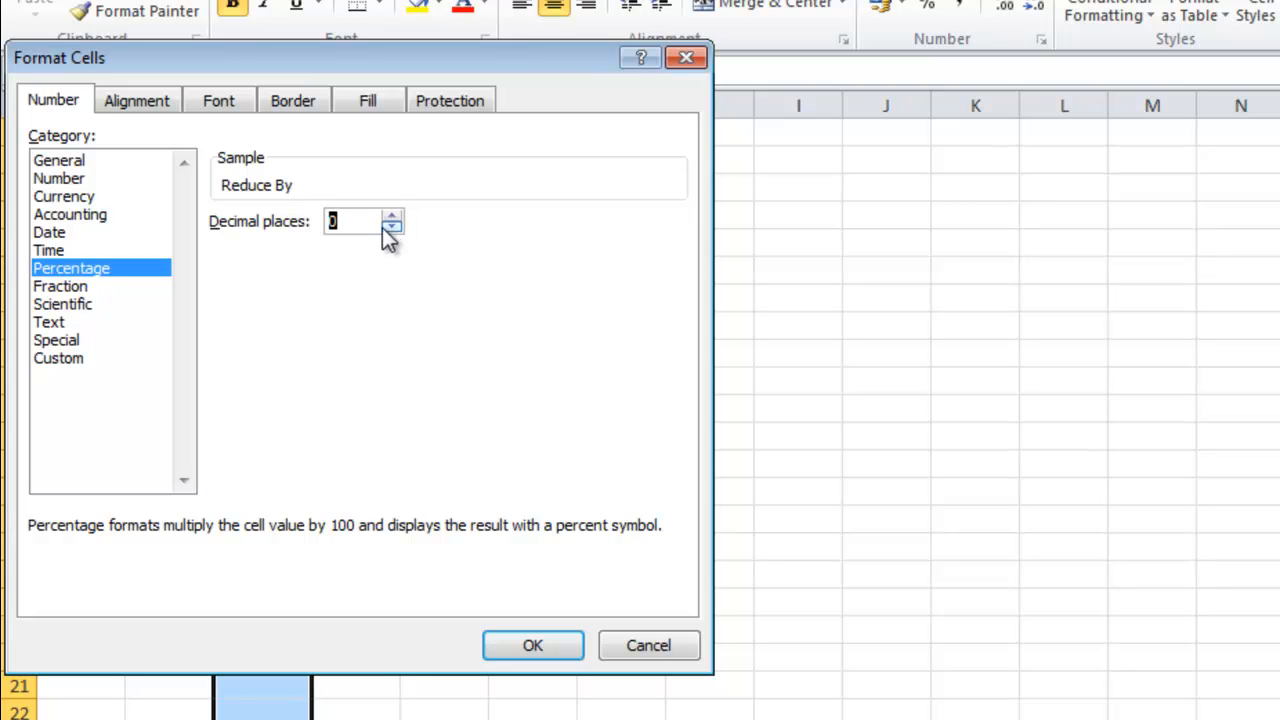
pyautogui.click(532, 644)
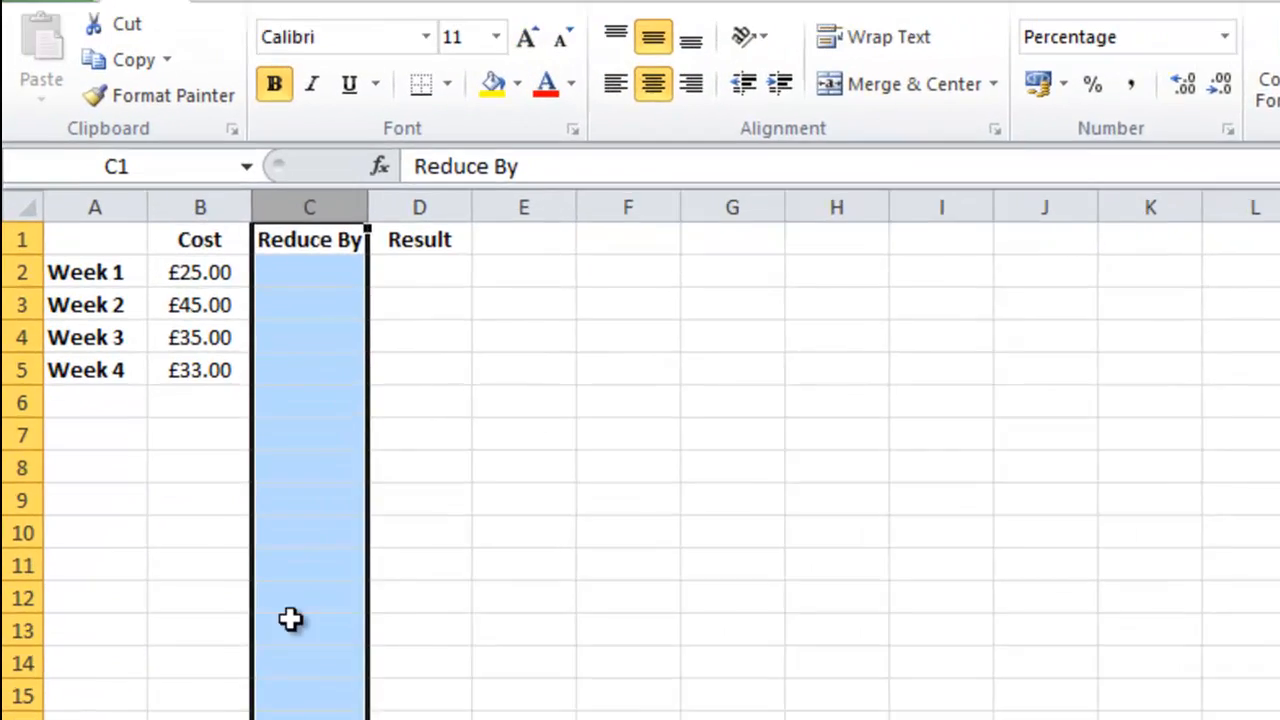
# Step: Enter 25% as Week 1's Reduce By value in C2
pyautogui.click(308, 272)
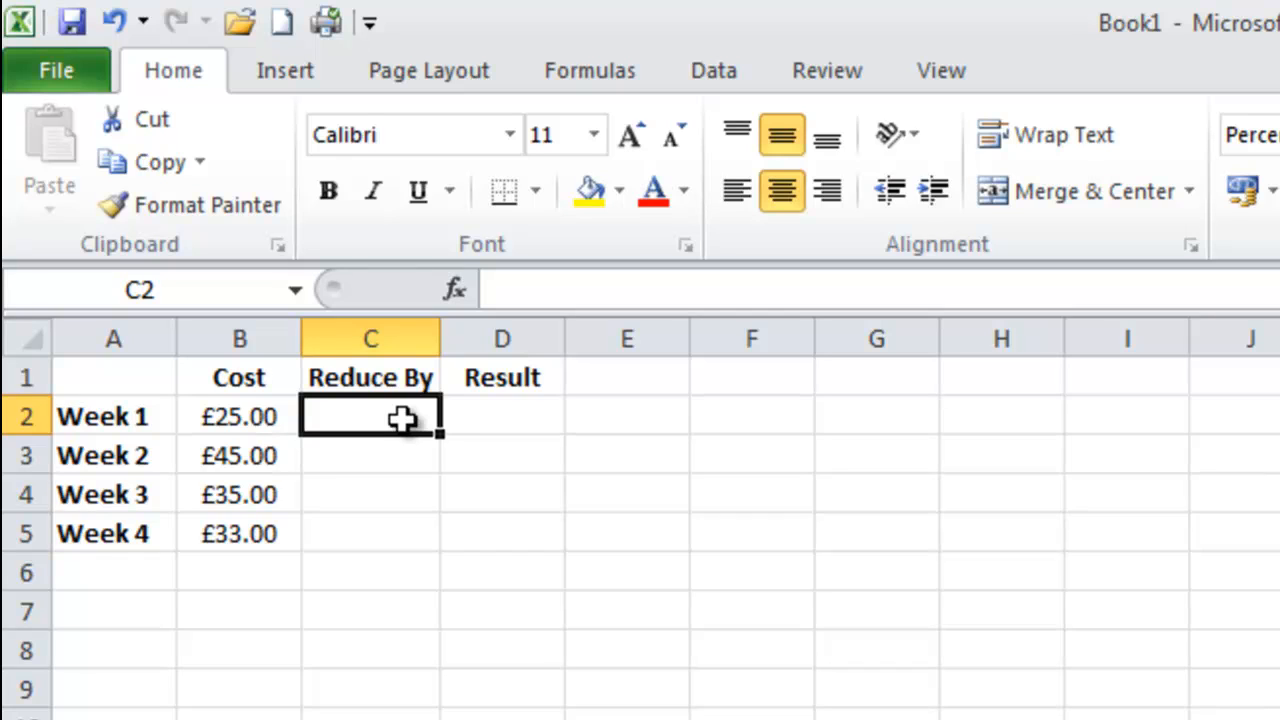
pyautogui.write('25%')
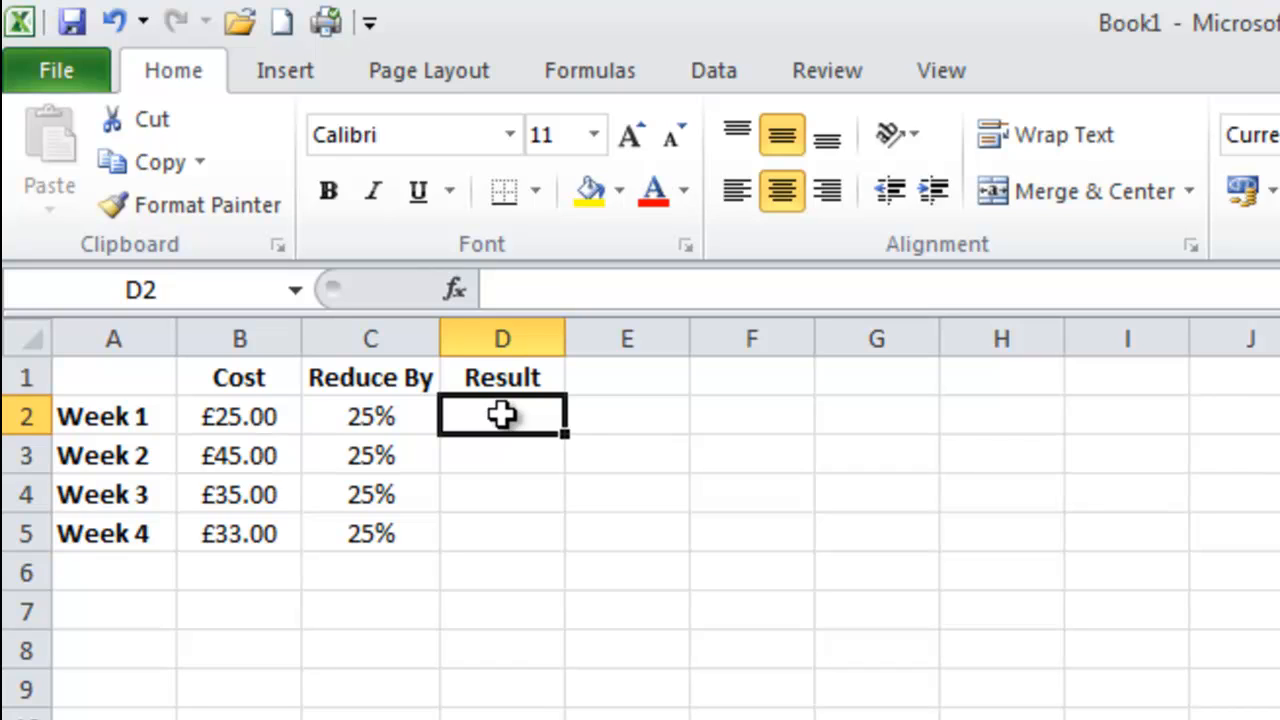
pyautogui.moveTo(244, 412)
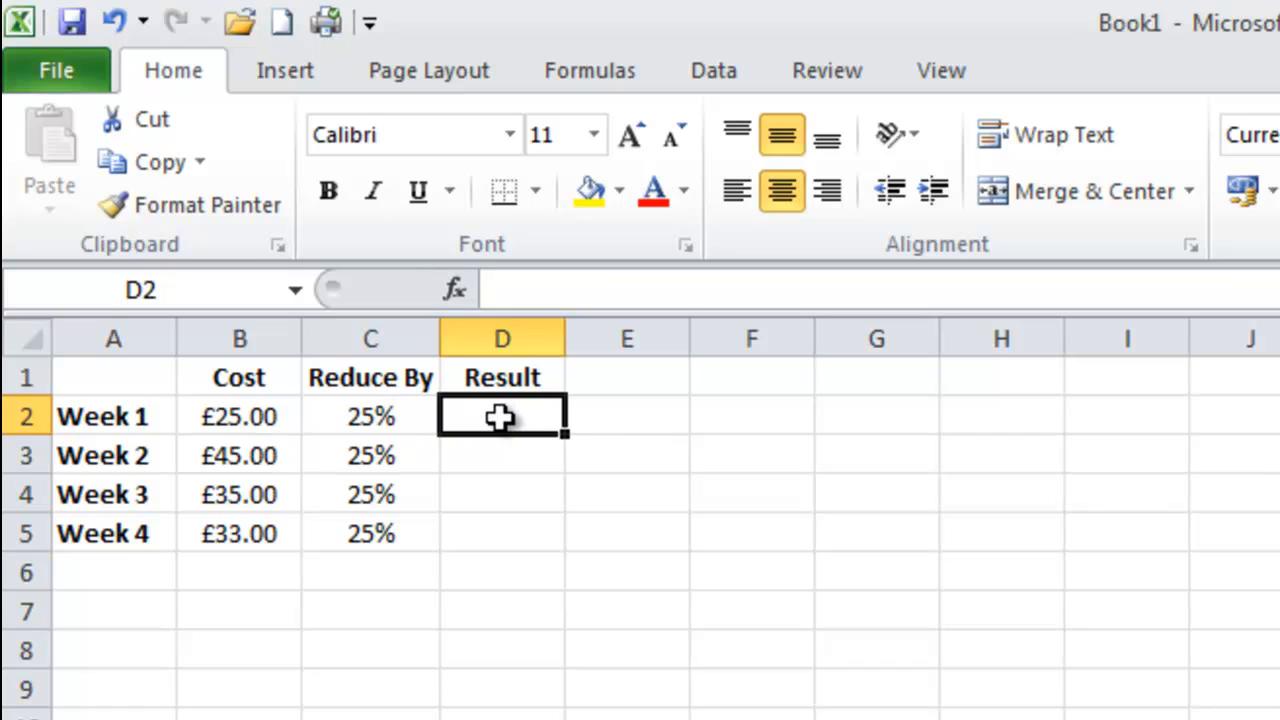
pyautogui.moveTo(558, 290)
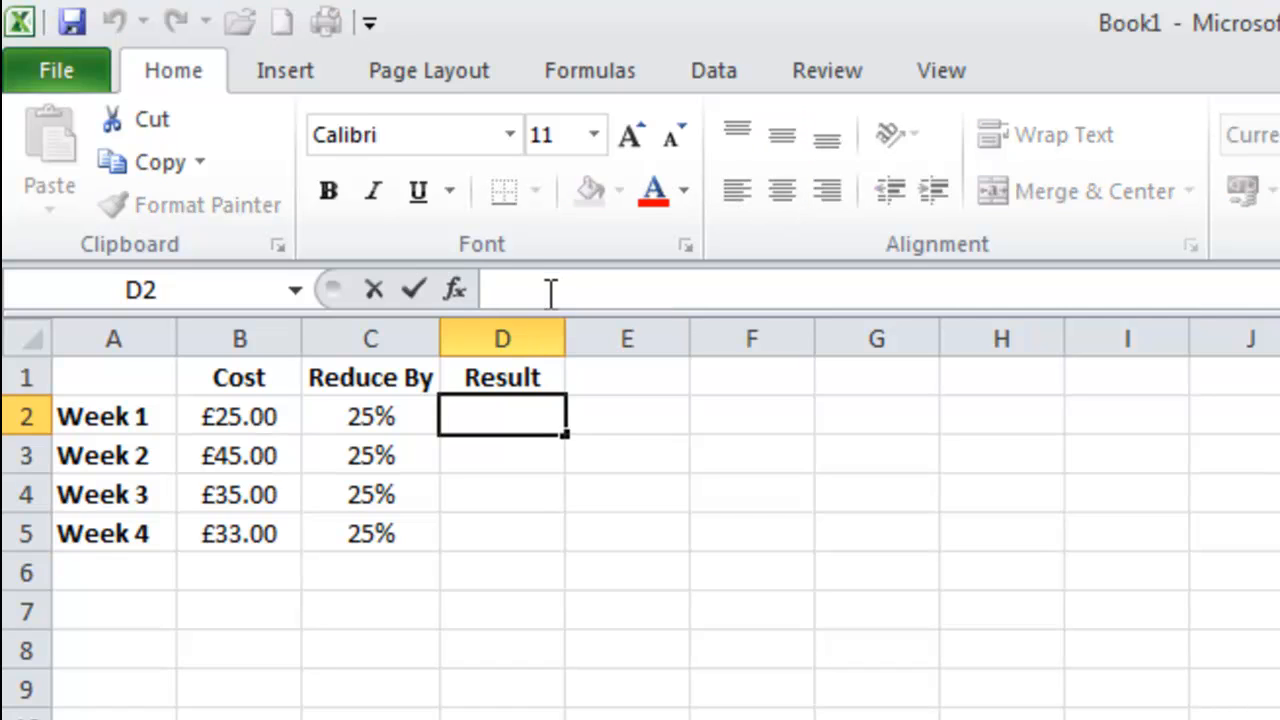
# Step: Enter =B2*(1-C2) in D2 so Week 1's result reads £18.75
pyautogui.write('=')
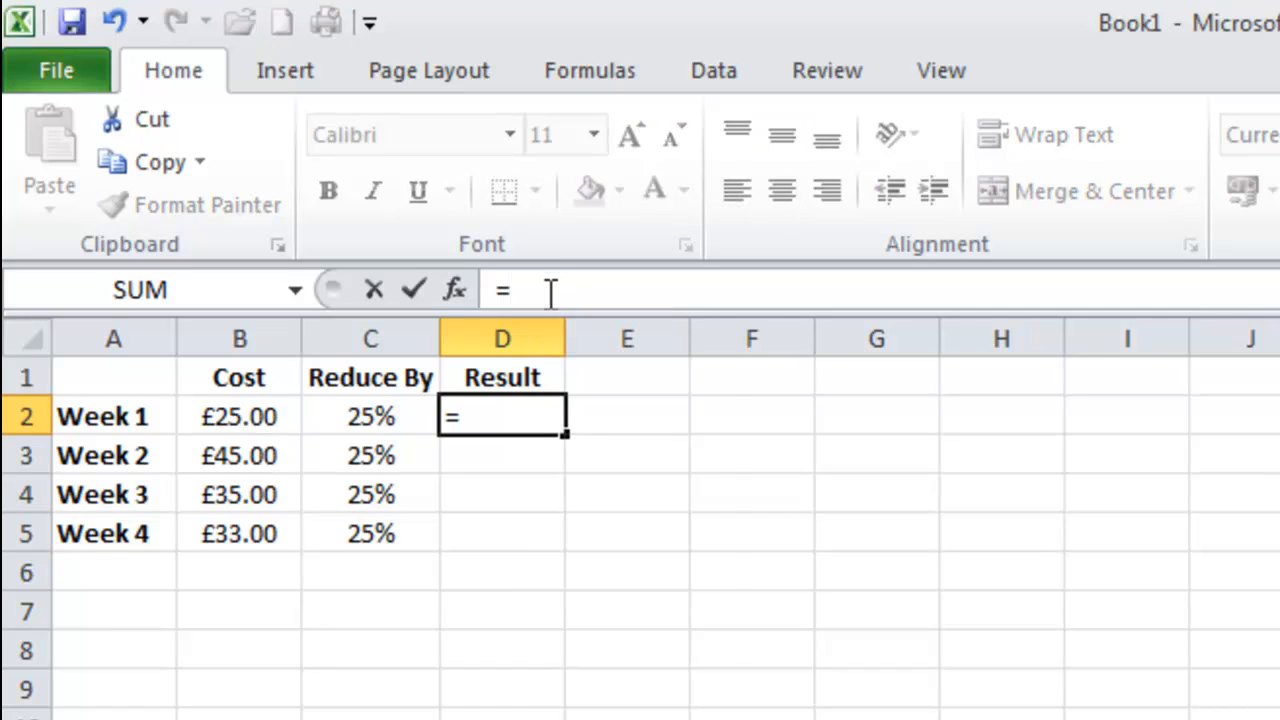
pyautogui.write('B2')
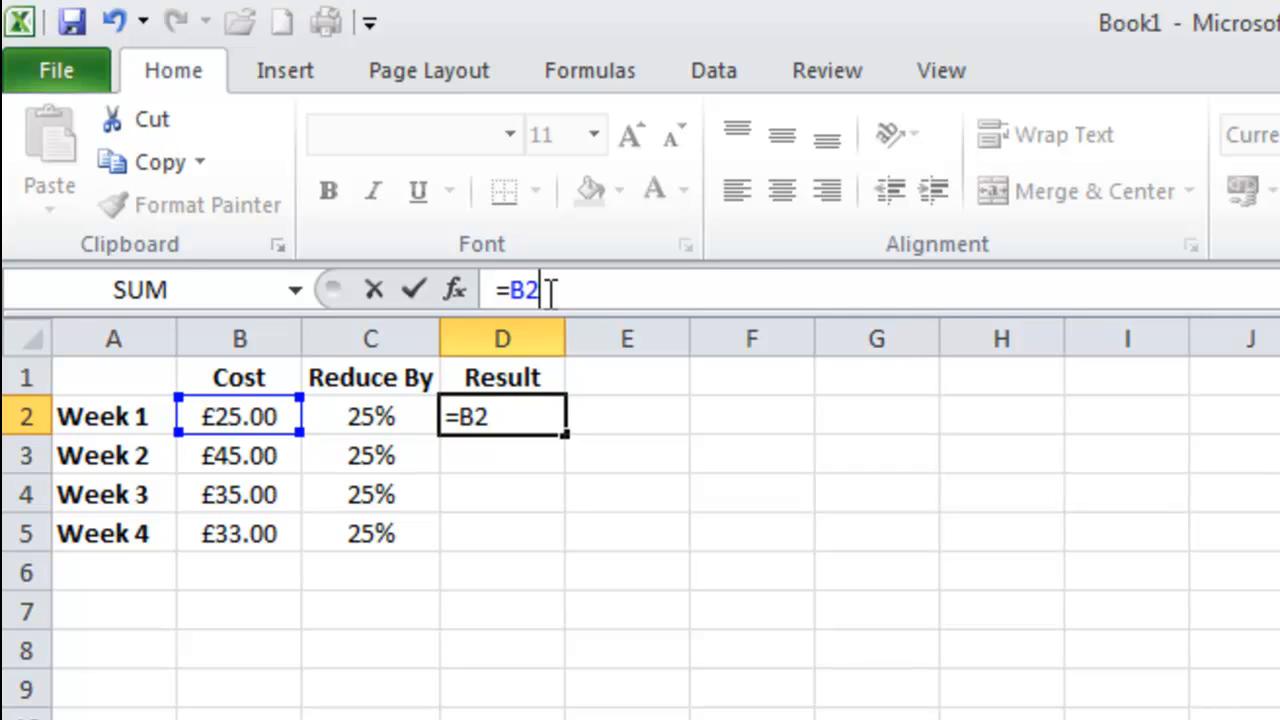
pyautogui.write('*')
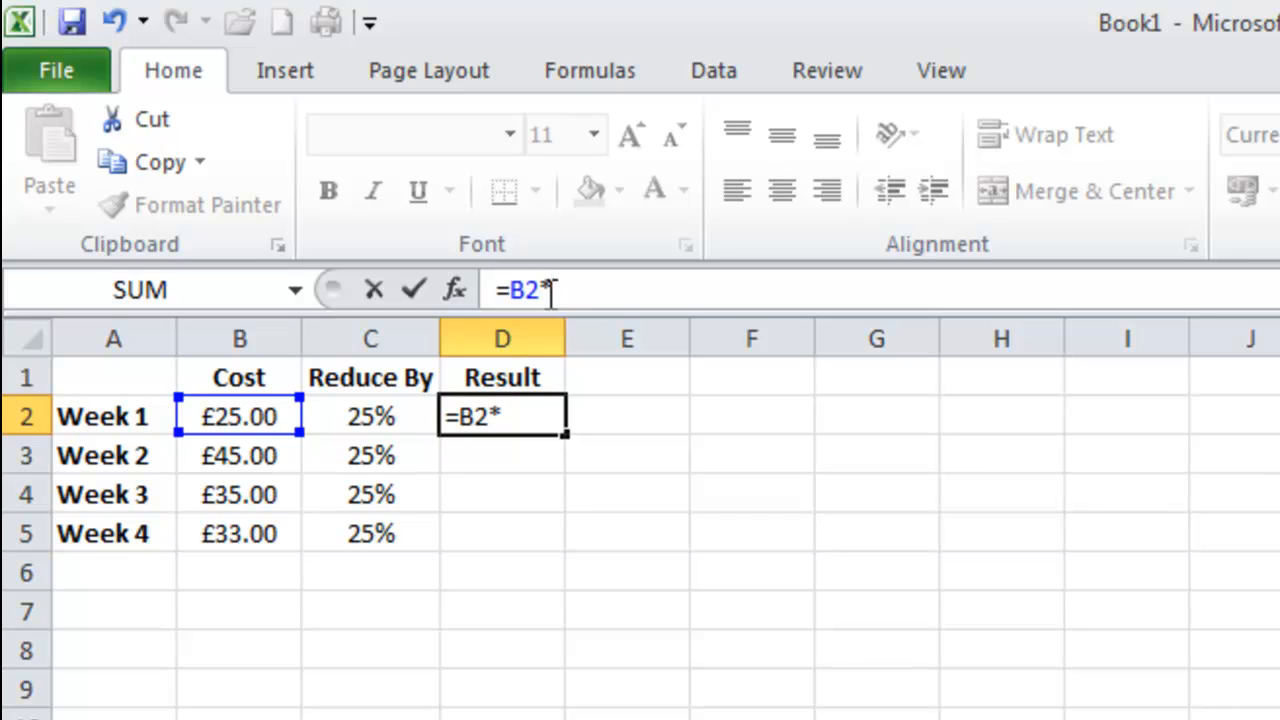
pyautogui.write('(1')
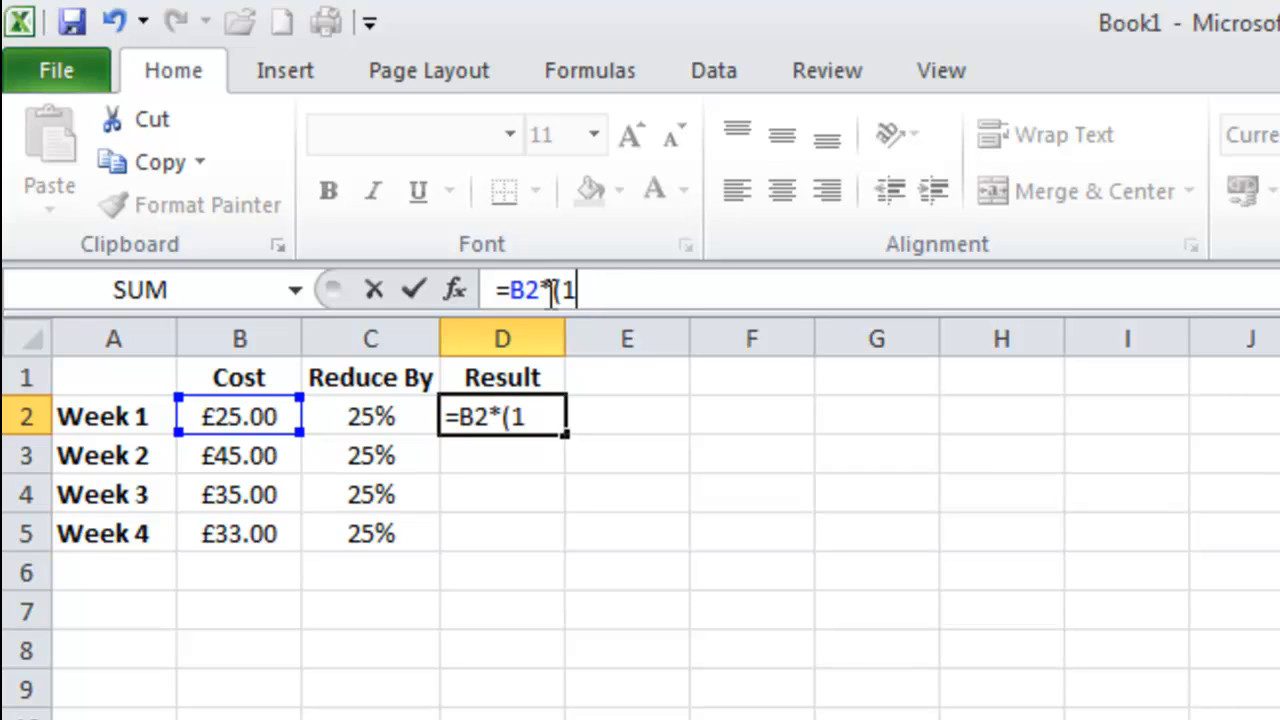
pyautogui.write('-')
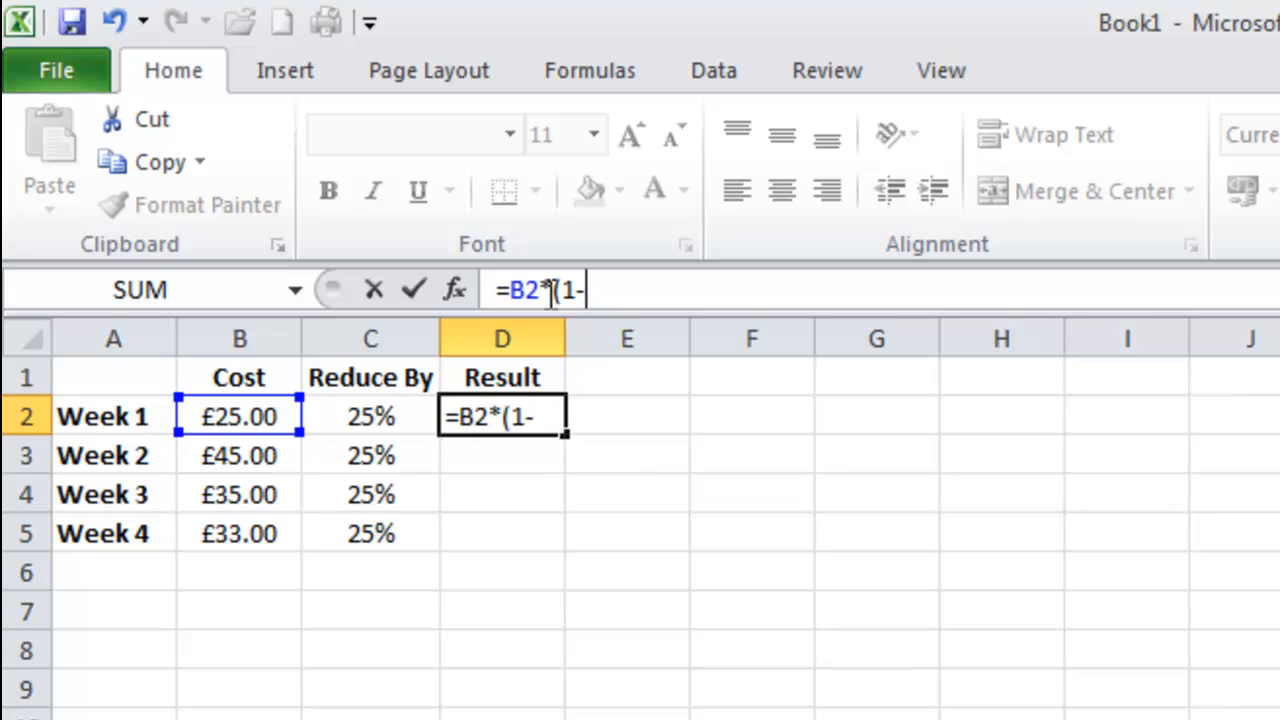
pyautogui.write('C')
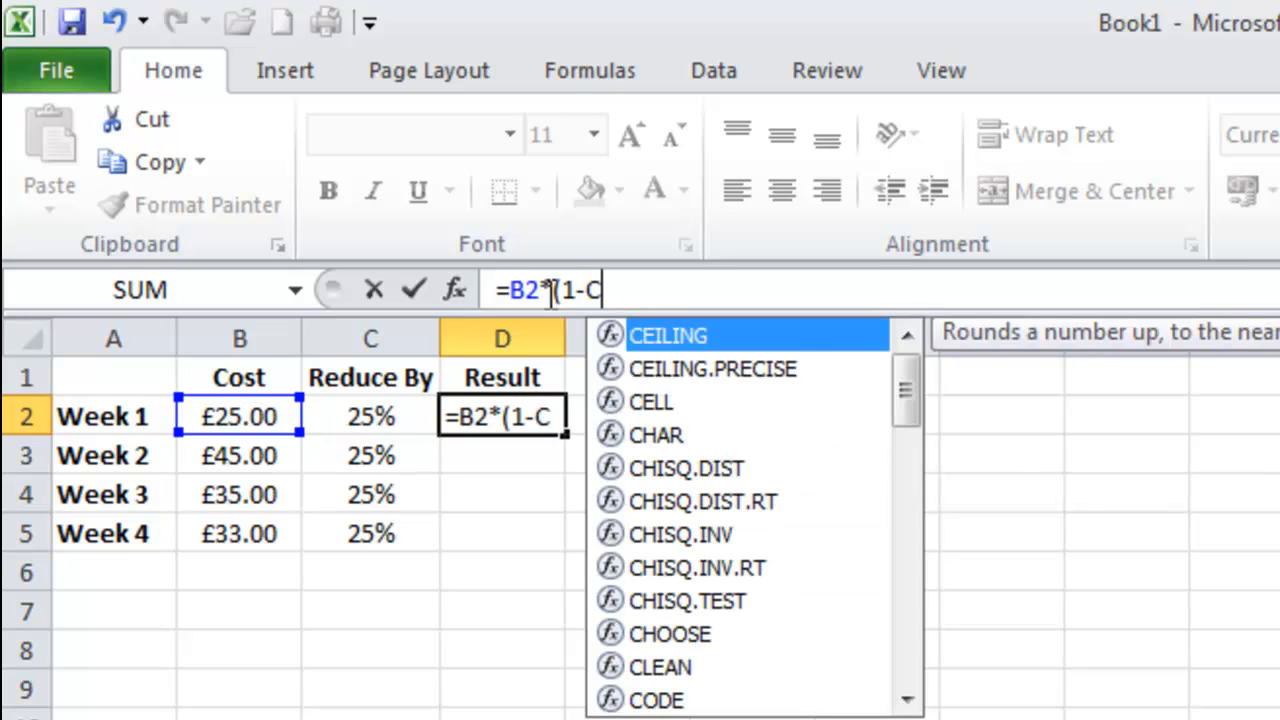
pyautogui.write('2)')
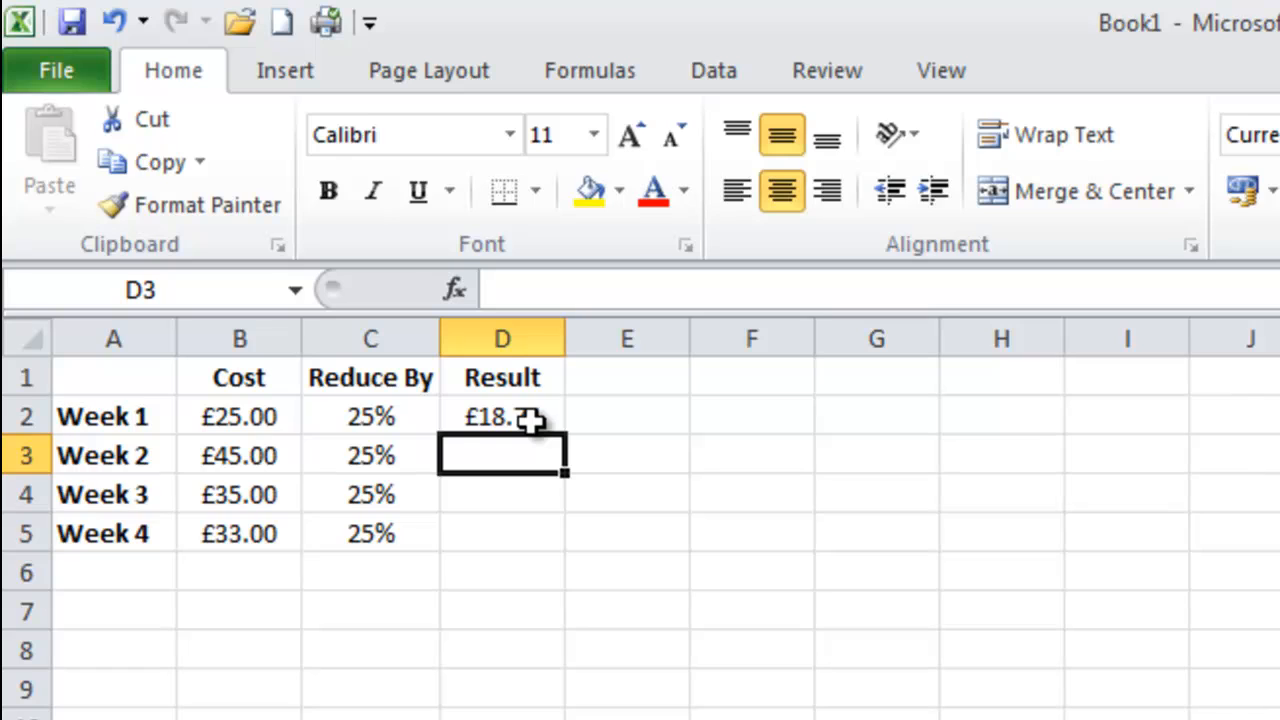
# Step: Fill the reduced-cost formula from D2 down through D5 for Weeks 2-4
pyautogui.click(502, 416)
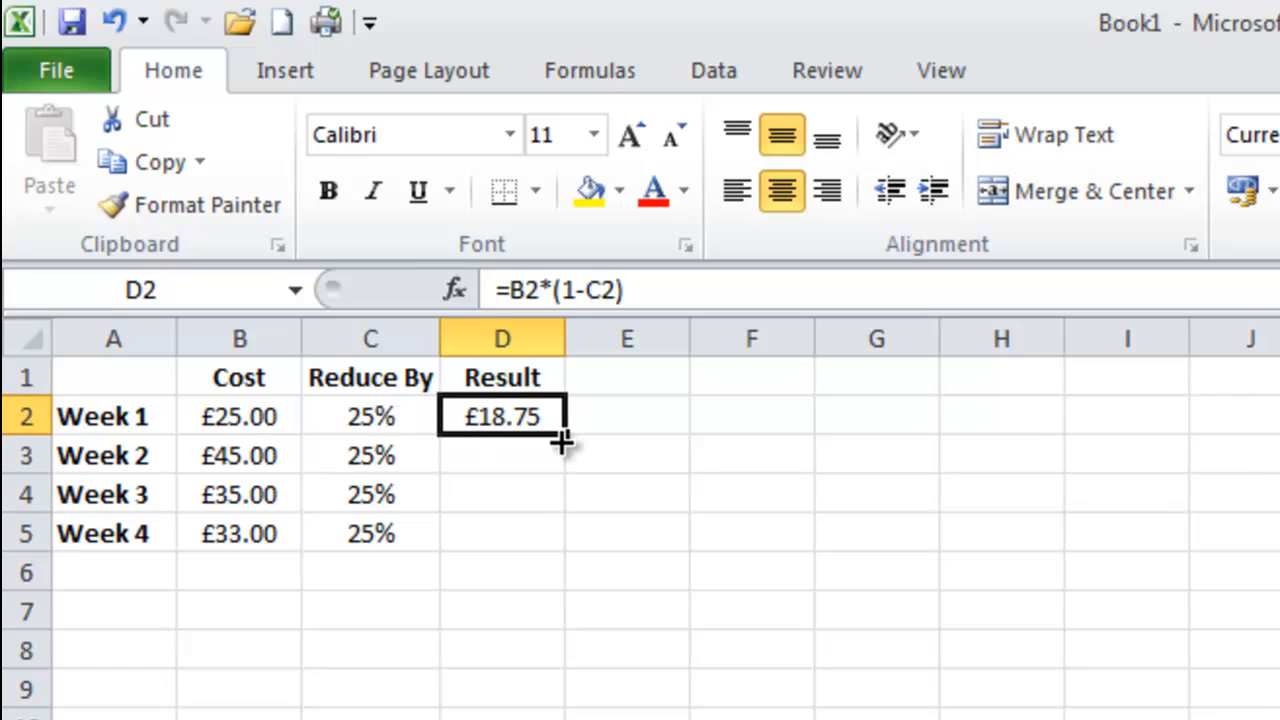
pyautogui.moveTo(562, 432); pyautogui.dragTo(562, 544)
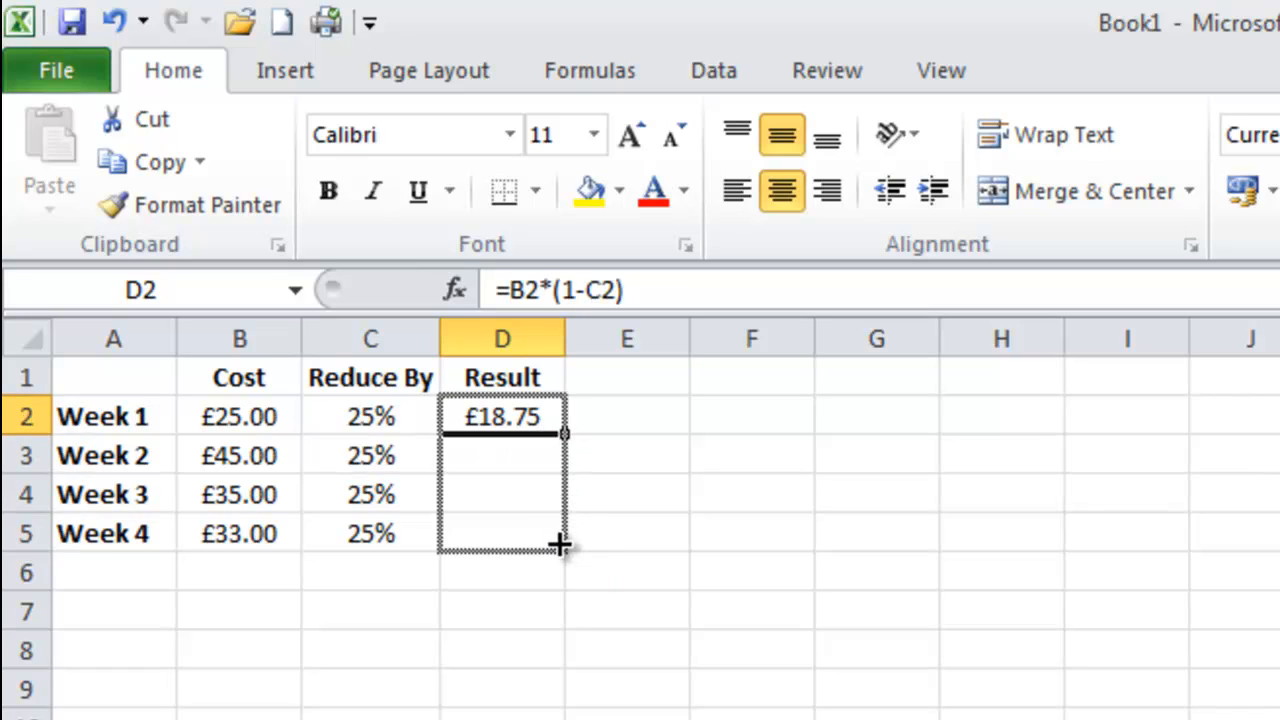
pyautogui.moveTo(564, 436); pyautogui.dragTo(564, 544)
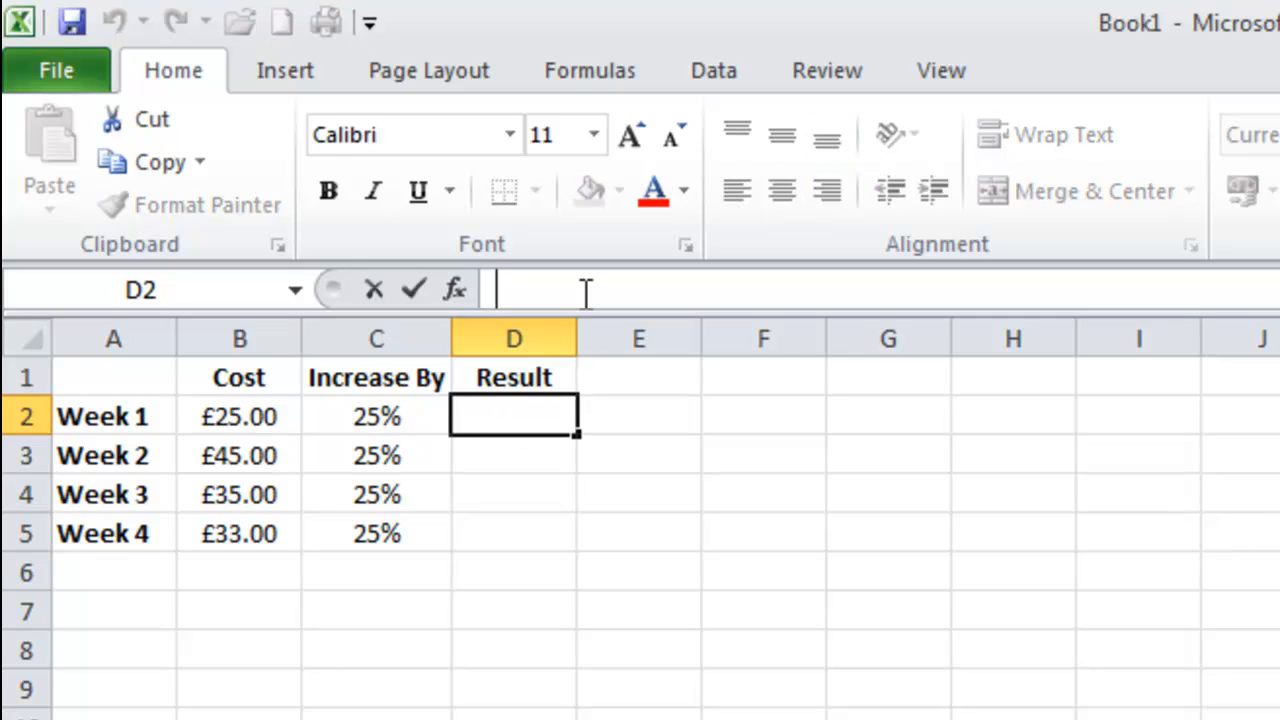
# Step: Enter =B2*(1+C2) in D2 so Week 1's result reads £31.25
pyautogui.write('=')
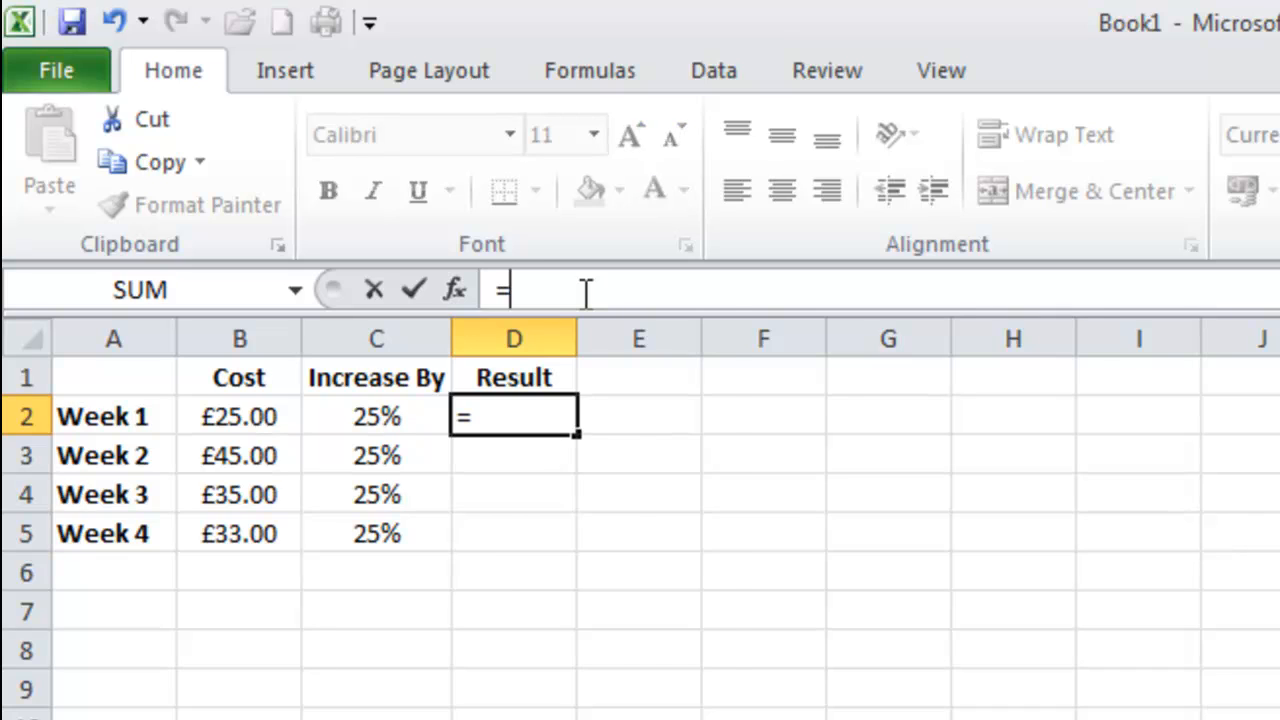
pyautogui.write('B2')
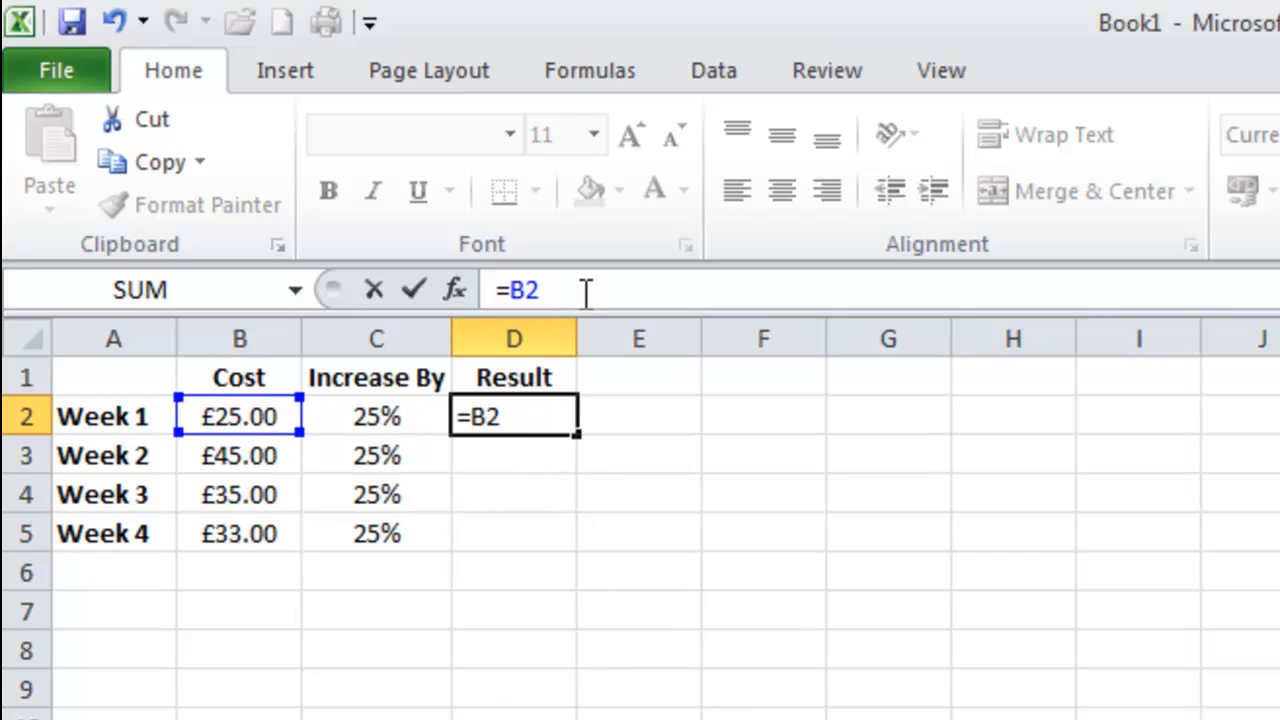
pyautogui.write('*(')
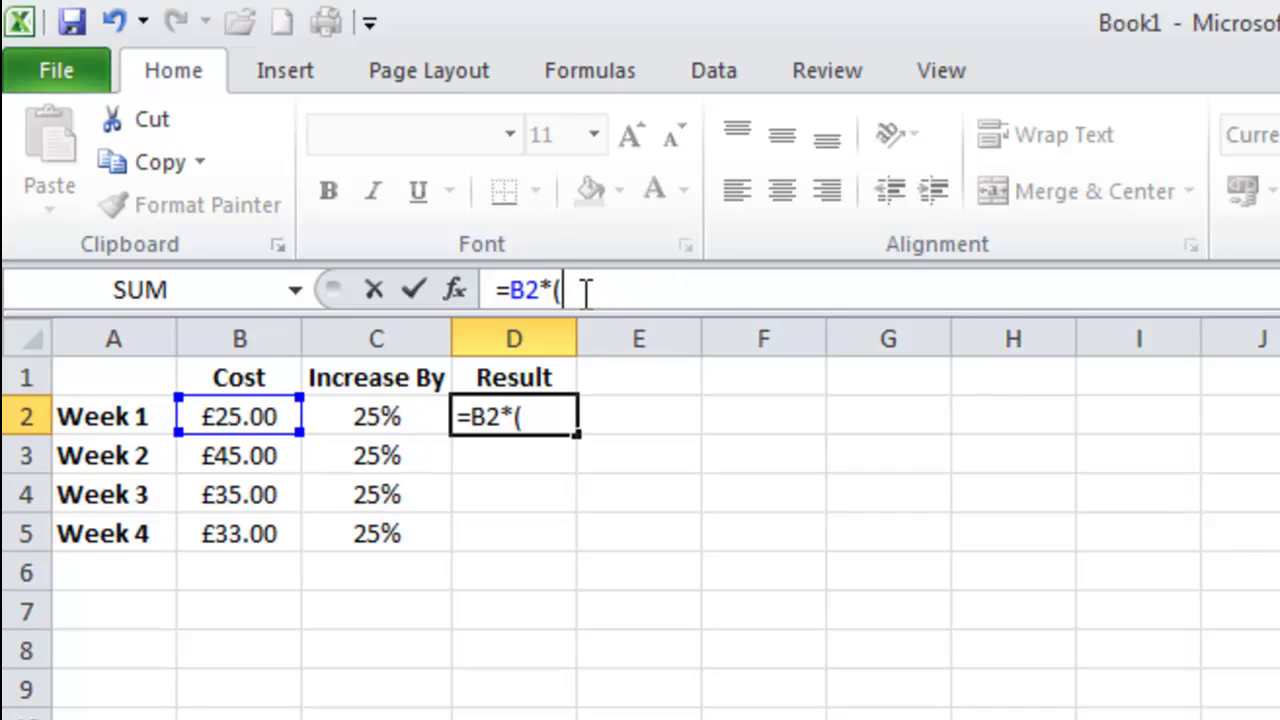
pyautogui.write('1')
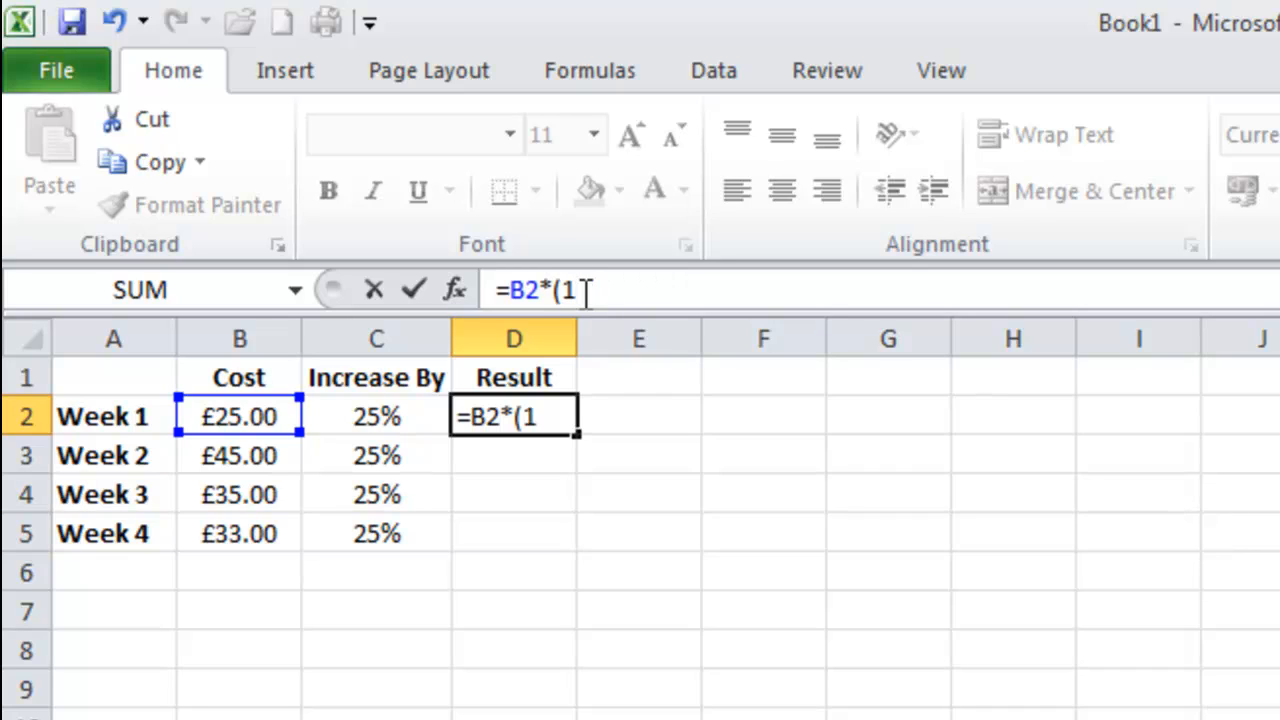
pyautogui.write('+C')
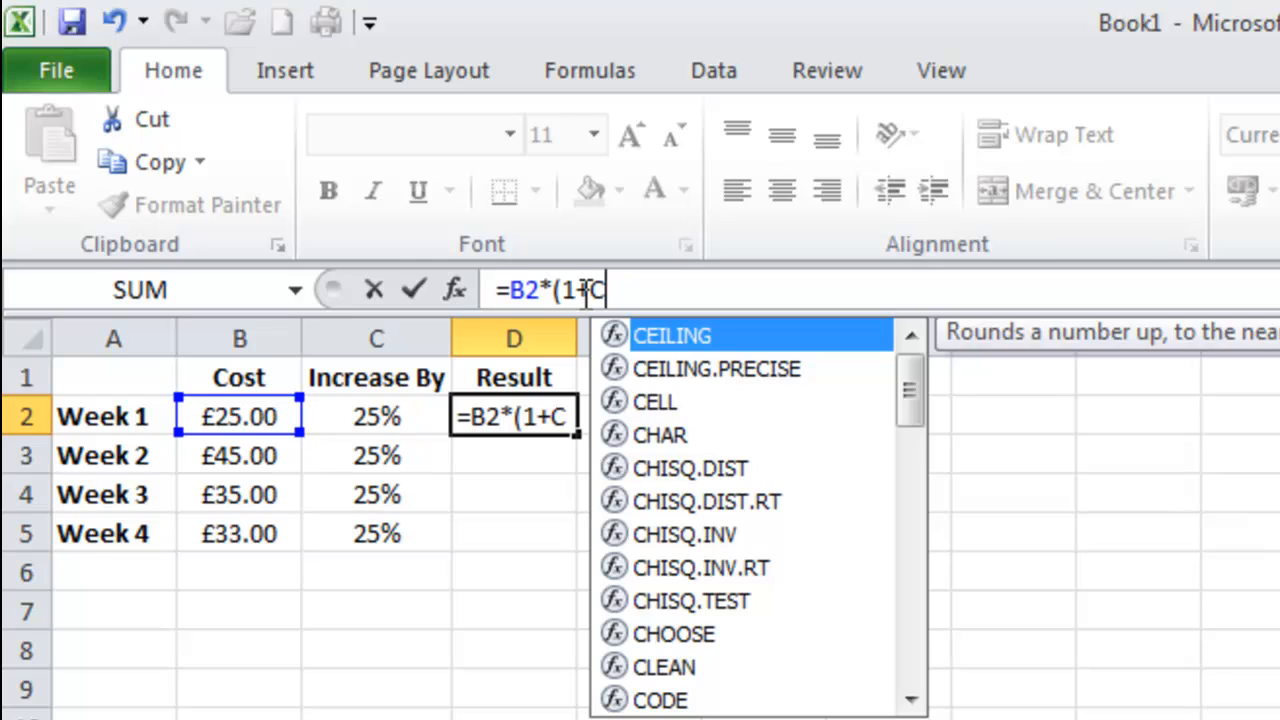
pyautogui.write('2)')
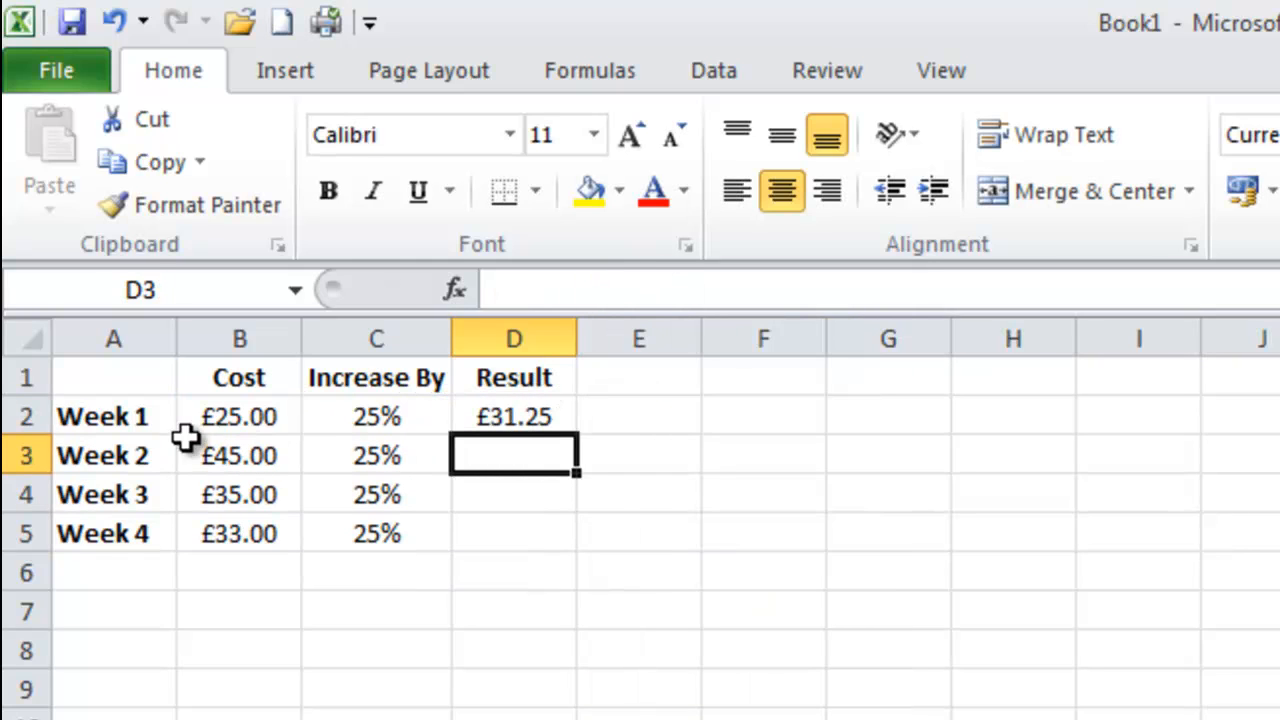
pyautogui.moveTo(196, 424)
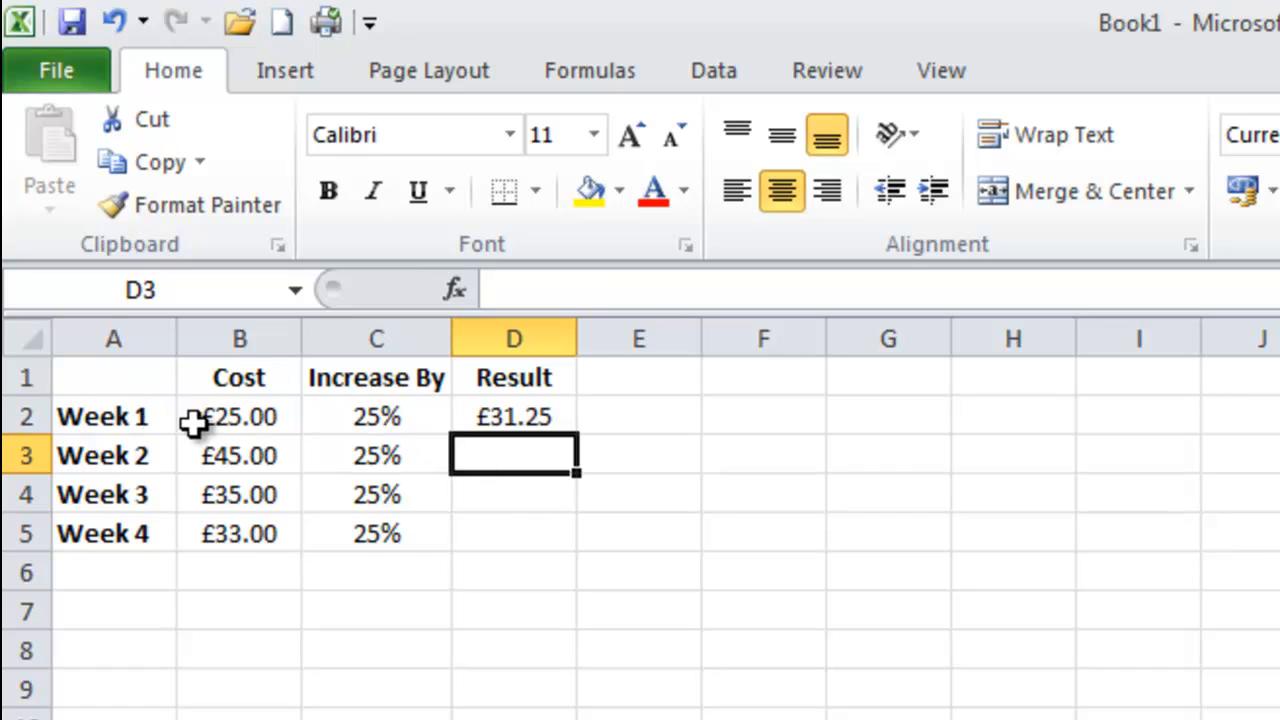
pyautogui.moveTo(428, 444)
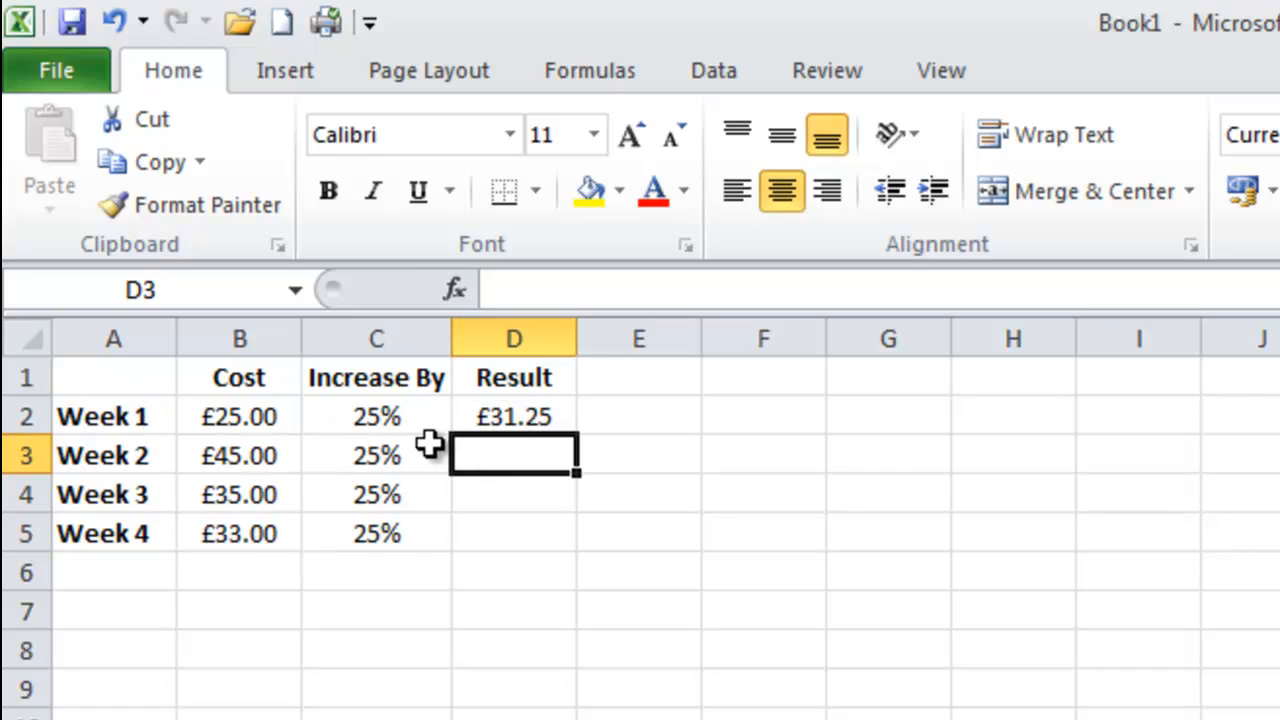
pyautogui.moveTo(530, 424)
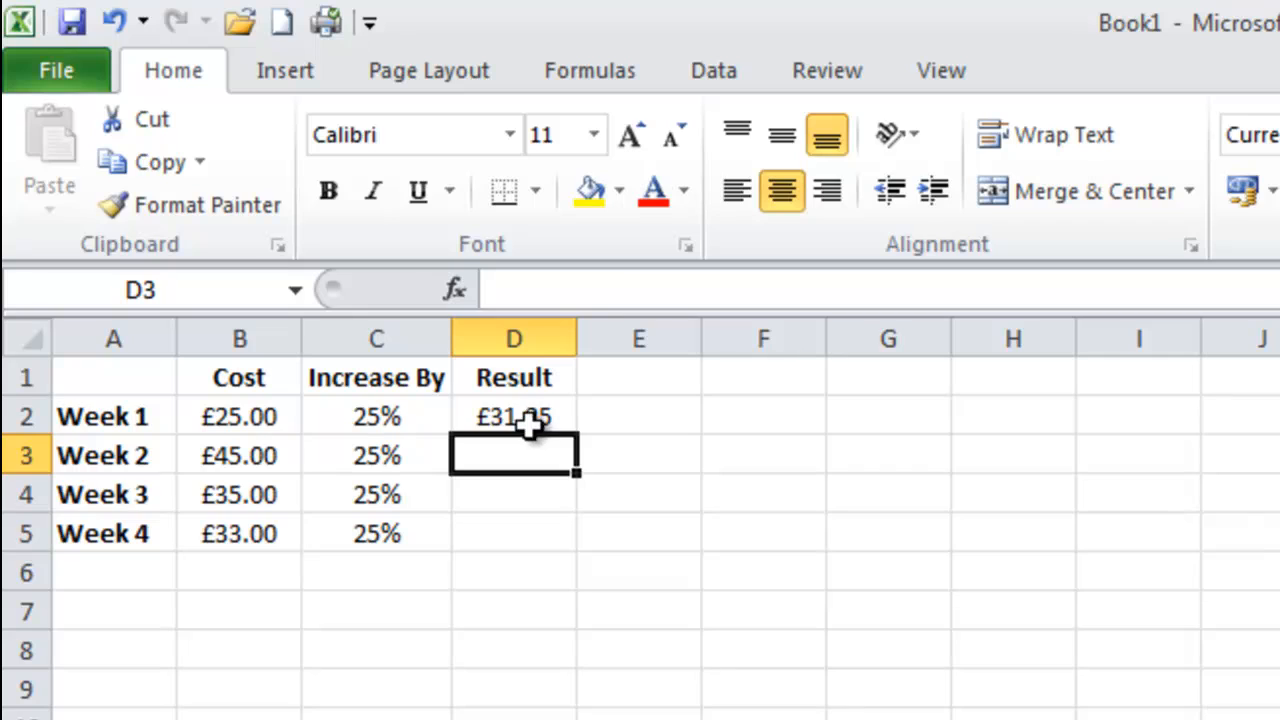
# Step: Fill D2's increase formula down to D5, giving £31.25, £56.25, £43.75 and £41.25
pyautogui.click(512, 418)
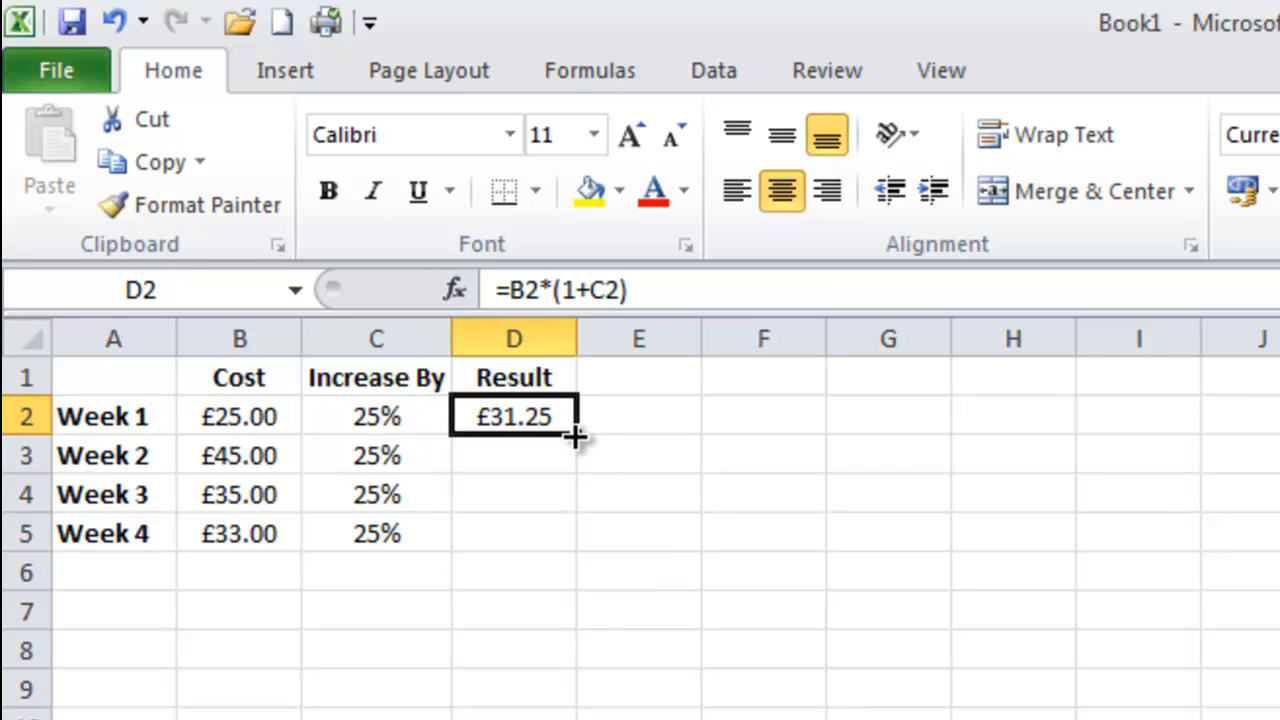
pyautogui.moveTo(580, 440)
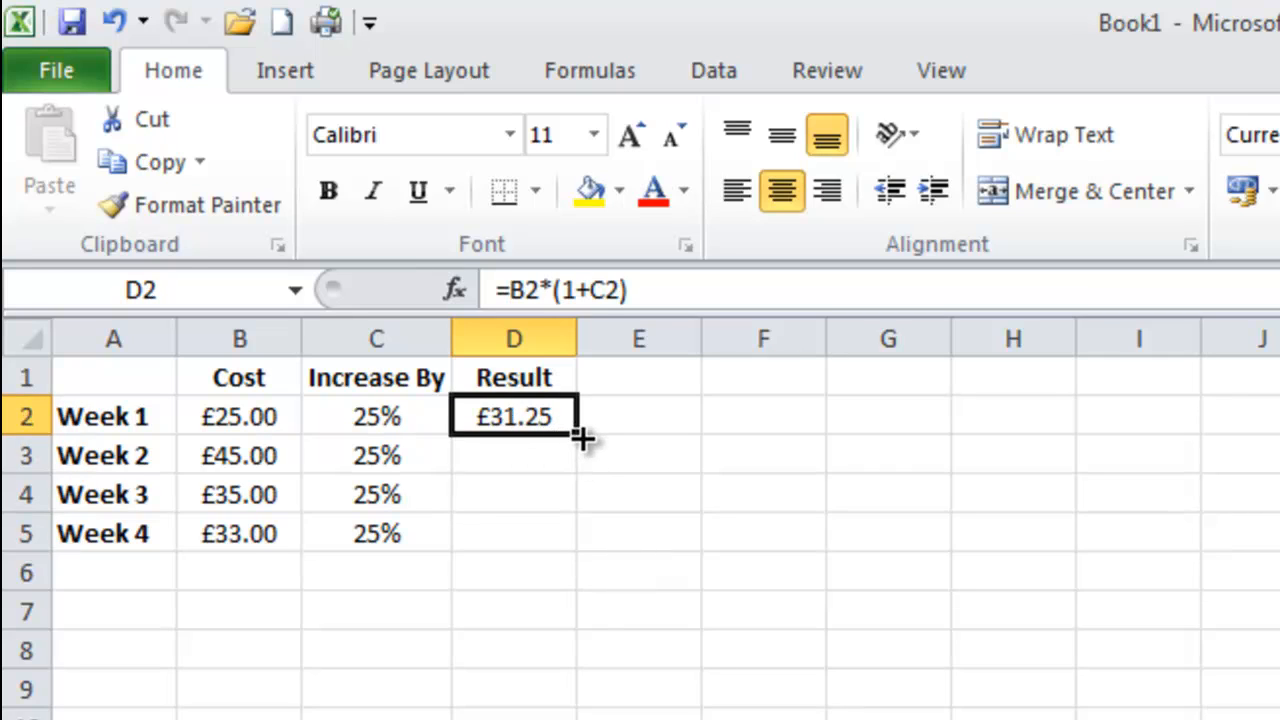
pyautogui.moveTo(578, 436); pyautogui.dragTo(560, 536)
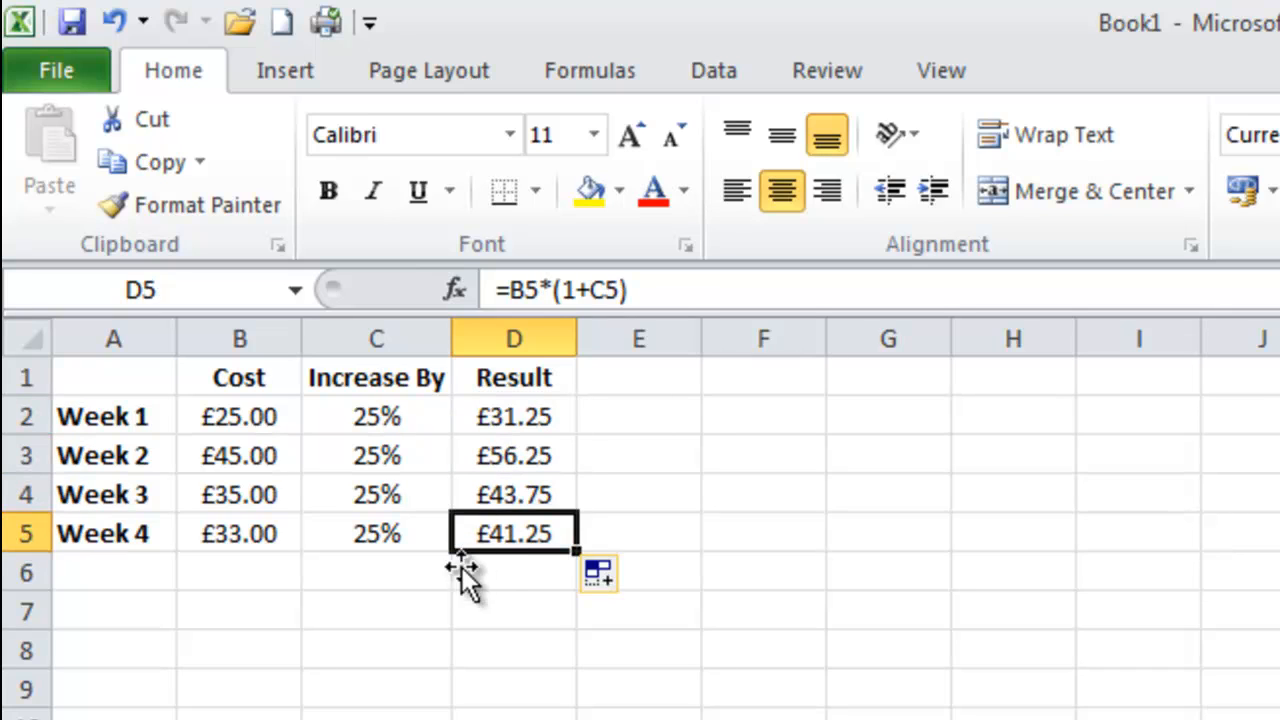
pyautogui.moveTo(428, 532)
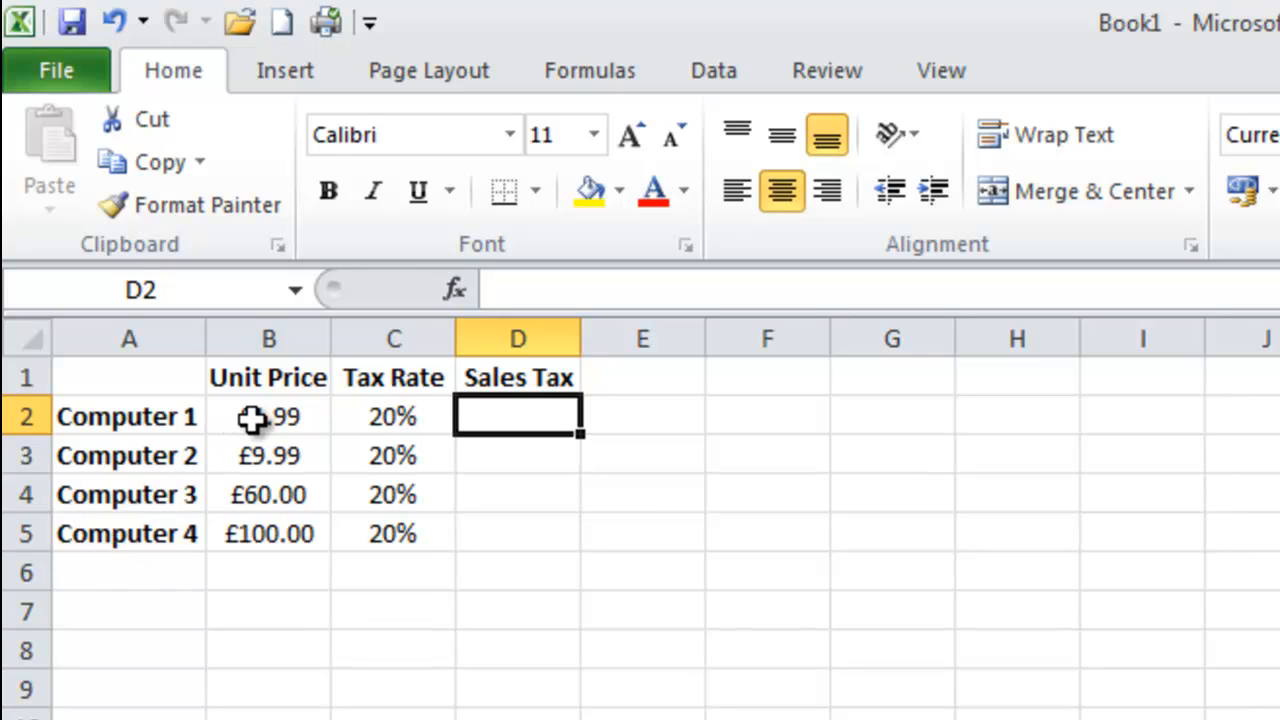
pyautogui.moveTo(518, 418)
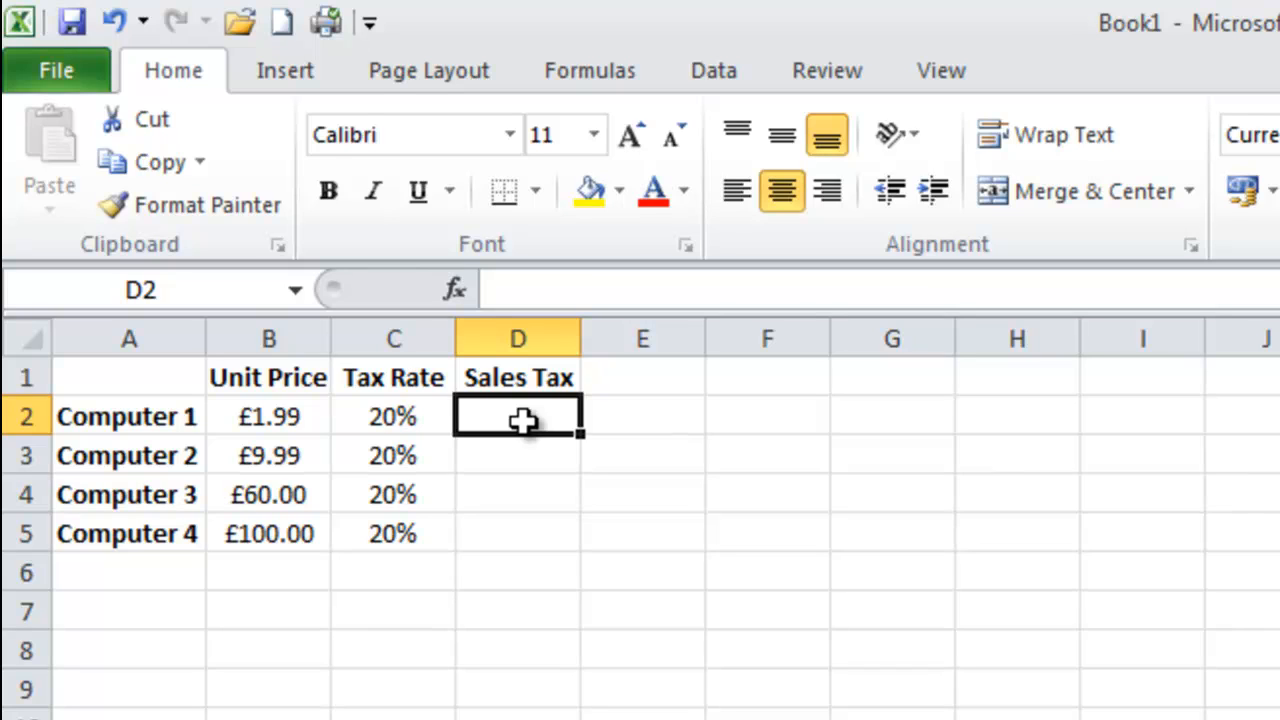
pyautogui.moveTo(268, 416)
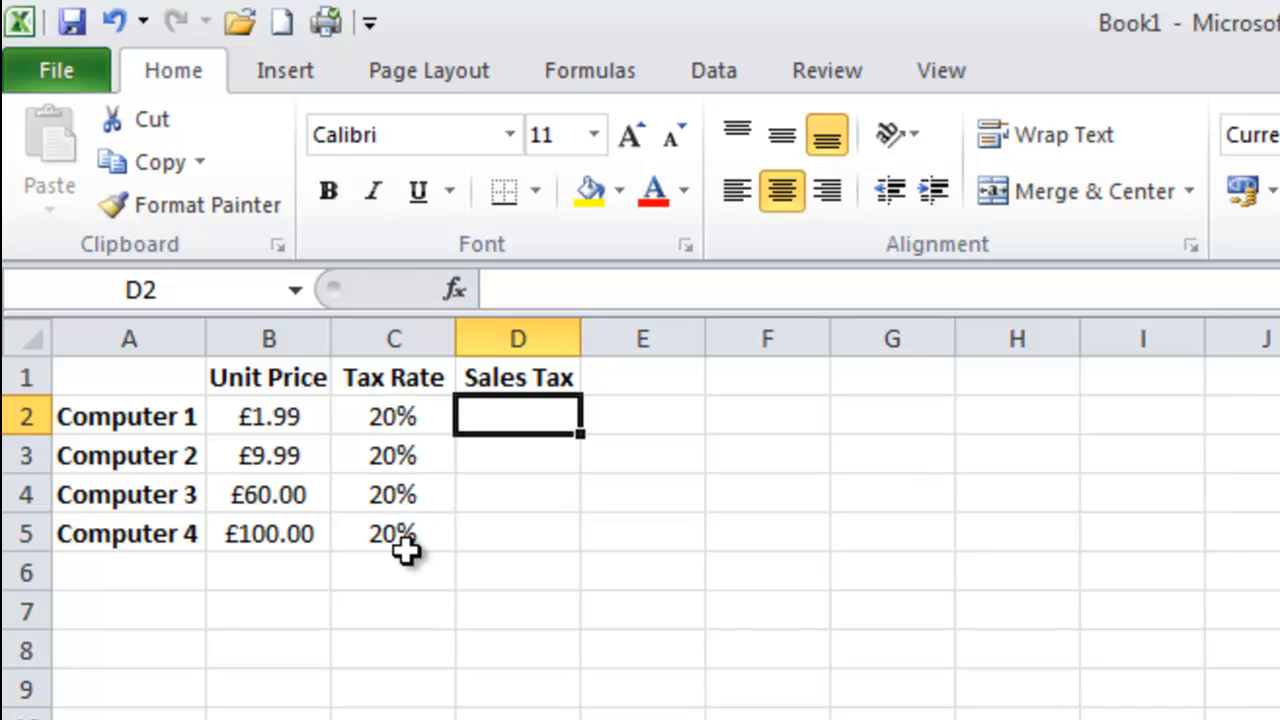
pyautogui.moveTo(516, 506)
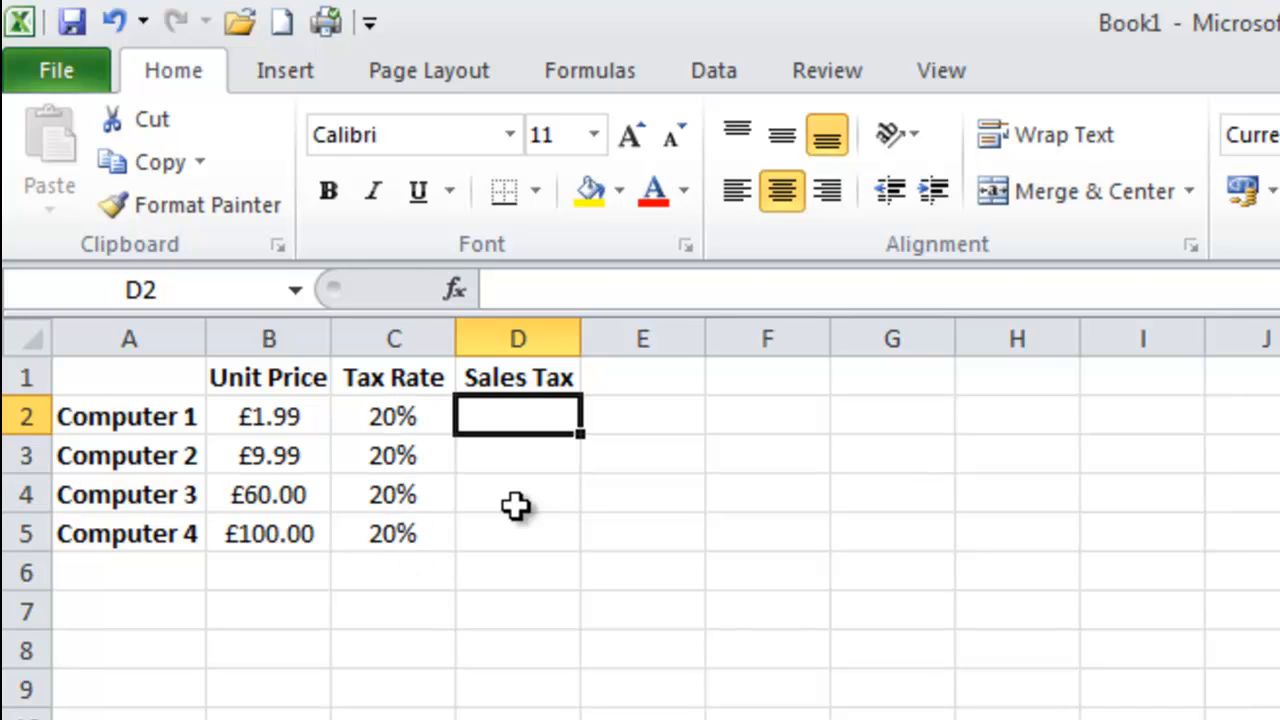
pyautogui.moveTo(516, 416)
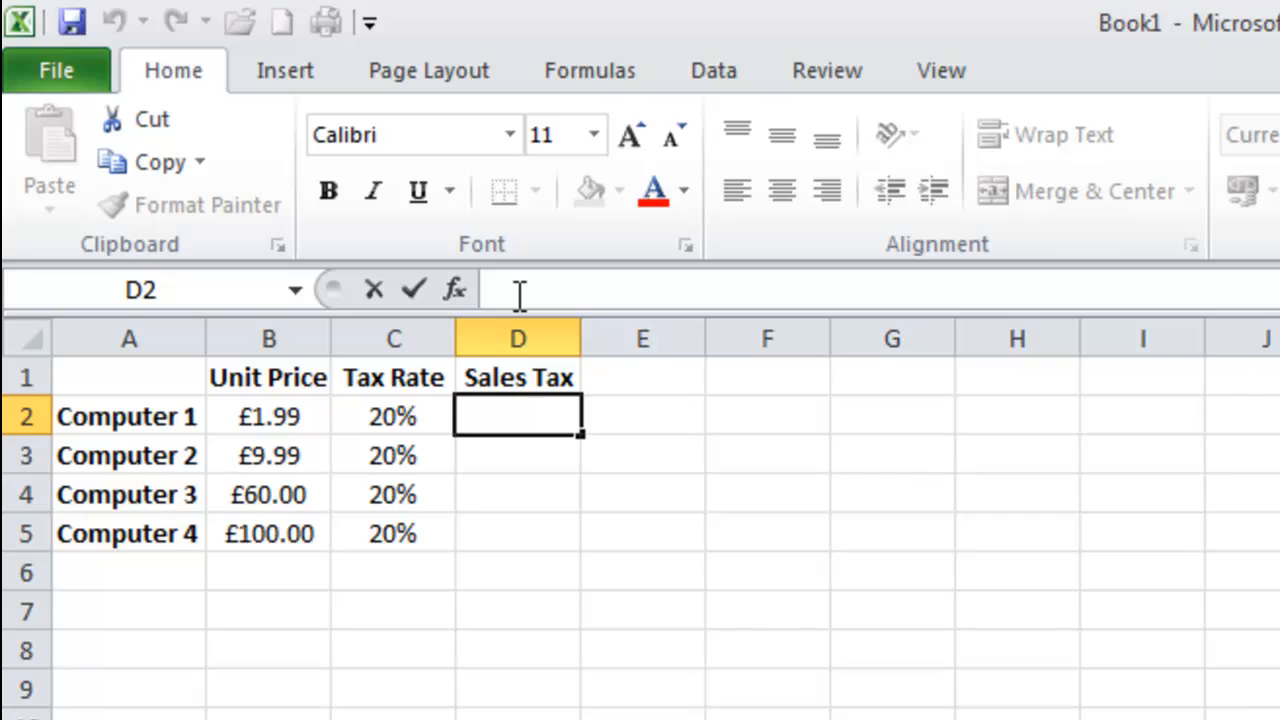
# Step: Enter =B2*C2 as Computer 1's sales tax and fill it down through Computer 4
pyautogui.write('=')
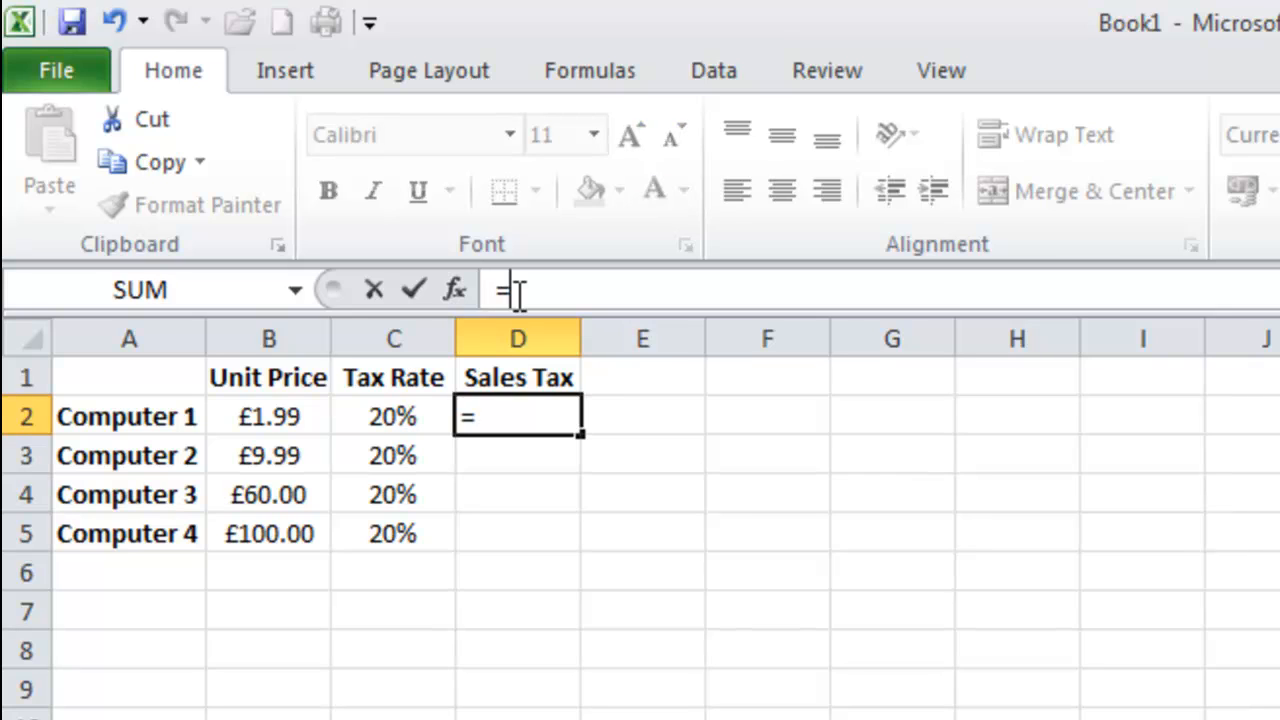
pyautogui.write('B"')
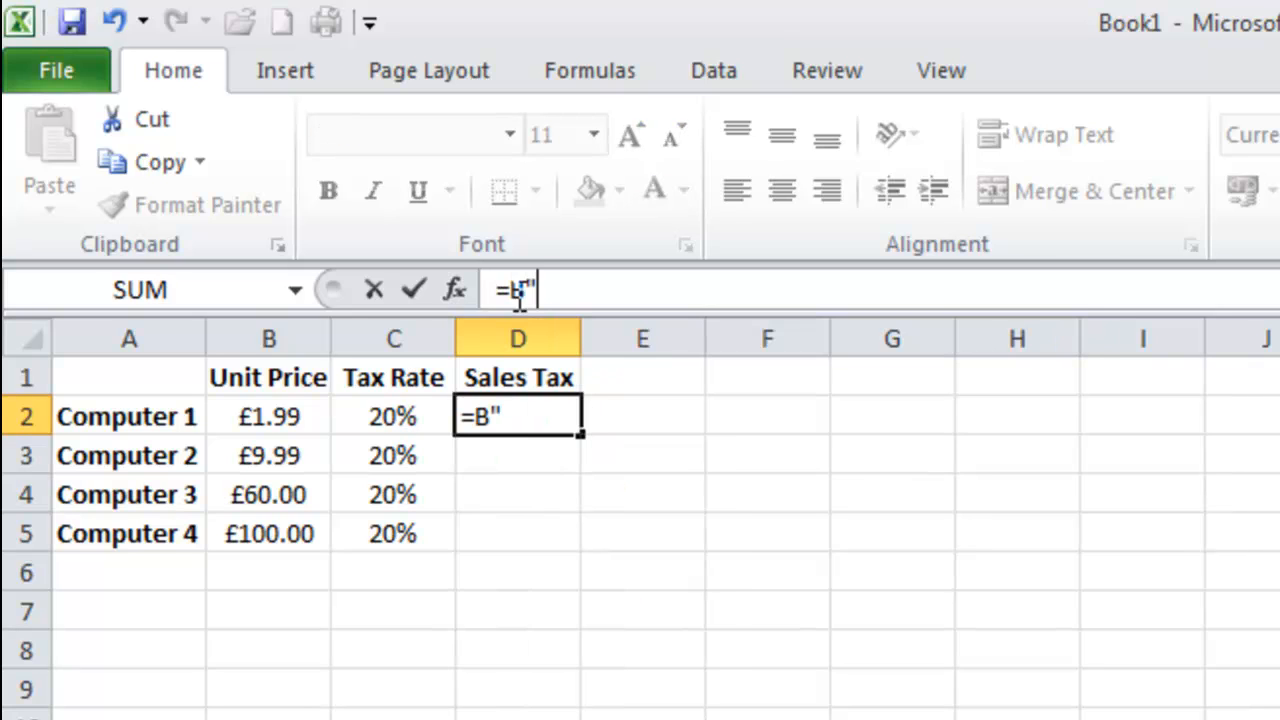
pyautogui.write('*')
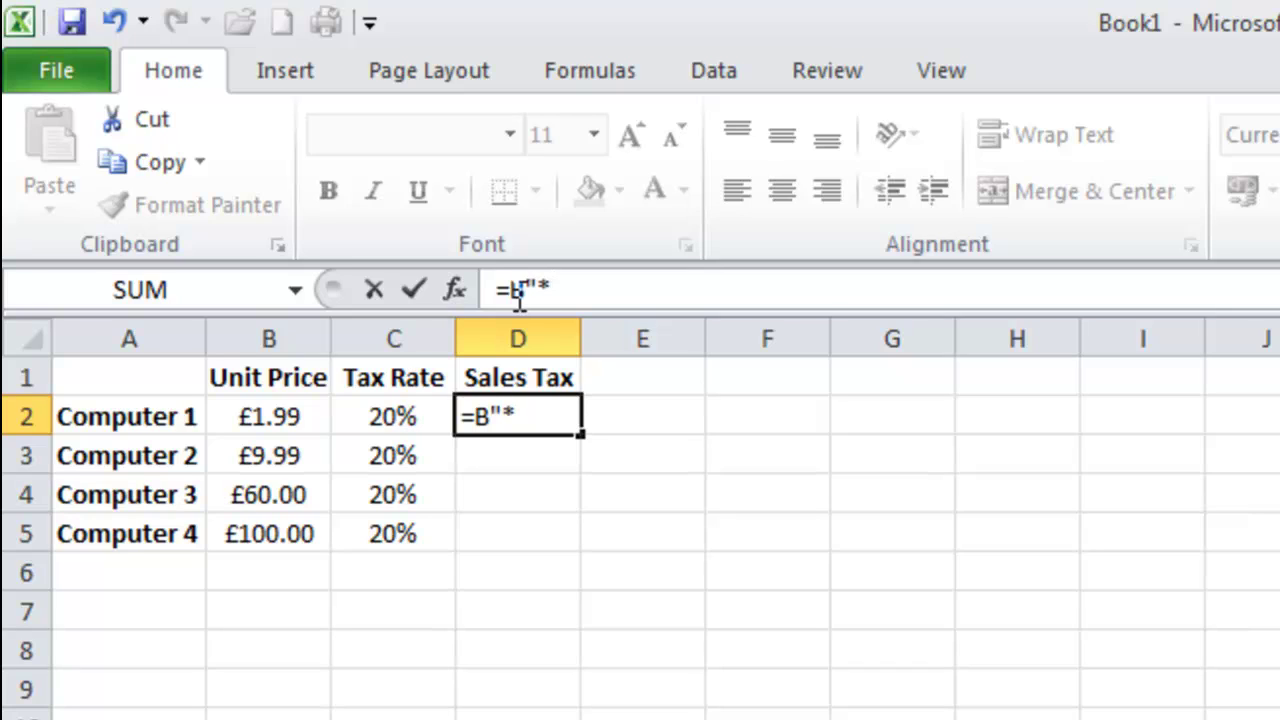
pyautogui.write('C2')
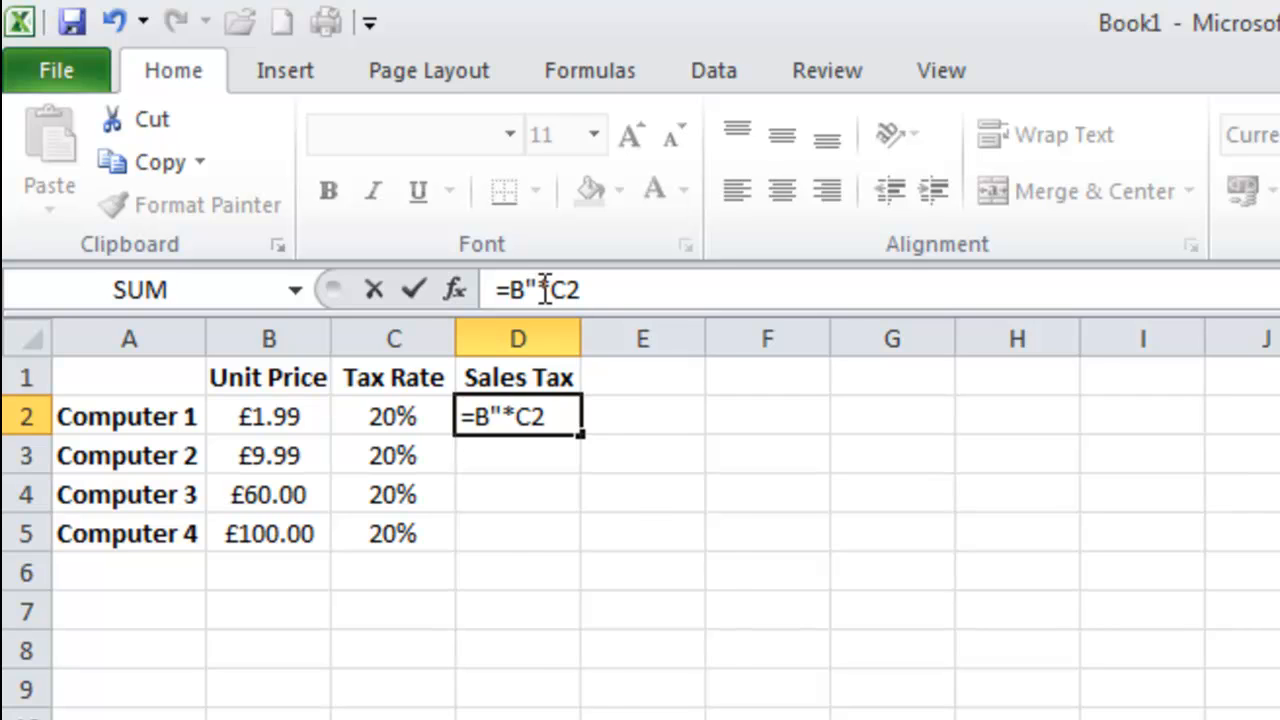
pyautogui.press('Return')
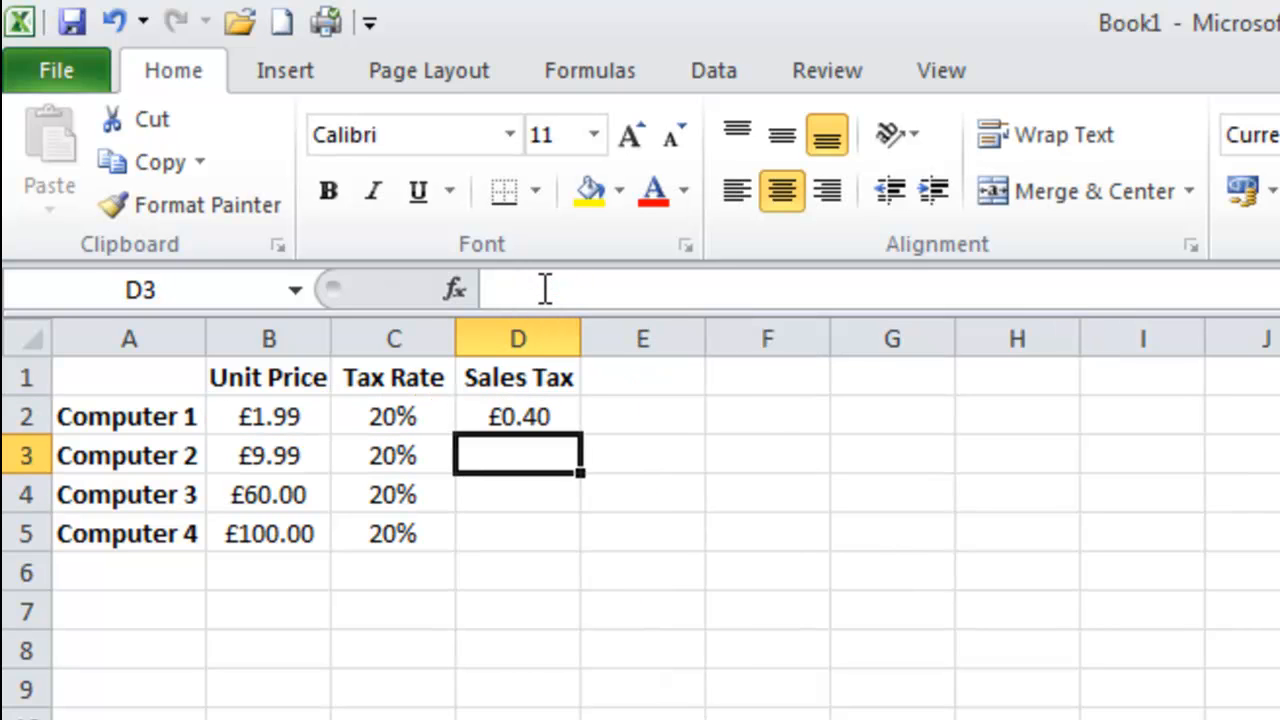
pyautogui.moveTo(240, 428)
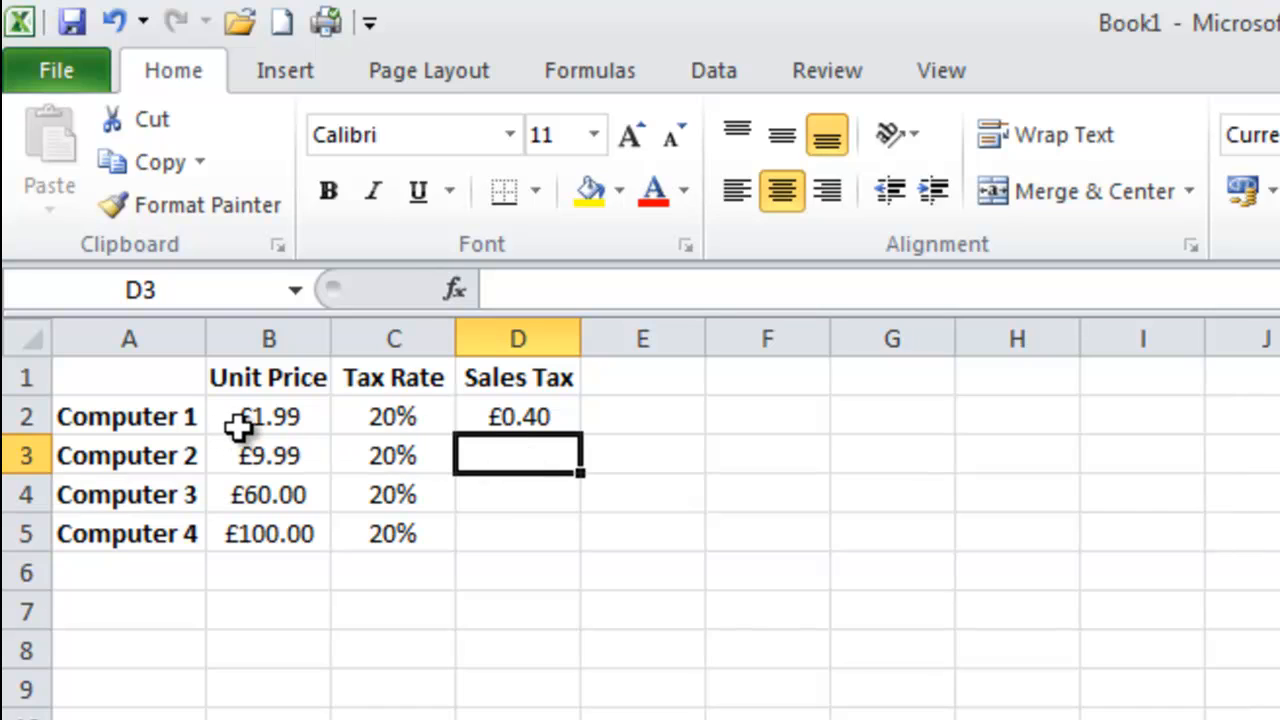
pyautogui.moveTo(518, 412)
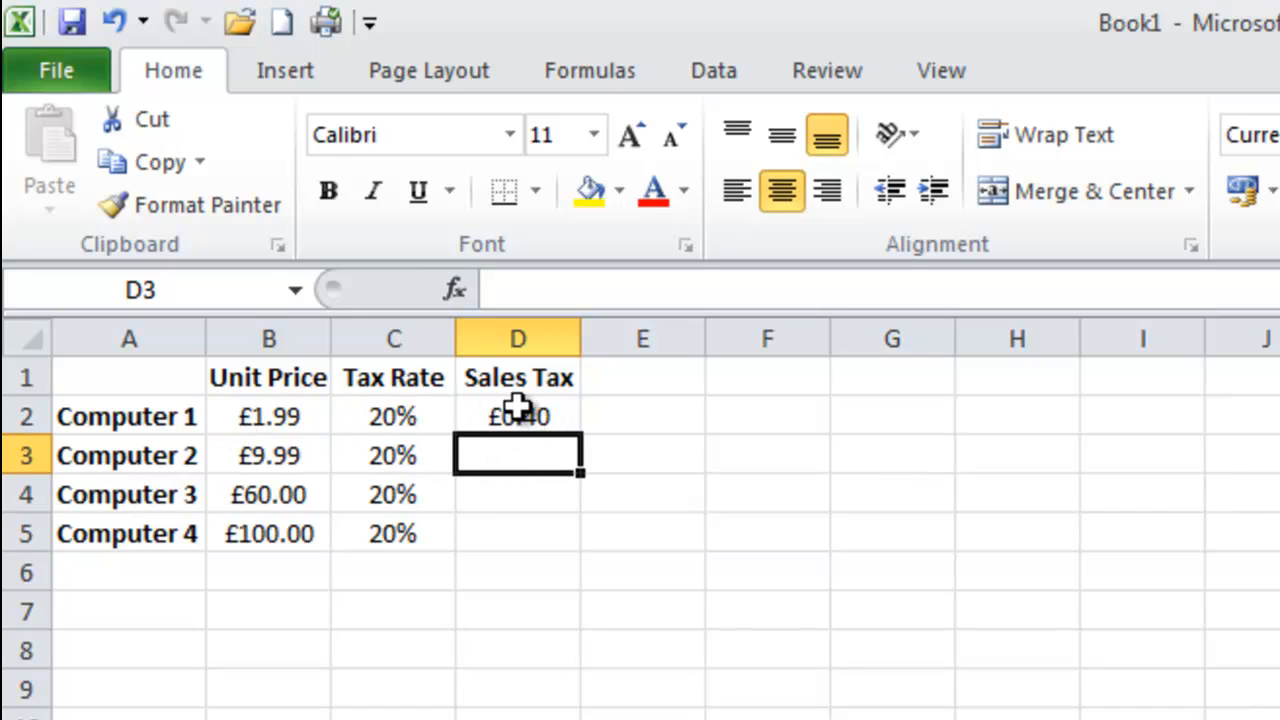
pyautogui.moveTo(268, 416)
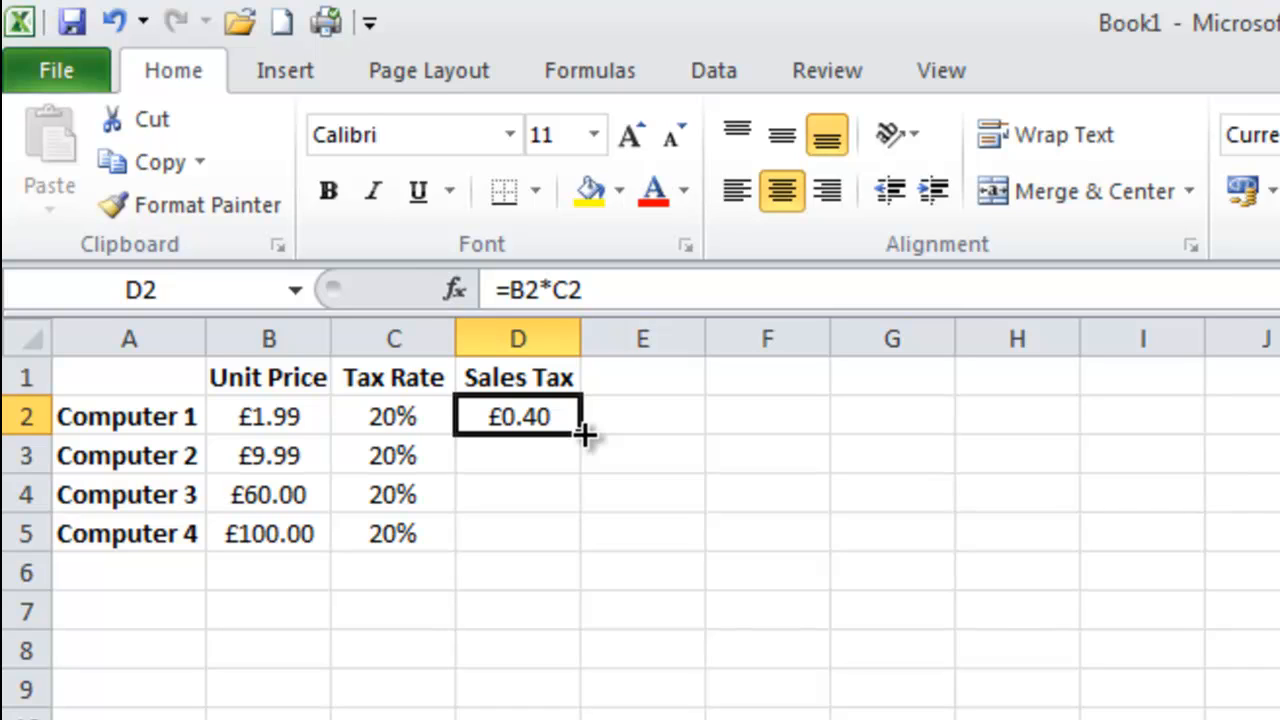
pyautogui.moveTo(584, 436); pyautogui.dragTo(580, 536)
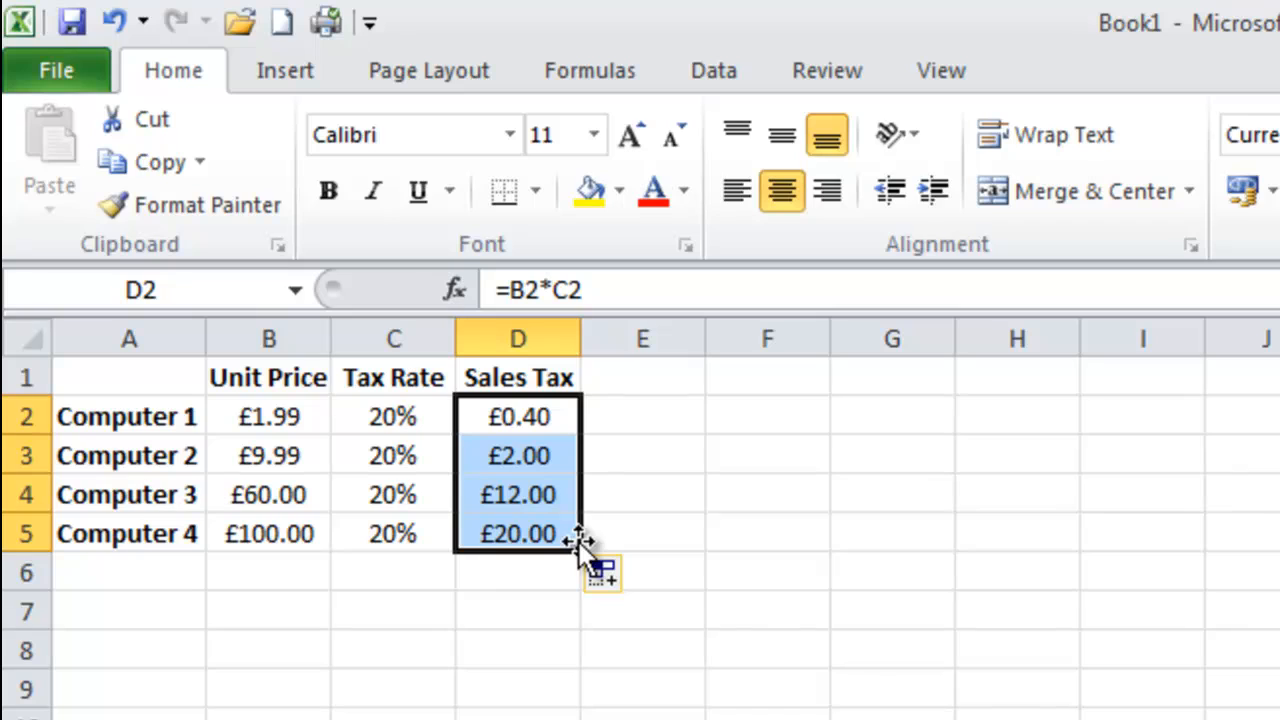
pyautogui.click(516, 532)
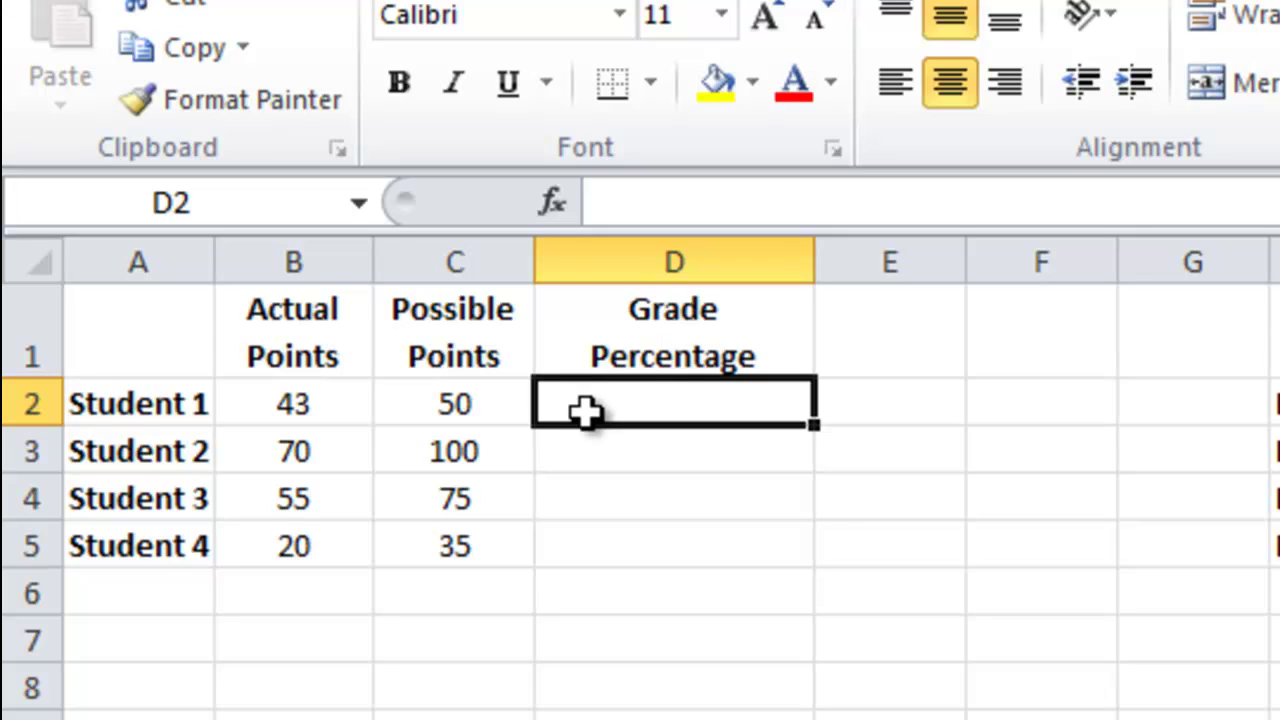
pyautogui.moveTo(456, 404)
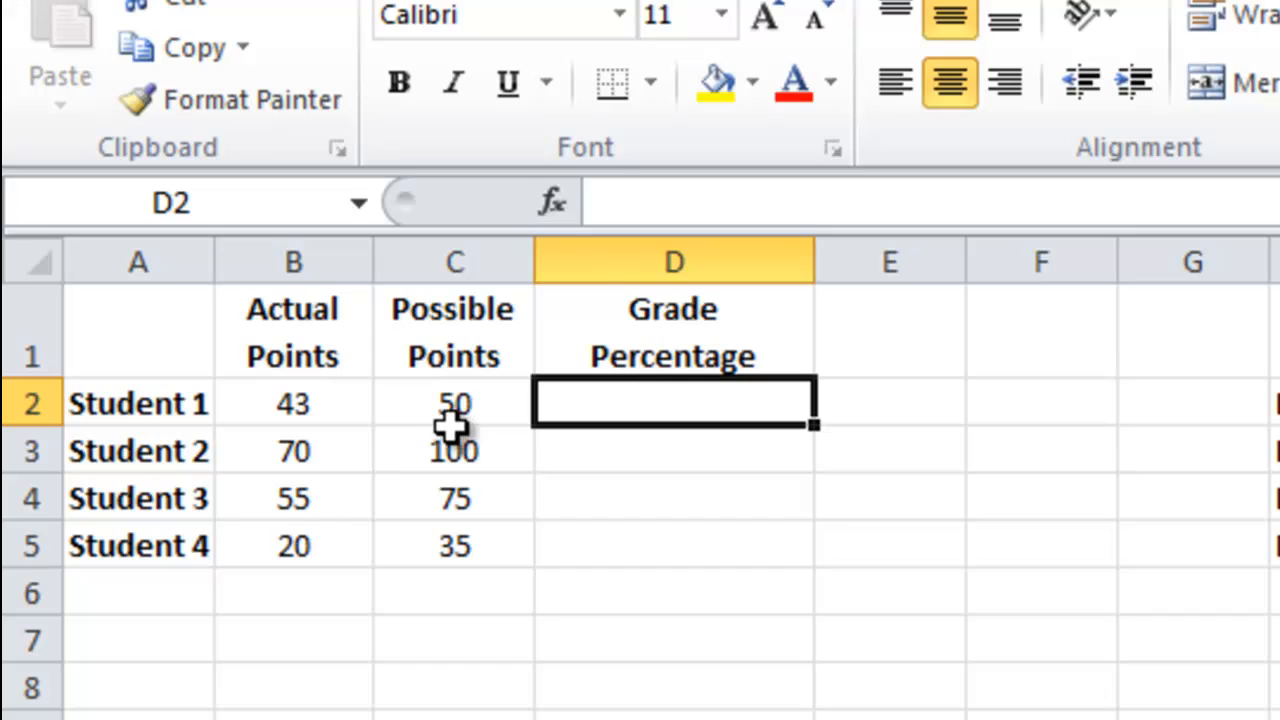
pyautogui.moveTo(460, 404)
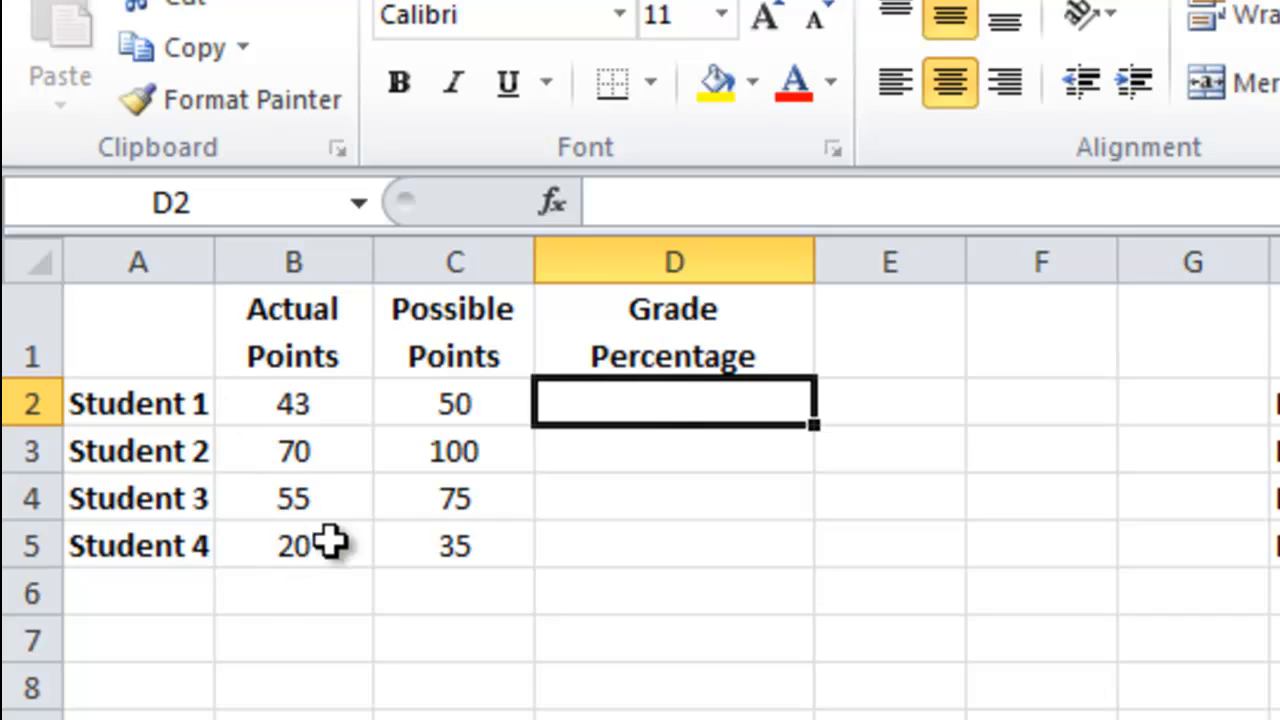
pyautogui.moveTo(700, 398)
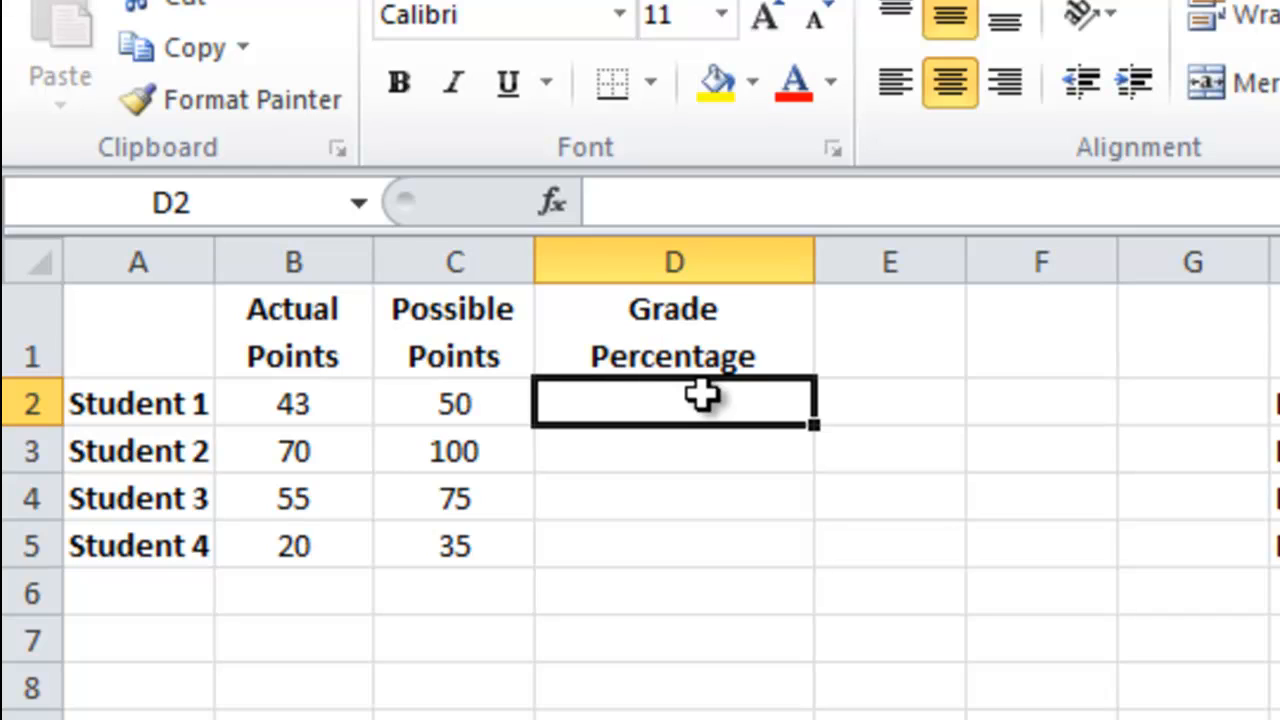
# Step: Enter =B2/C2 as Student 1's grade percentage and fill it down through Student 4
pyautogui.write('=')
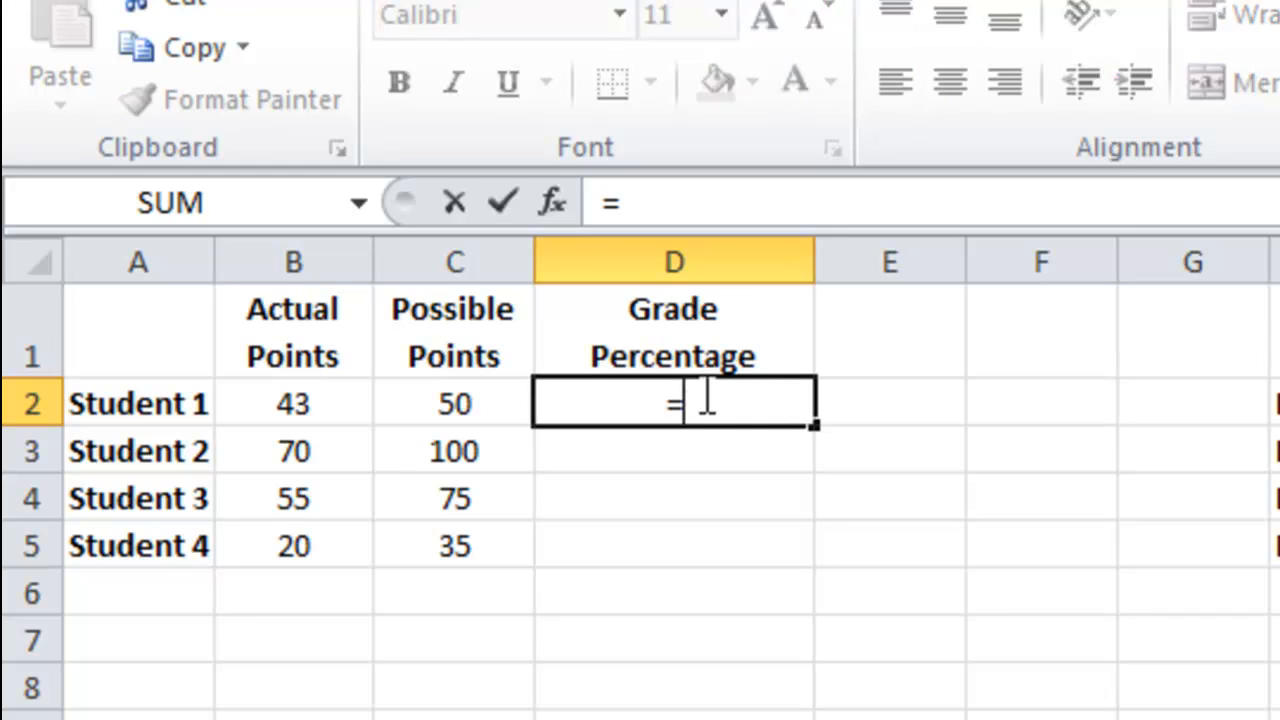
pyautogui.write('B2')
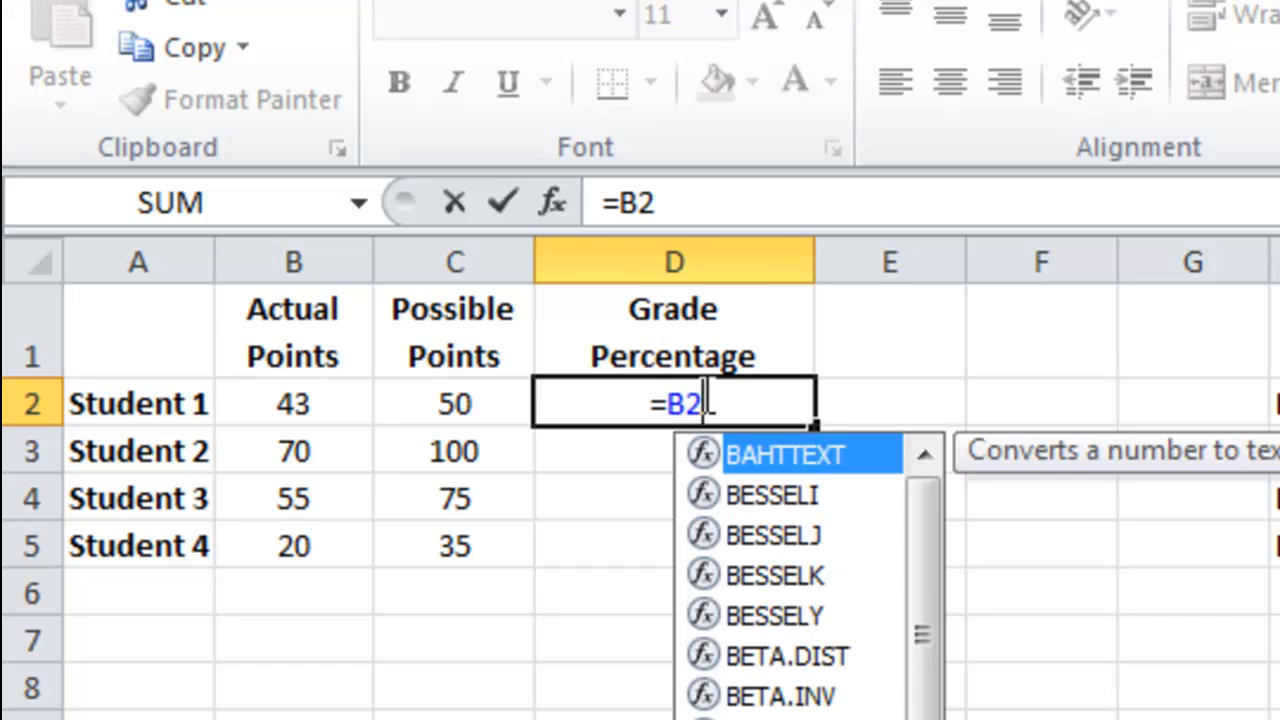
pyautogui.write('/')
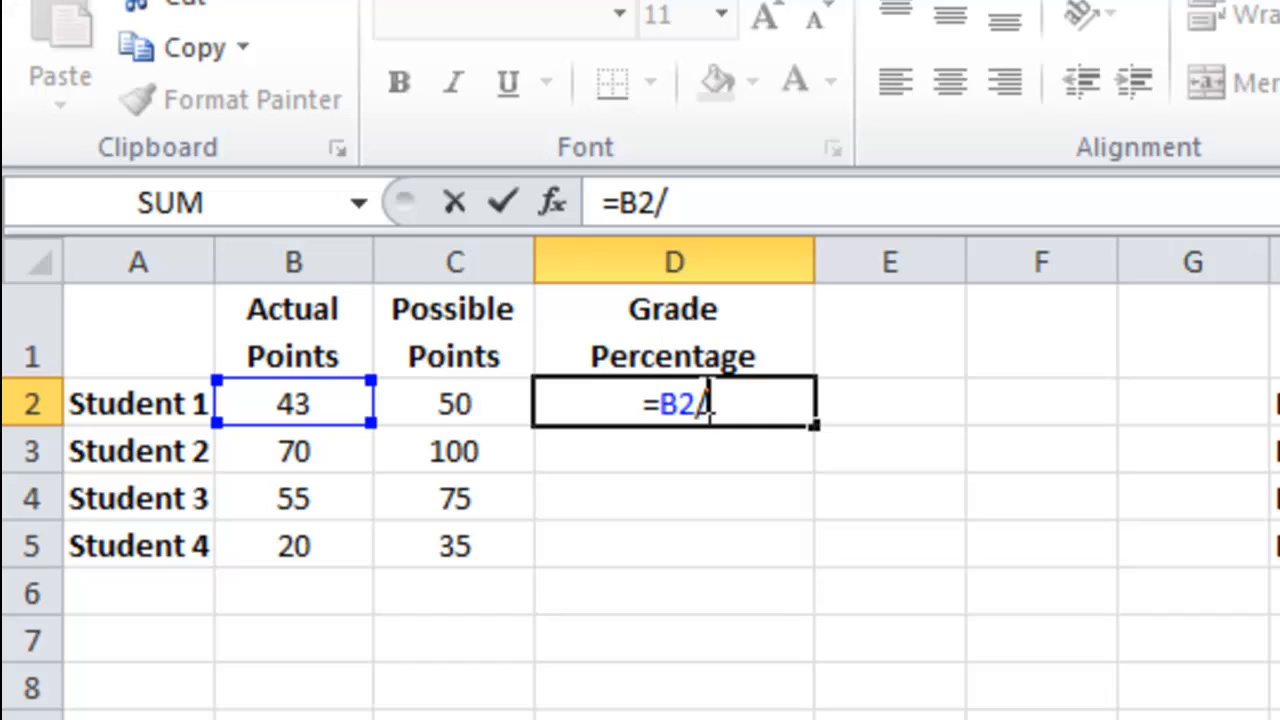
pyautogui.write('C')
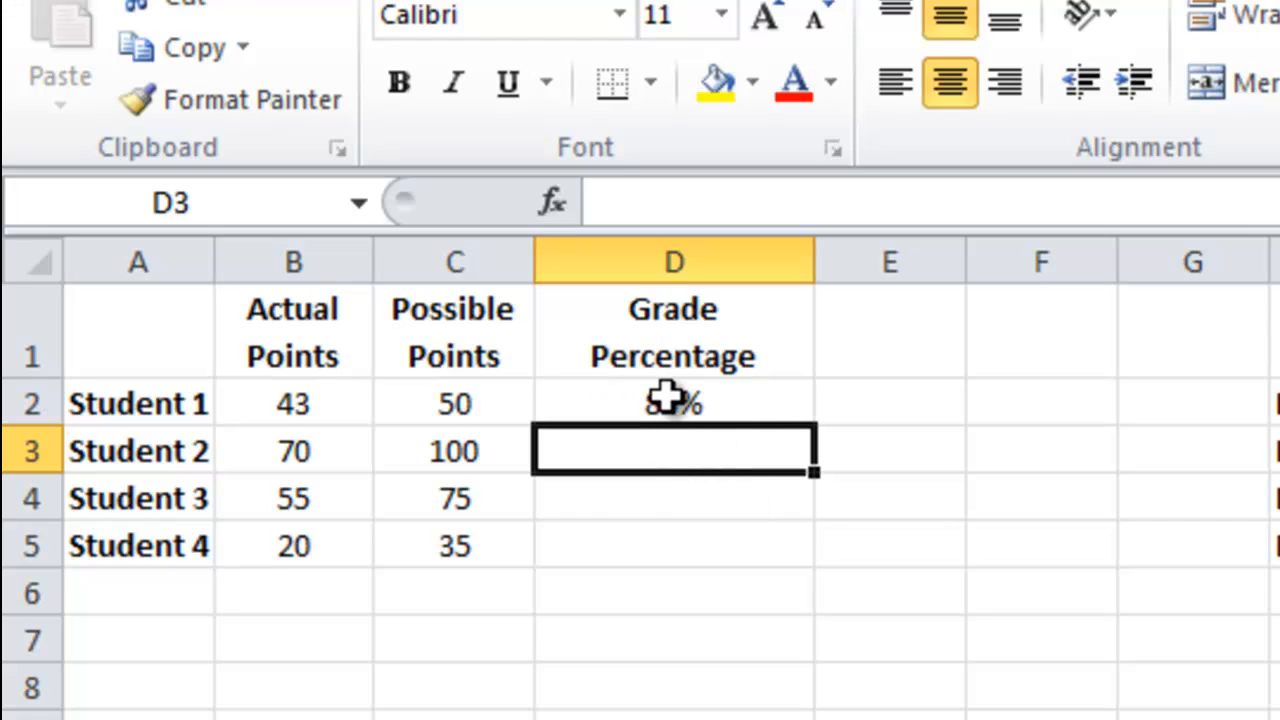
pyautogui.click(672, 404)
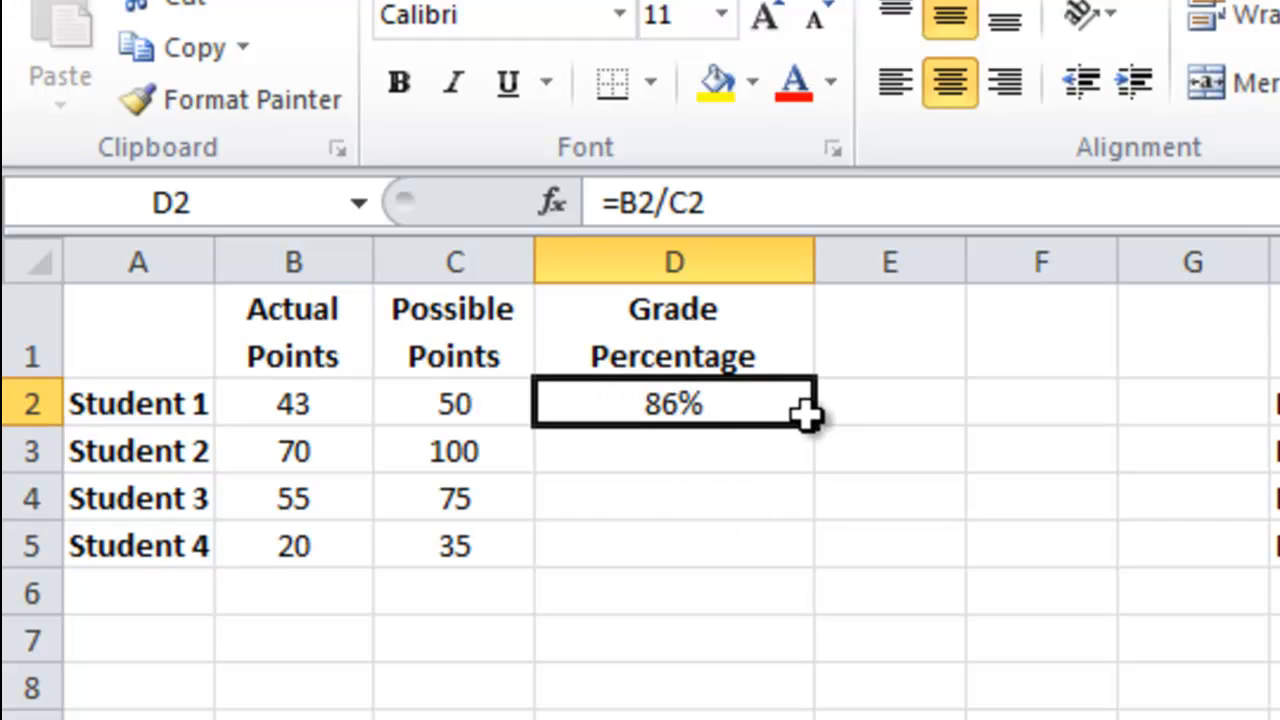
pyautogui.moveTo(808, 424); pyautogui.dragTo(790, 544)
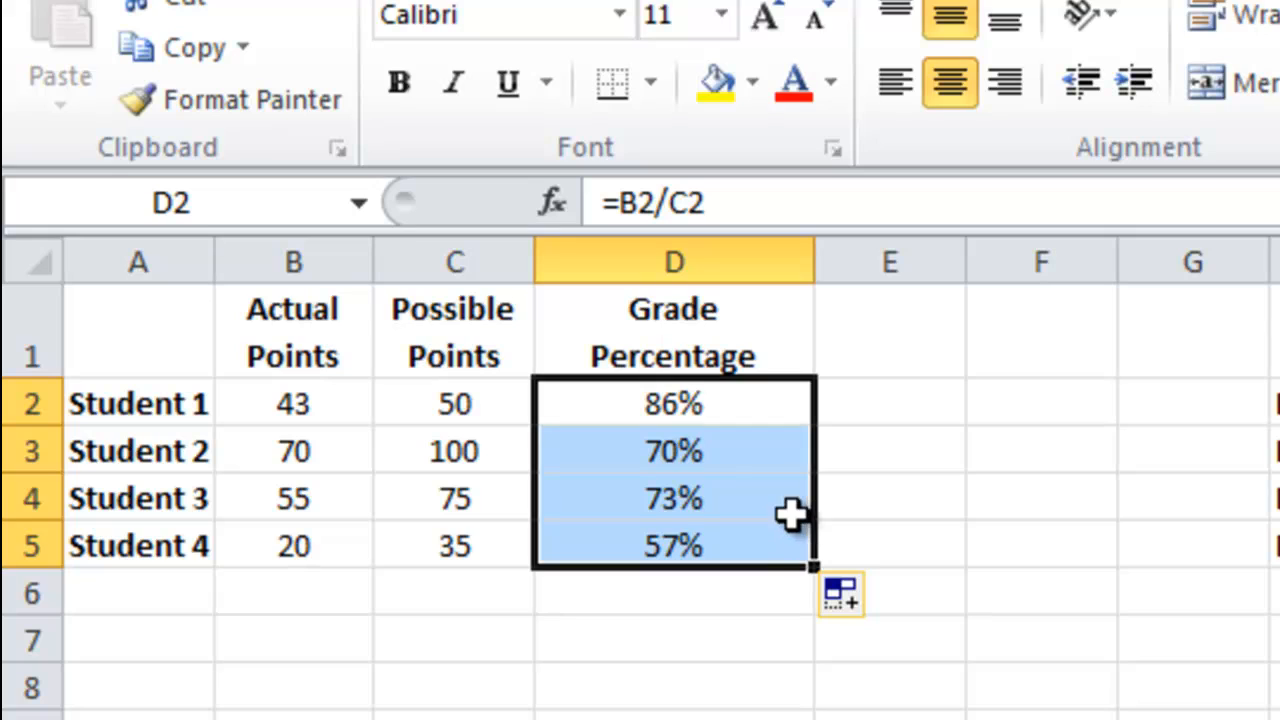
# Step: Check the filled formulas behind Students 2, 3 and 4's percentages (70%, 73%, 57%)
pyautogui.click(672, 452)
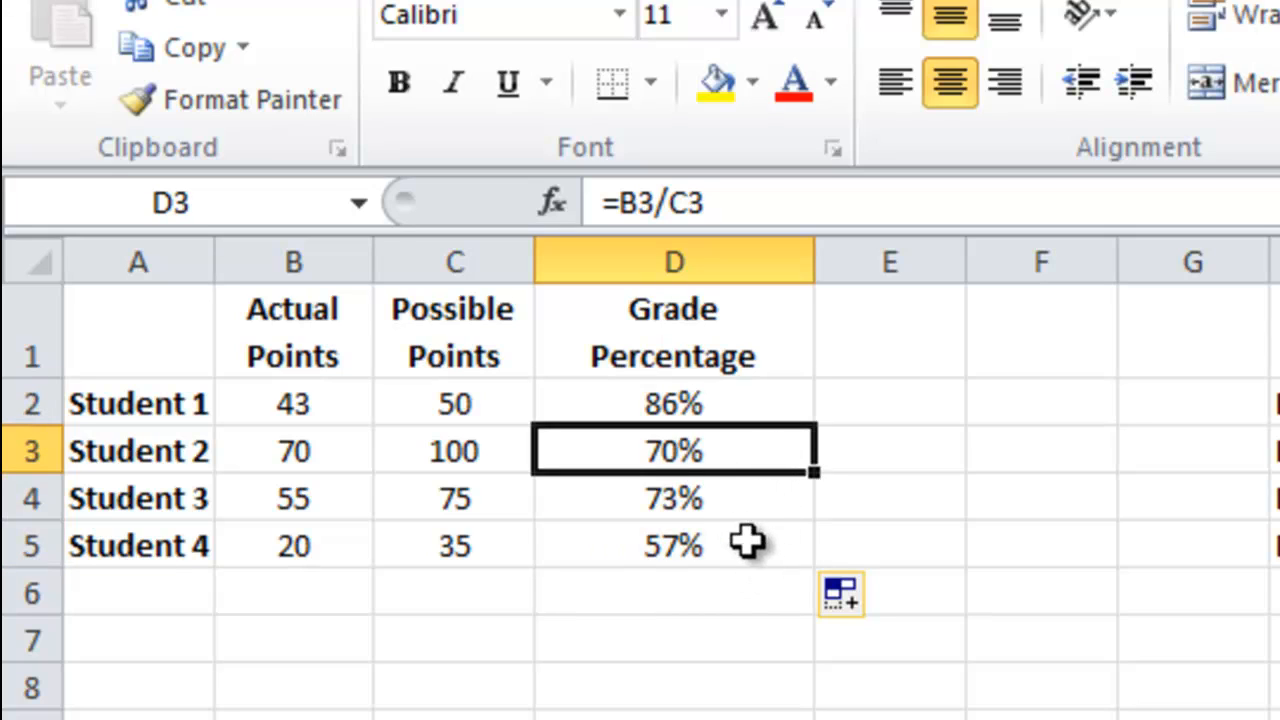
pyautogui.click(672, 544)
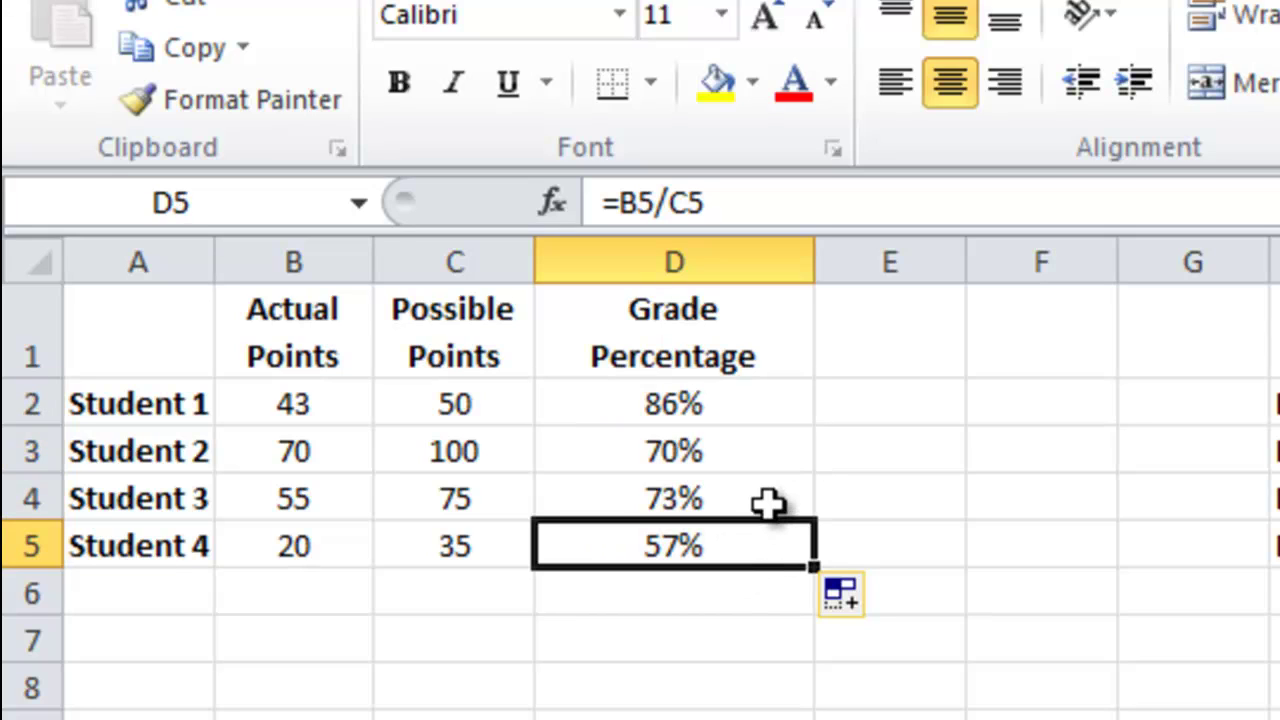
pyautogui.click(672, 498)
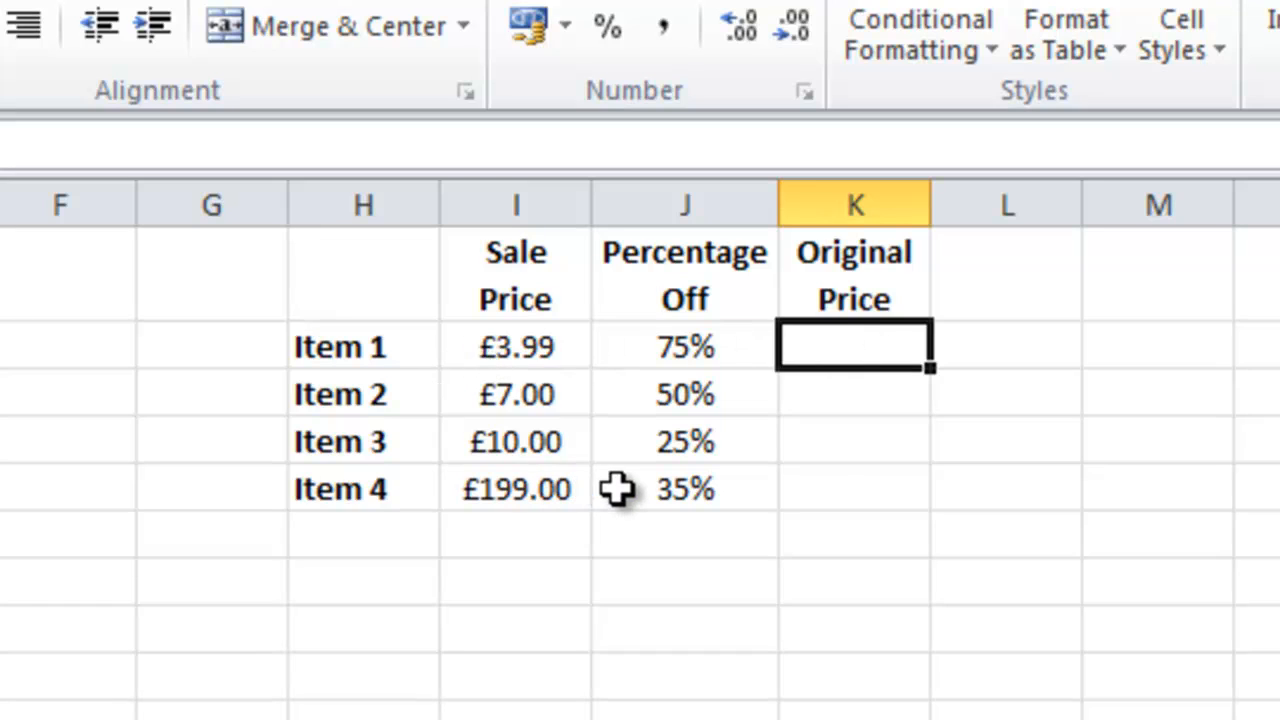
pyautogui.moveTo(520, 350)
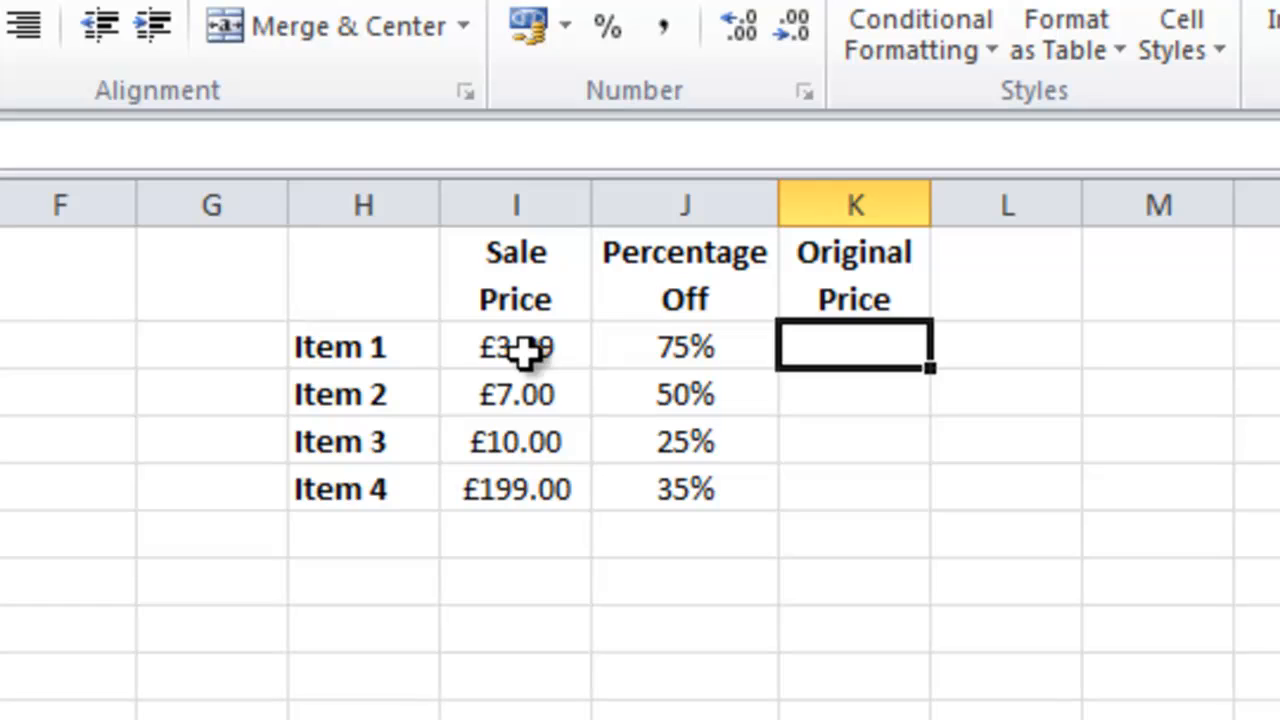
pyautogui.moveTo(524, 364)
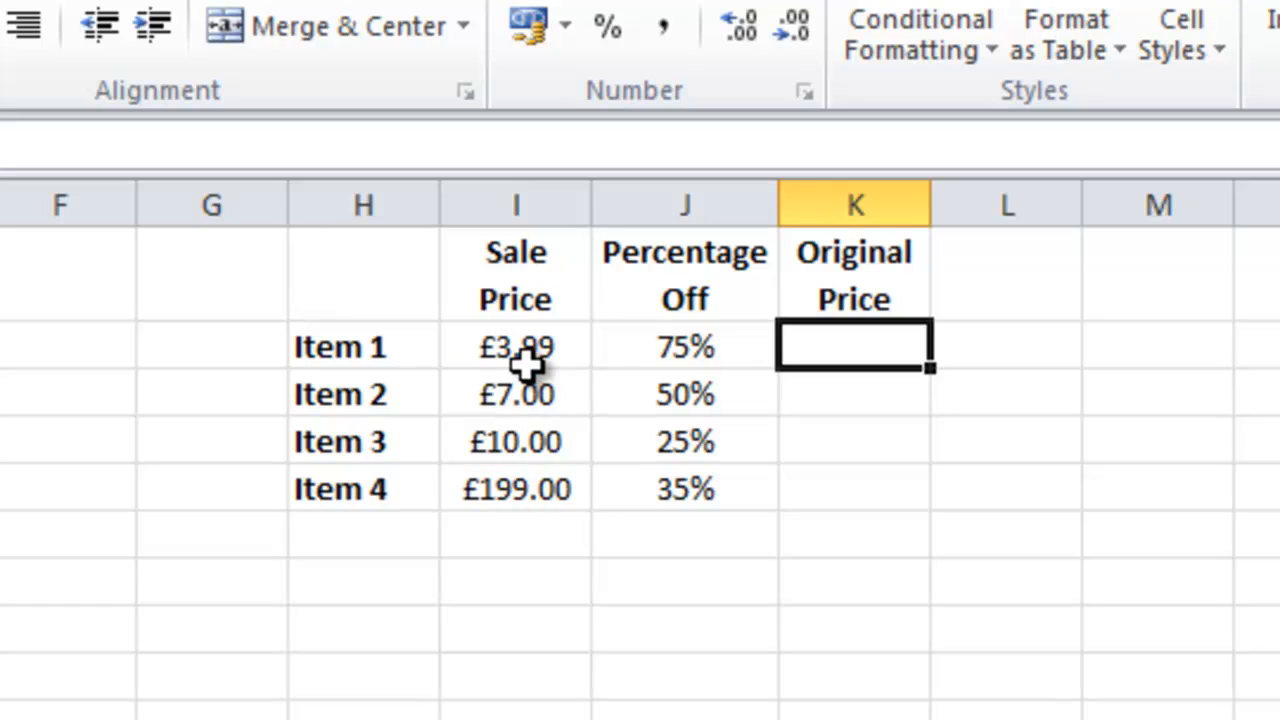
pyautogui.moveTo(680, 404)
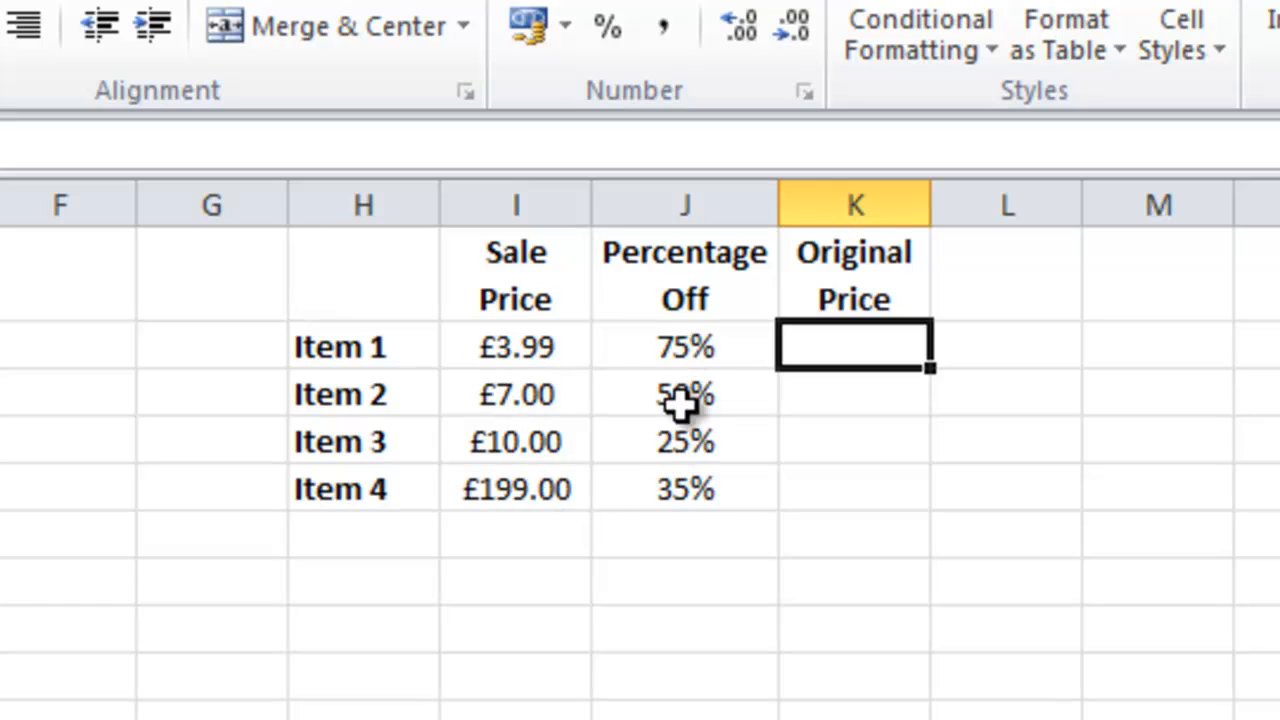
pyautogui.moveTo(892, 352)
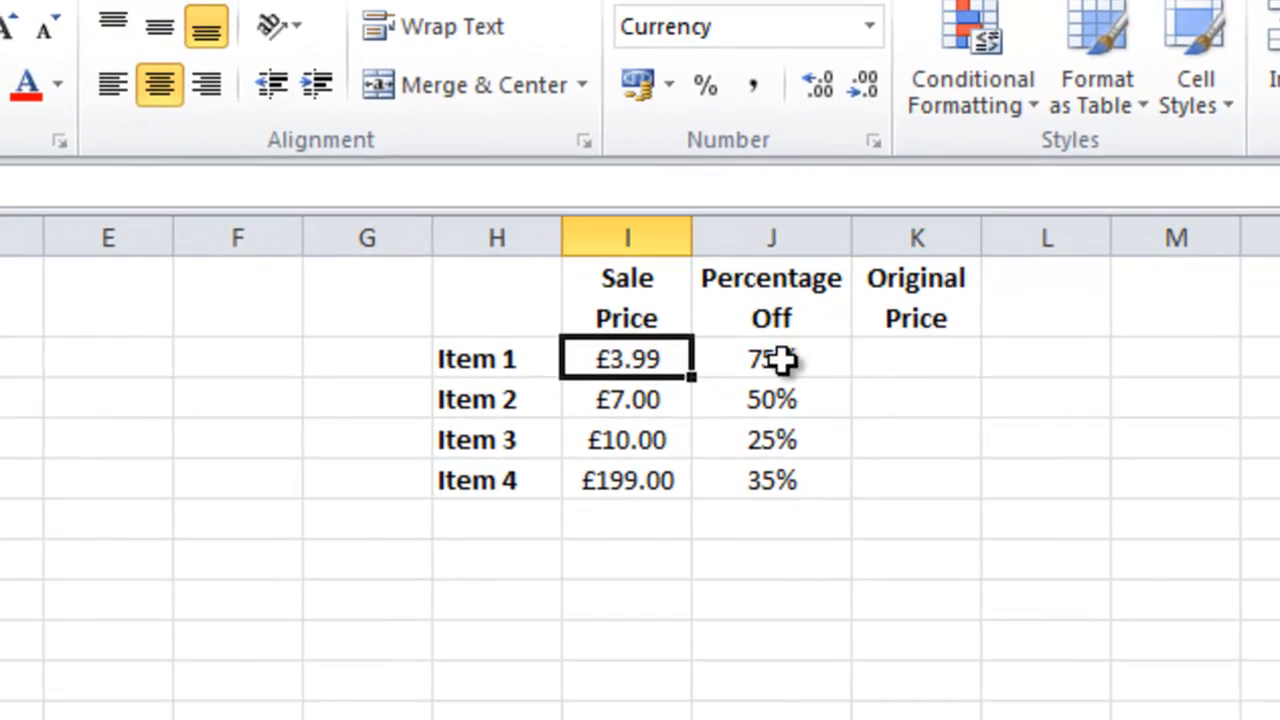
# Step: Enter =I2/J2 as Item 1's Original Price (£5.32) and fill it down through K5
pyautogui.click(772, 360)
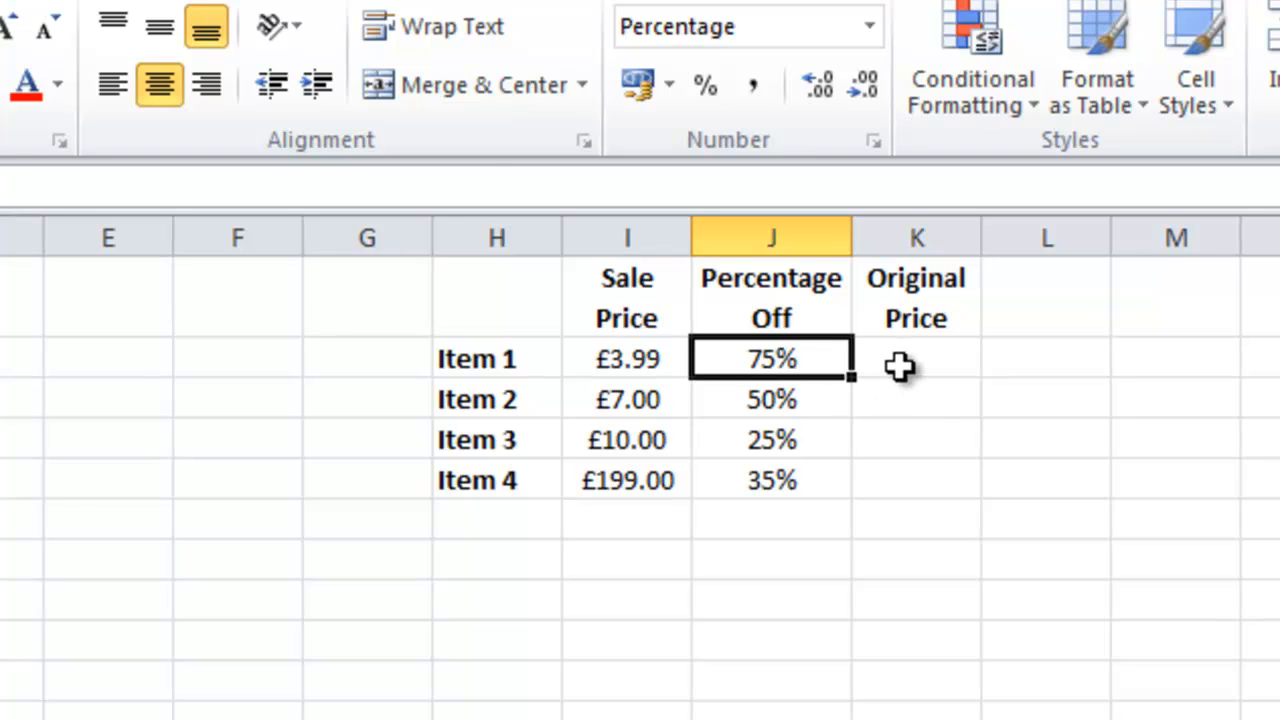
pyautogui.click(916, 358)
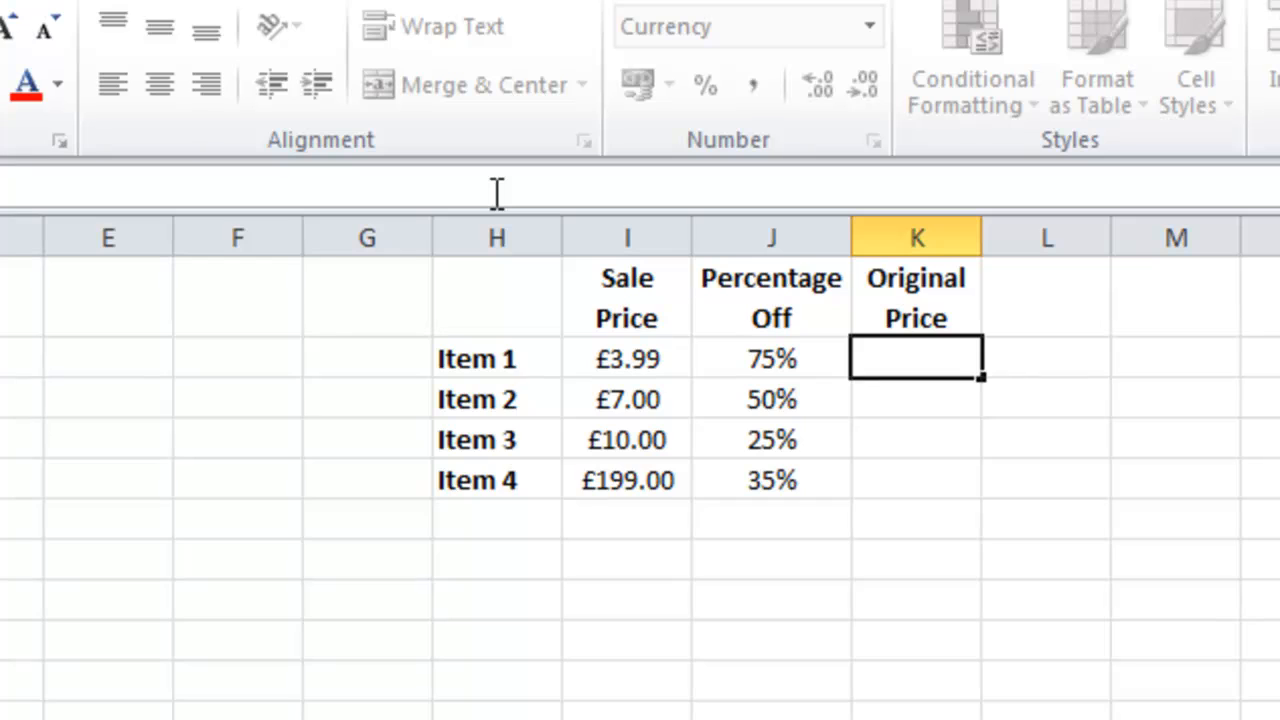
pyautogui.write('=I2/')
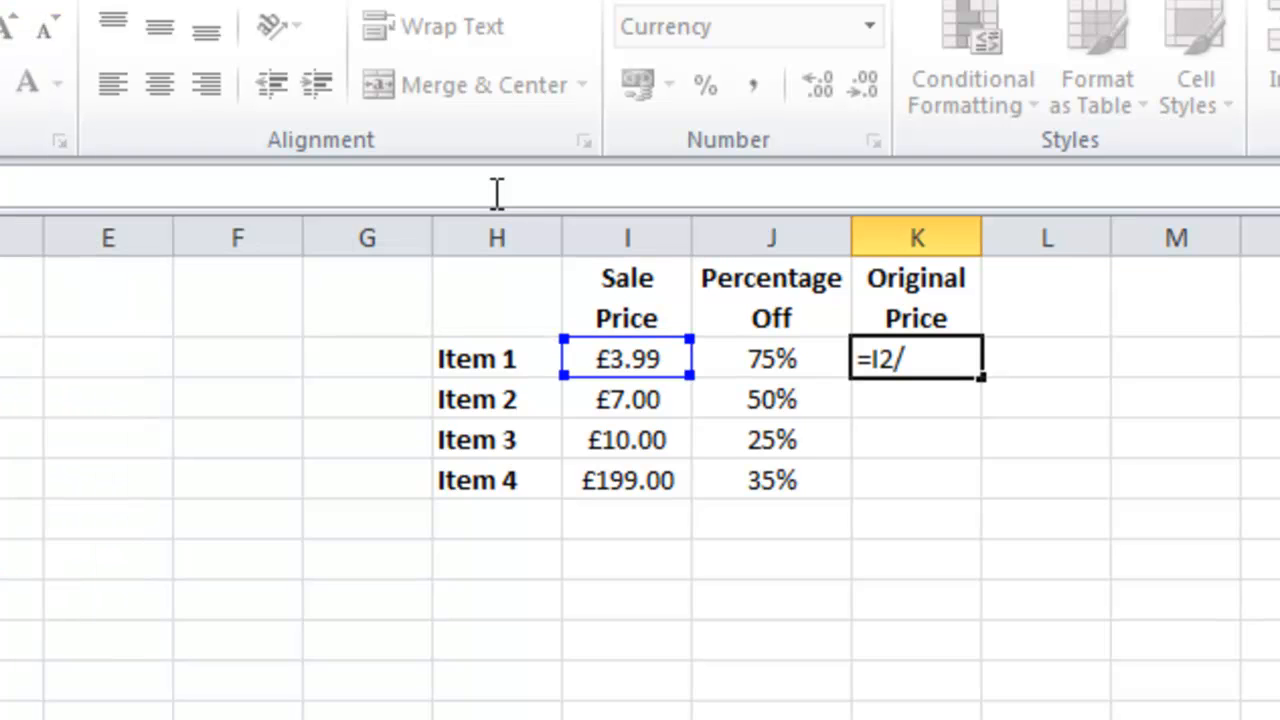
pyautogui.click(770, 358)
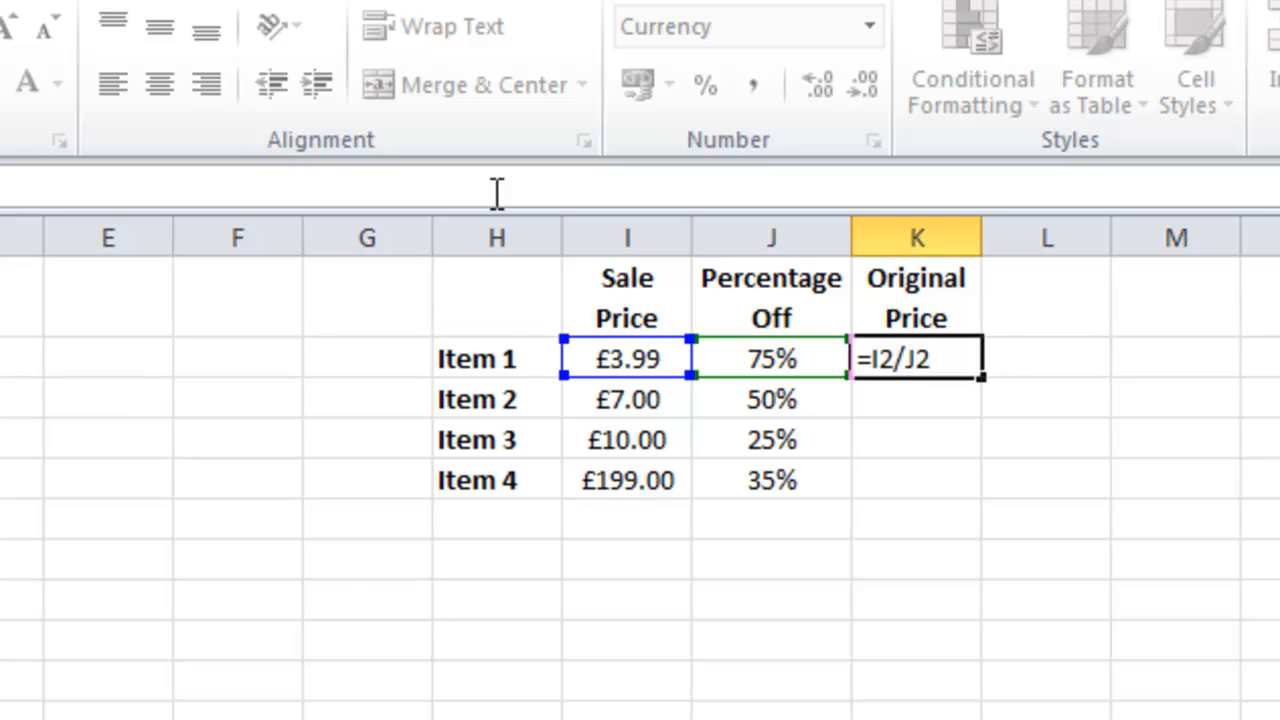
pyautogui.press('Return')
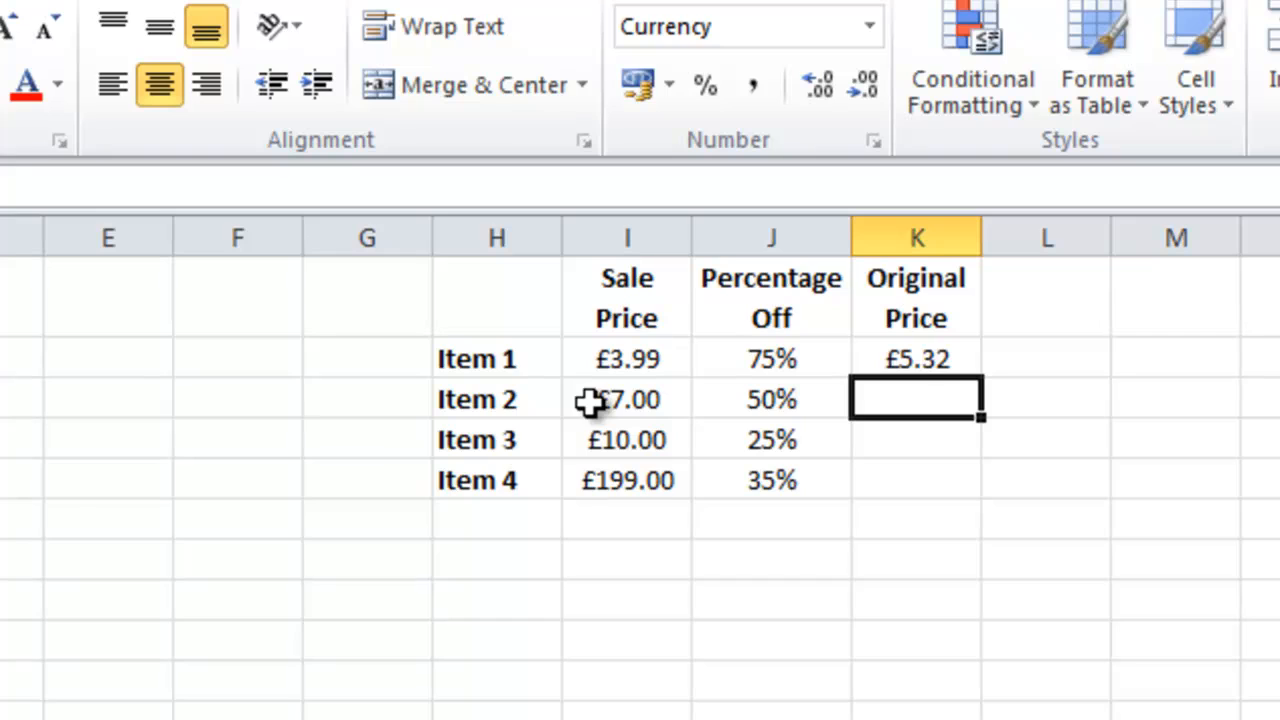
pyautogui.moveTo(884, 362)
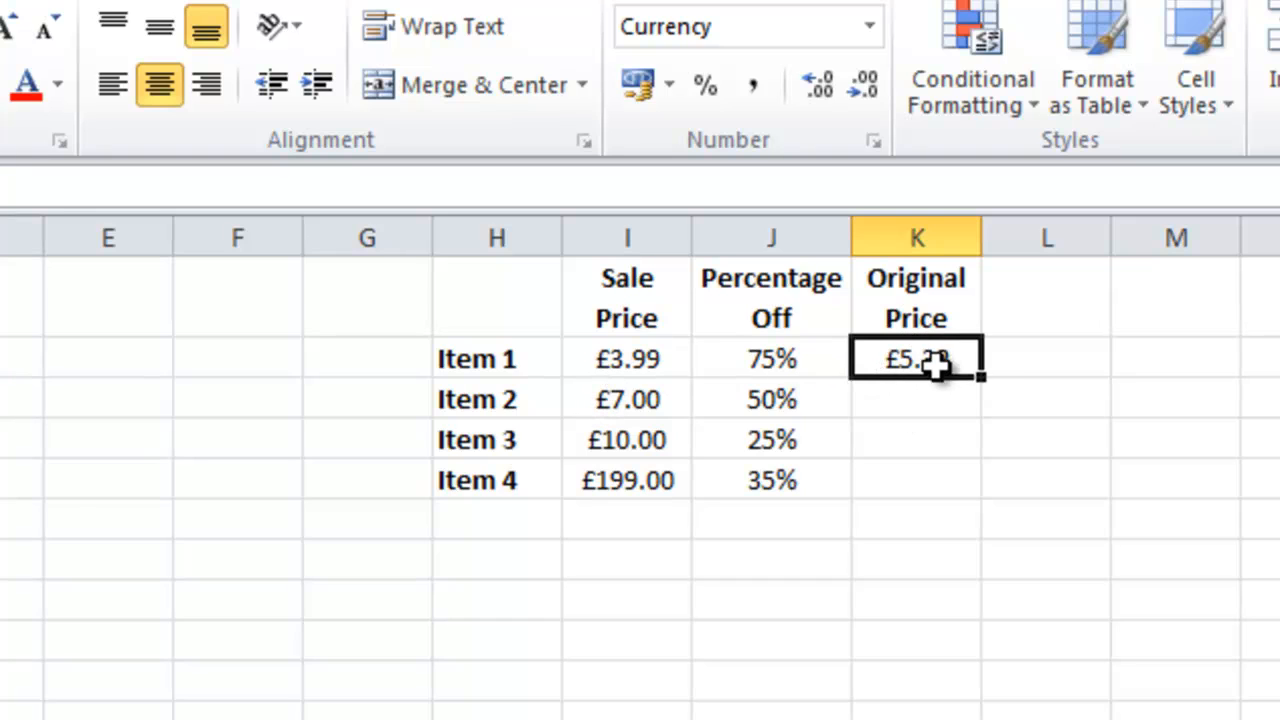
pyautogui.moveTo(916, 360); pyautogui.dragTo(916, 480)
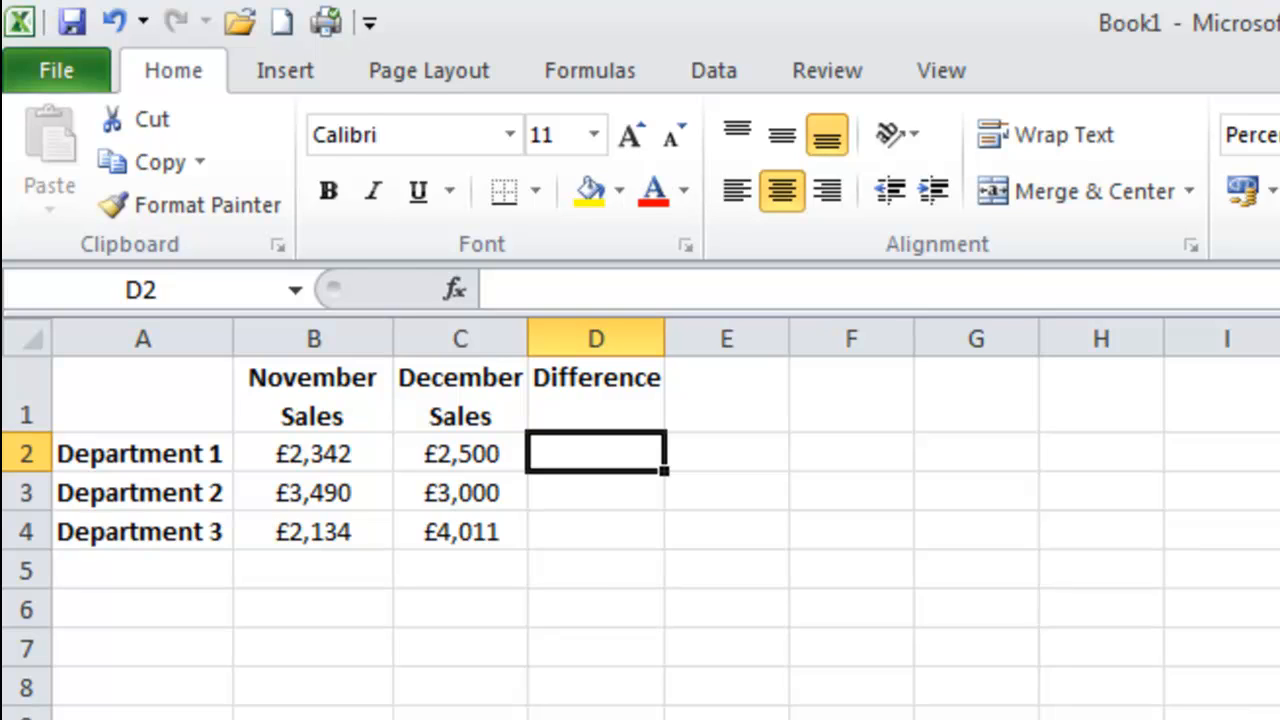
pyautogui.moveTo(370, 458)
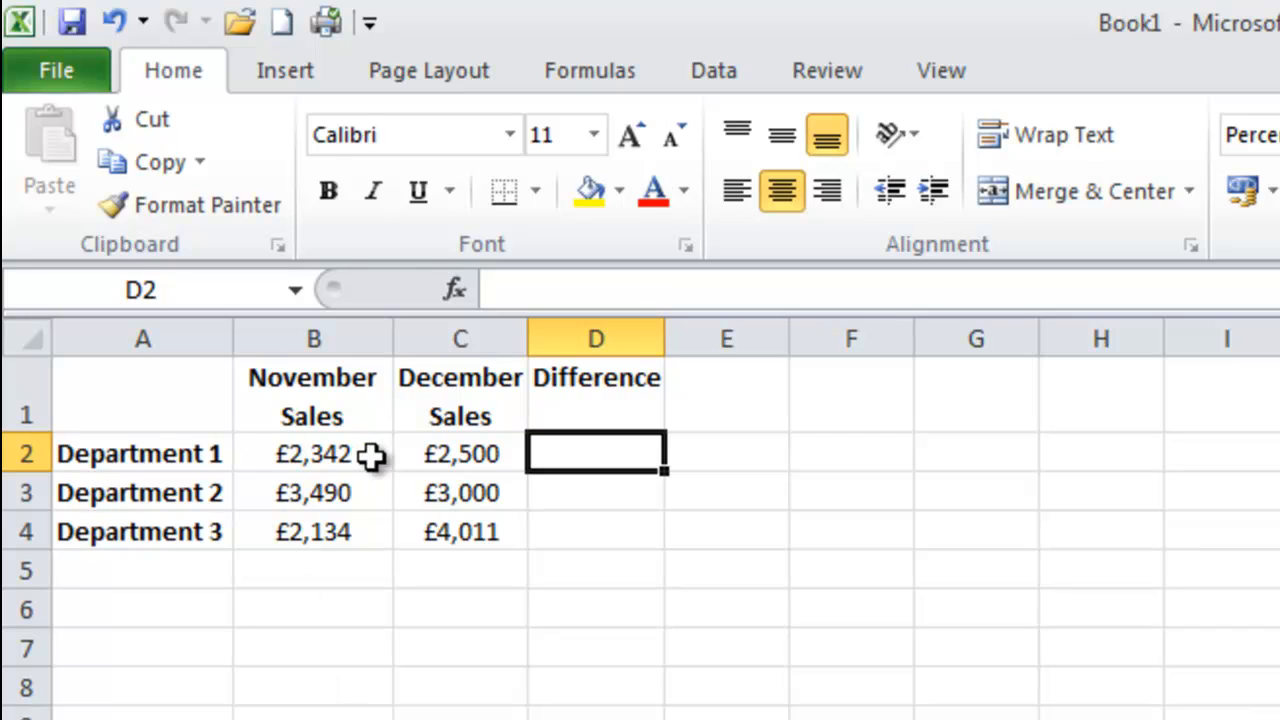
pyautogui.moveTo(612, 452)
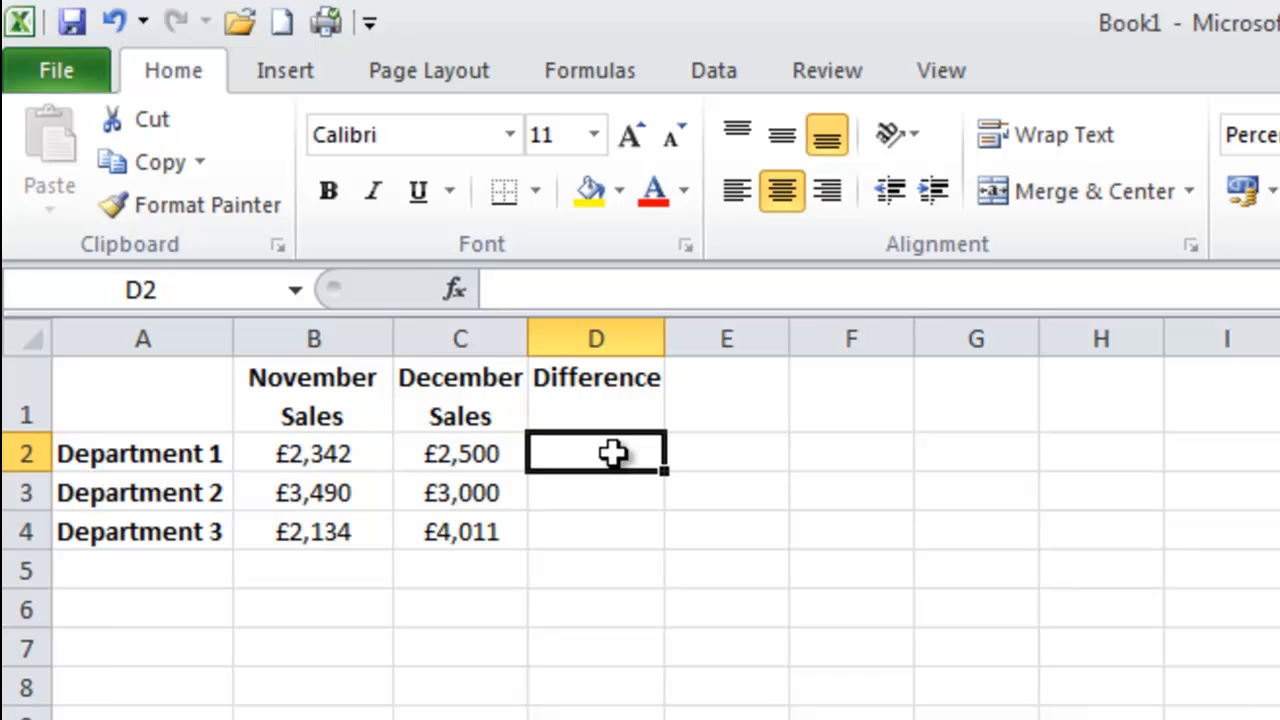
# Step: Enter =(C2-B2)/B2 in D2 as Department 1's November-to-December difference
pyautogui.write('(')
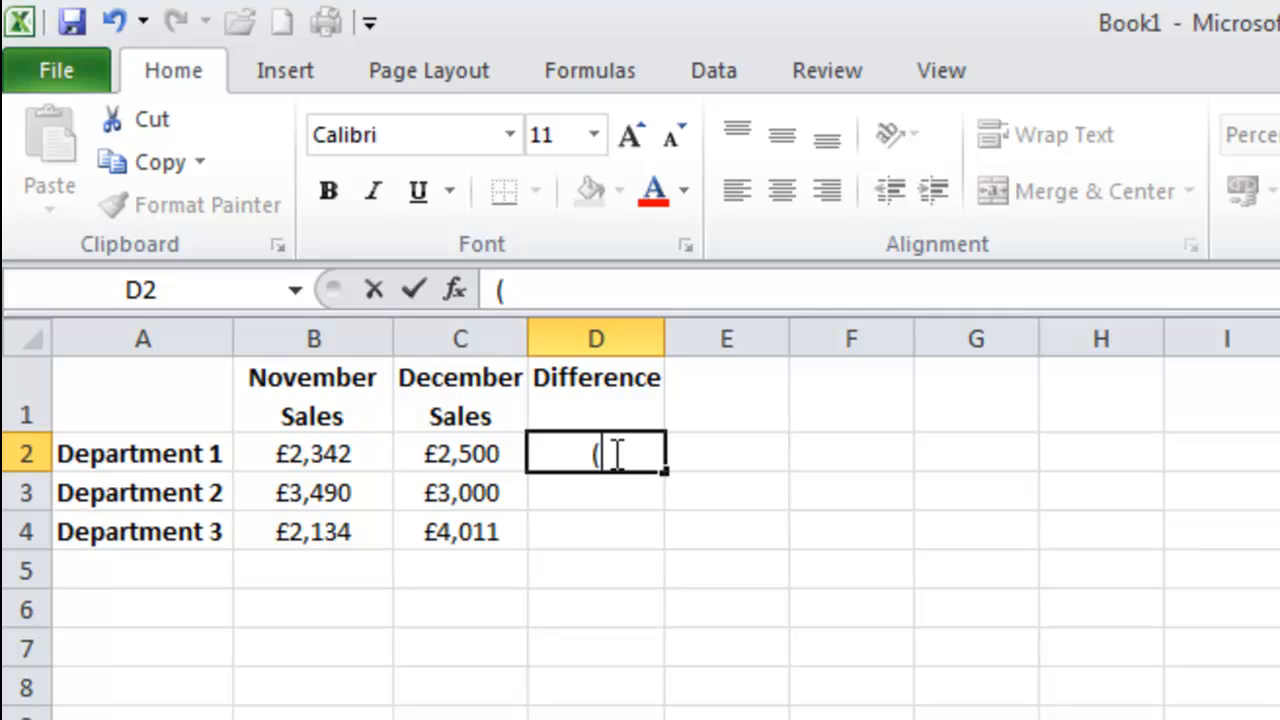
pyautogui.write('C2')
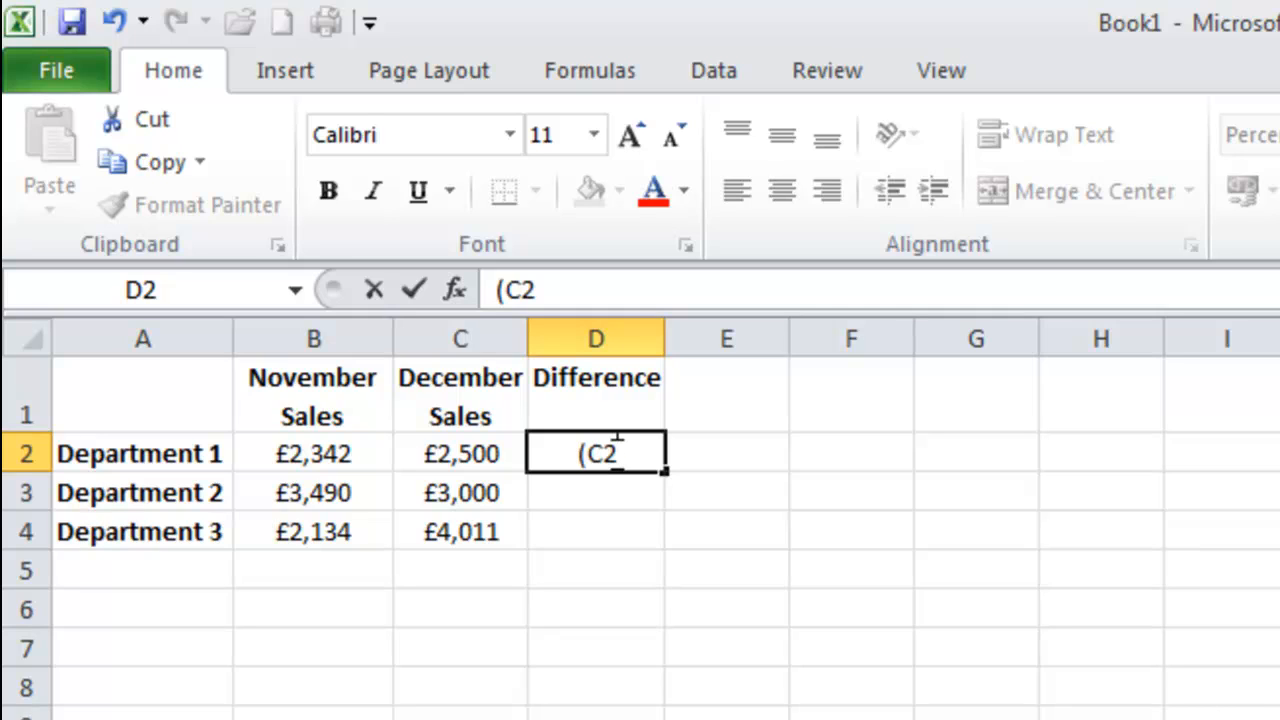
pyautogui.write('-B')
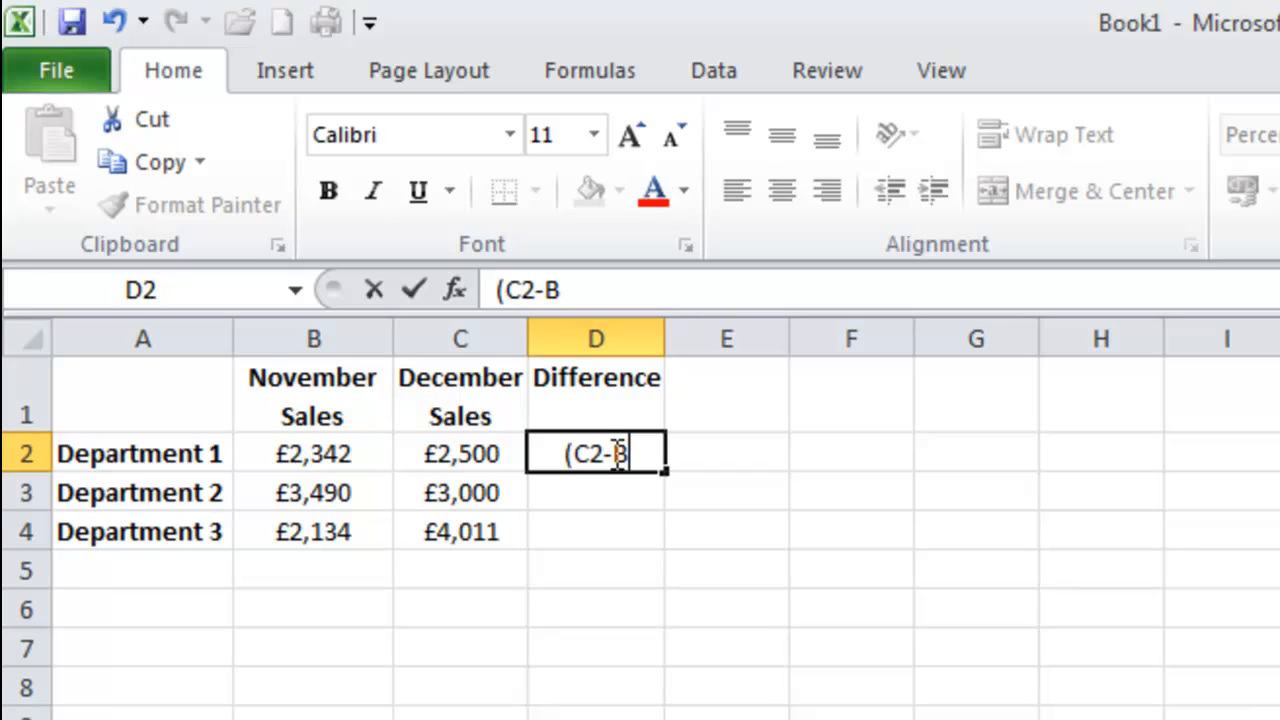
pyautogui.write('2)')
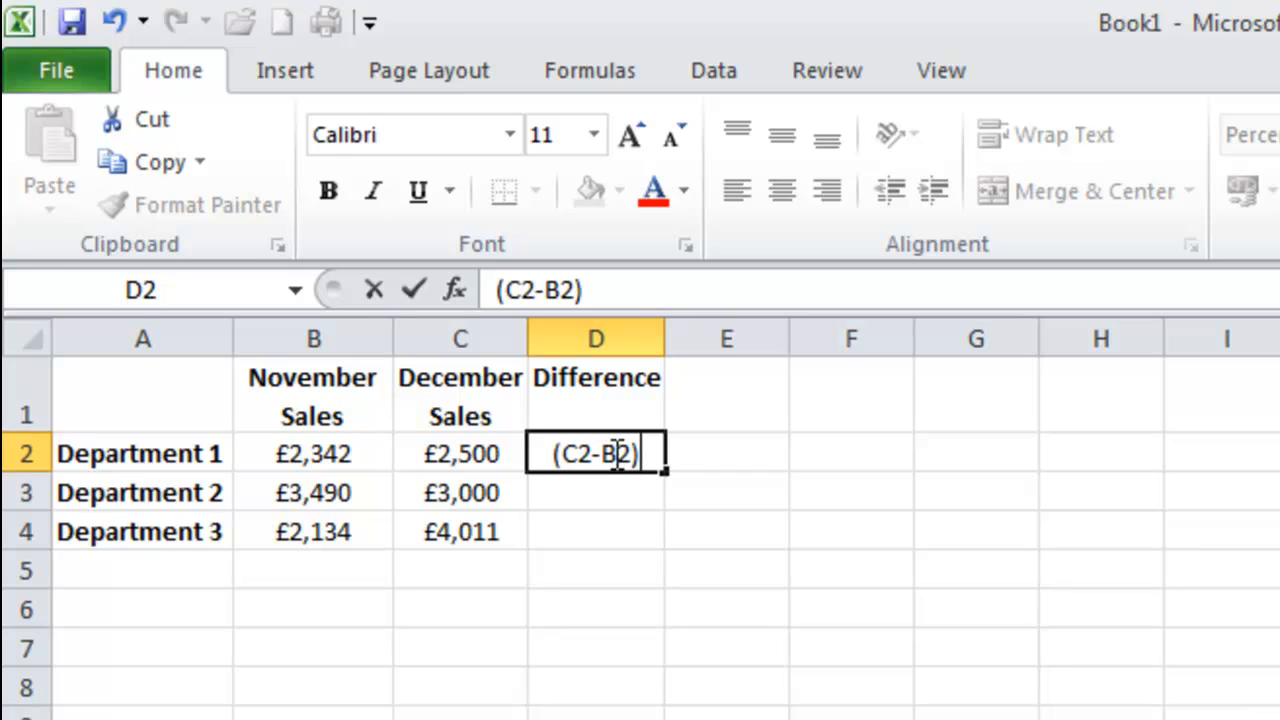
pyautogui.write('/')
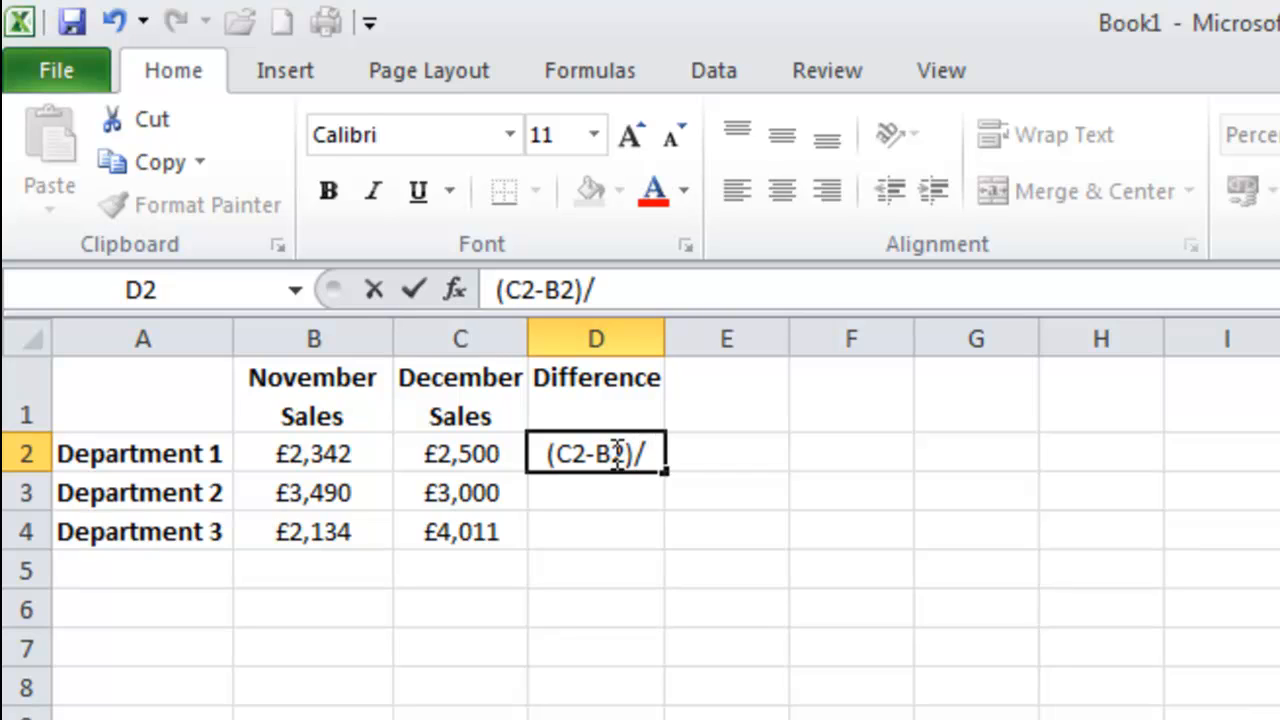
pyautogui.write('B2')
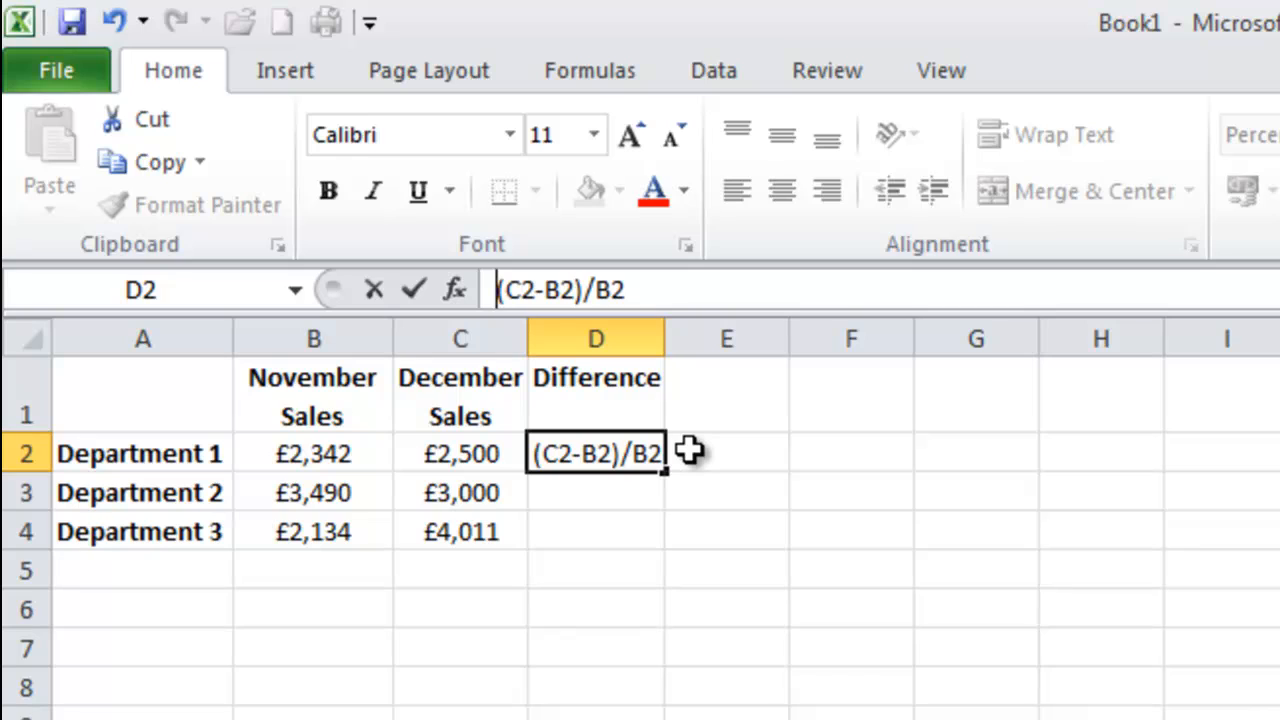
pyautogui.write('=')
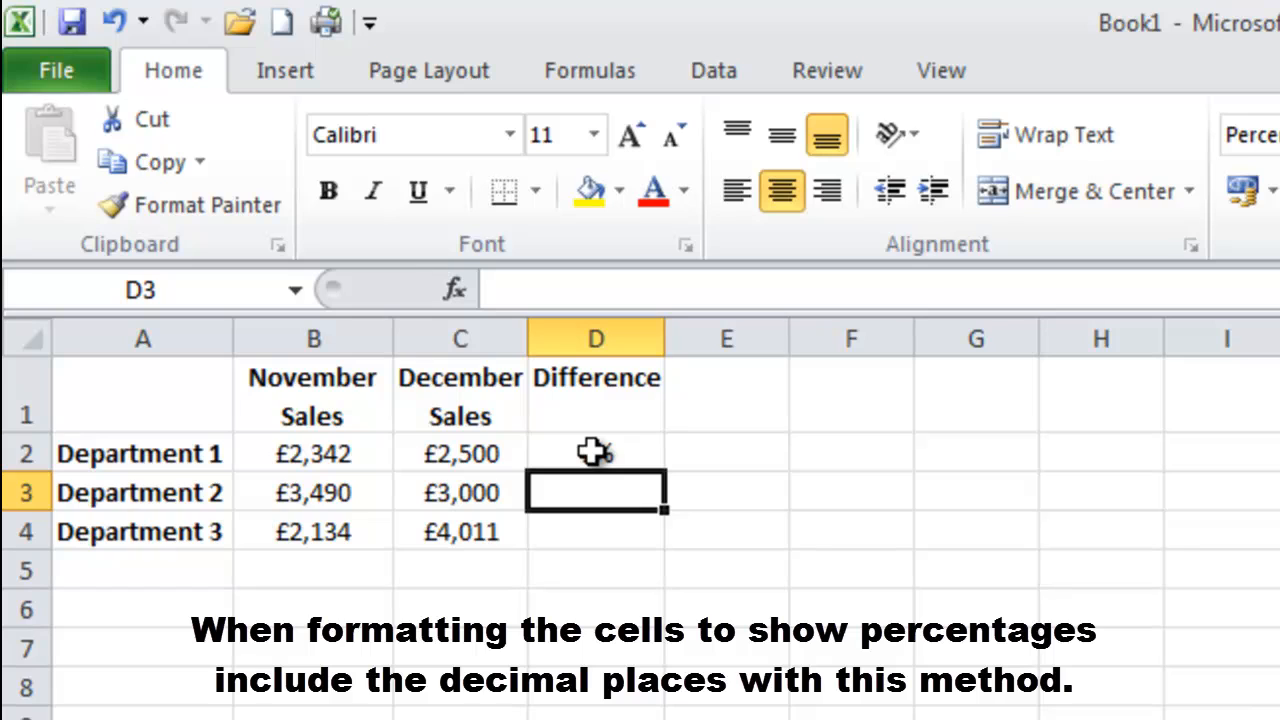
# Step: Fill the difference formula down to Department 3, giving 7%, -14% and 88%
pyautogui.click(596, 452)
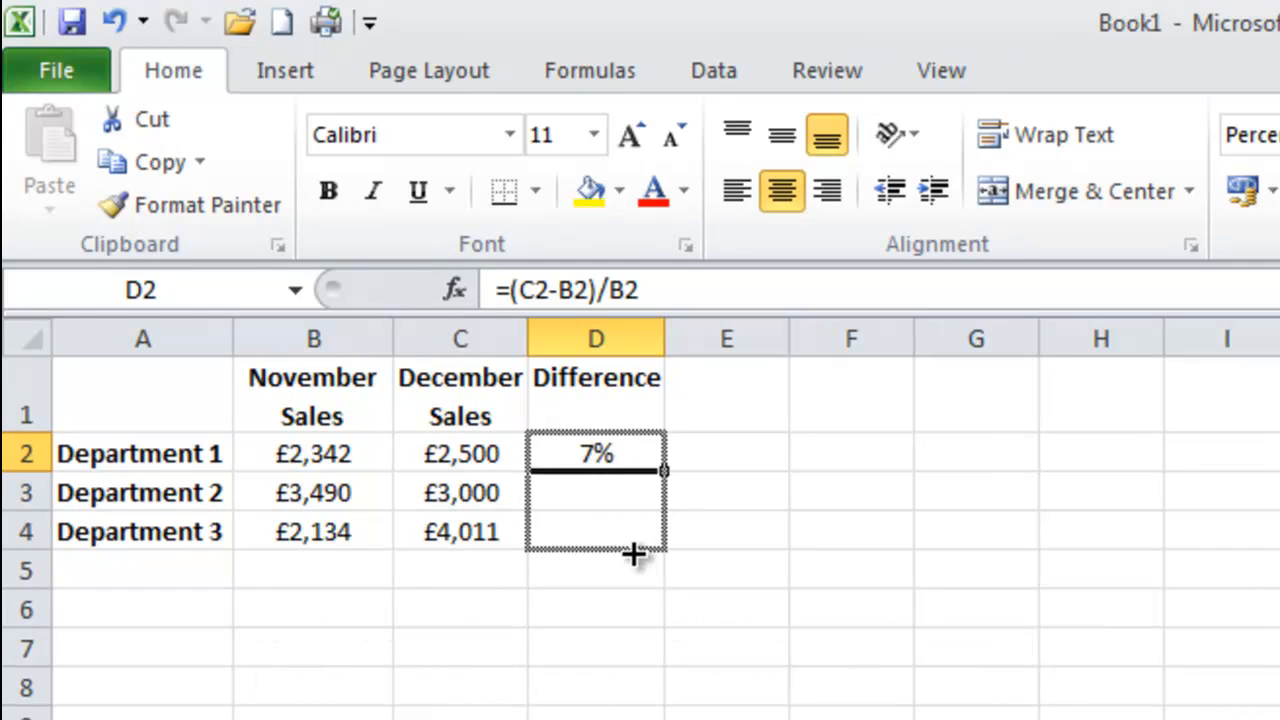
pyautogui.moveTo(636, 470); pyautogui.dragTo(636, 556)
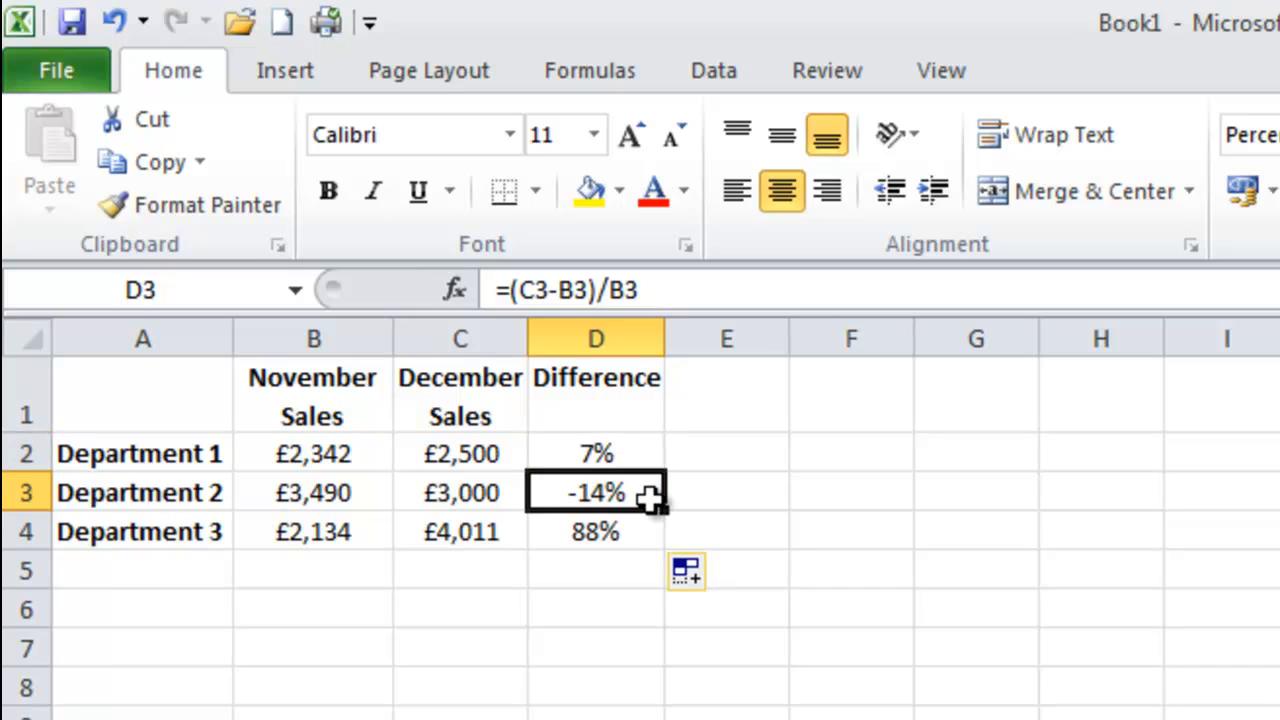
pyautogui.moveTo(652, 538)
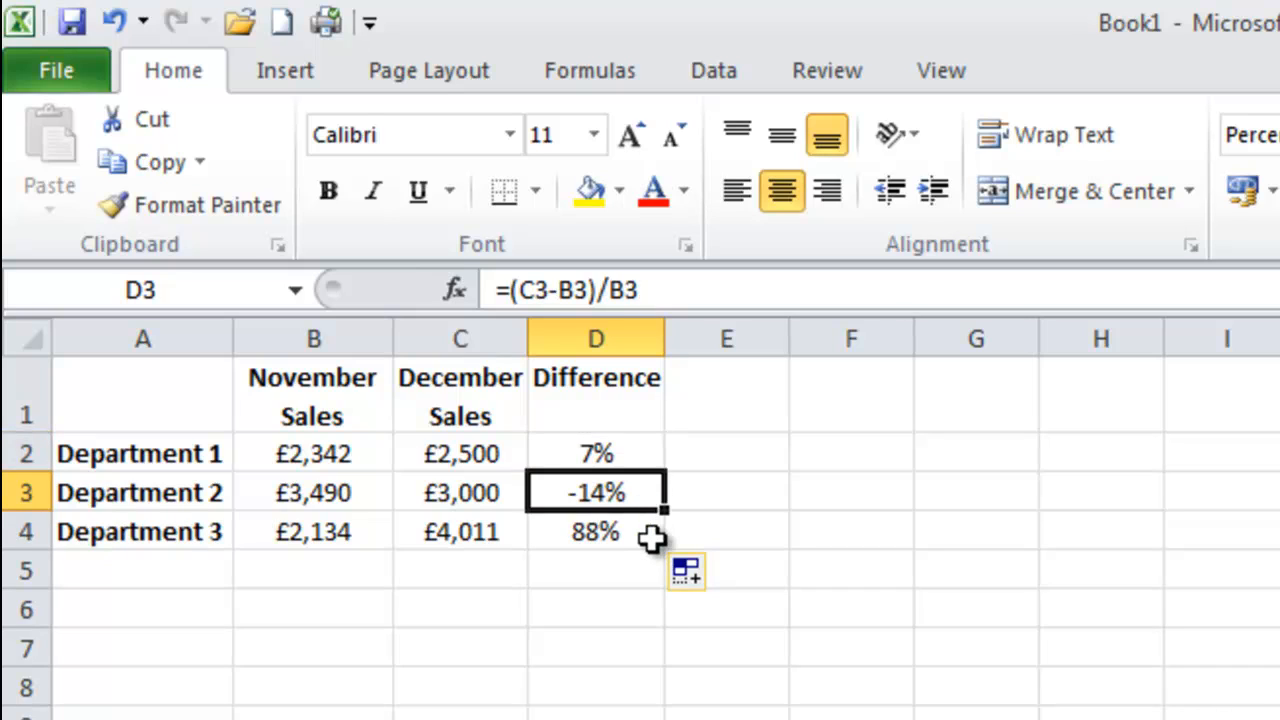
pyautogui.moveTo(630, 496)
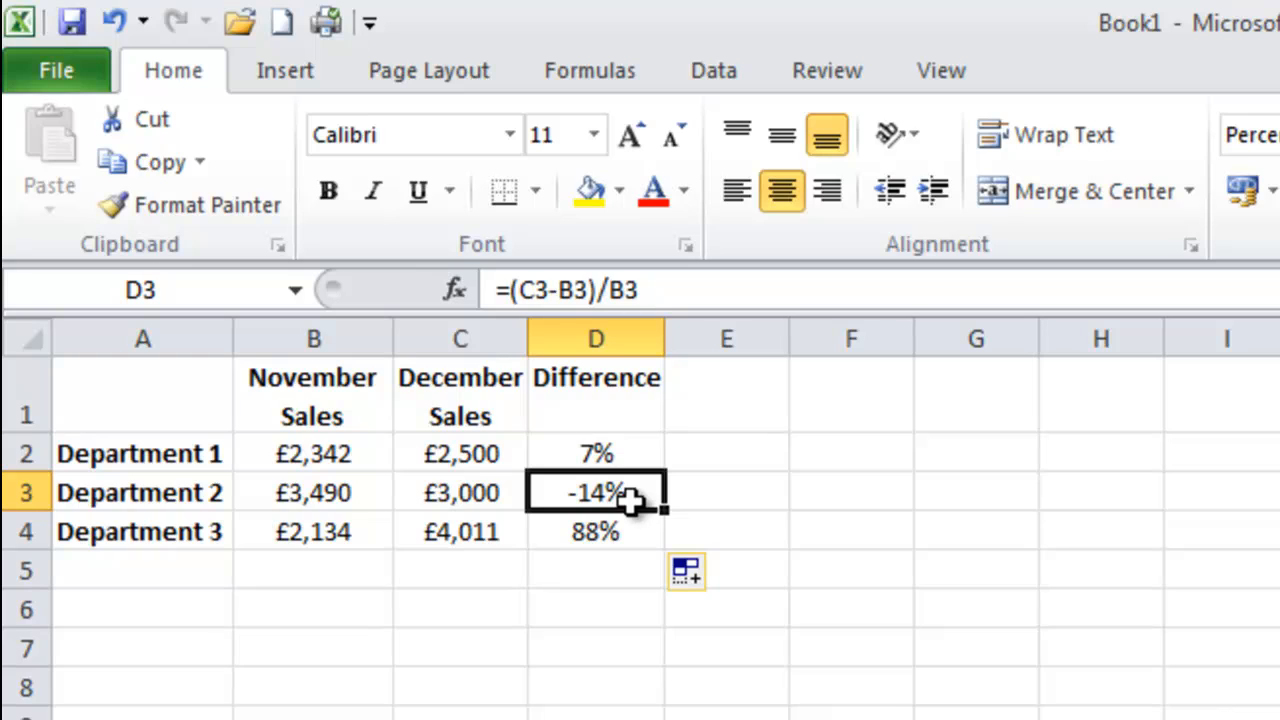
pyautogui.moveTo(624, 472)
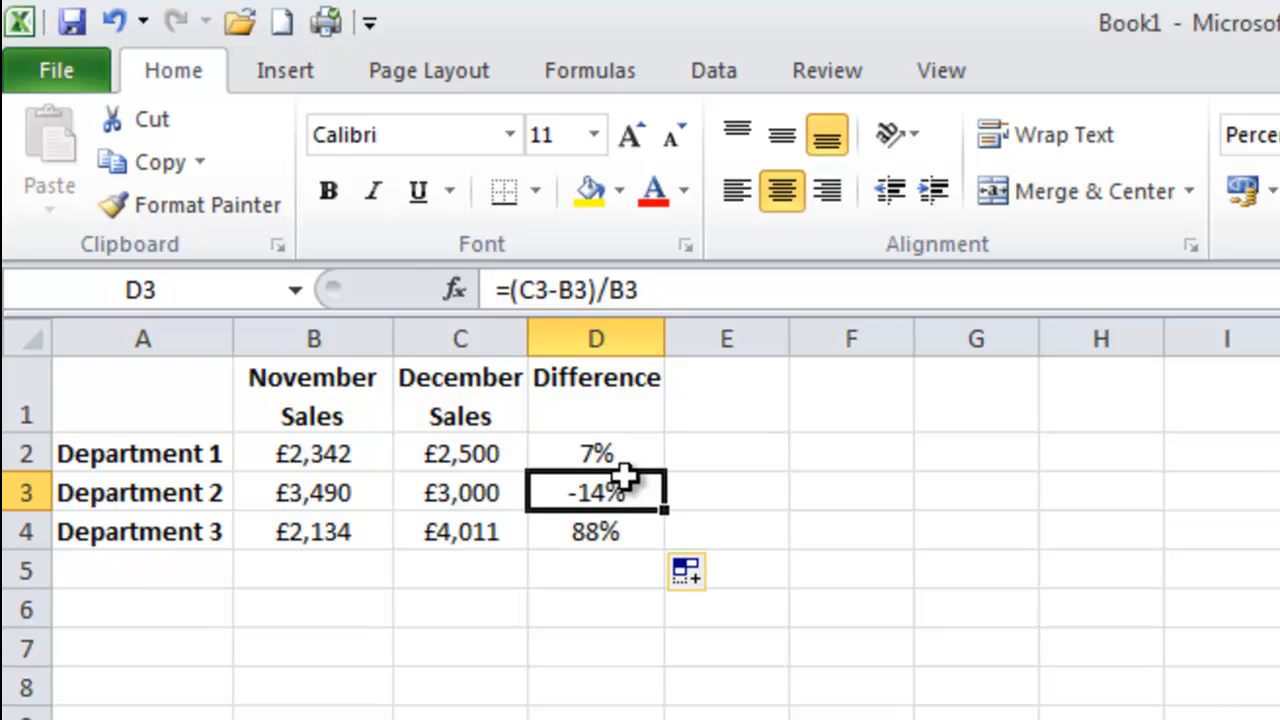